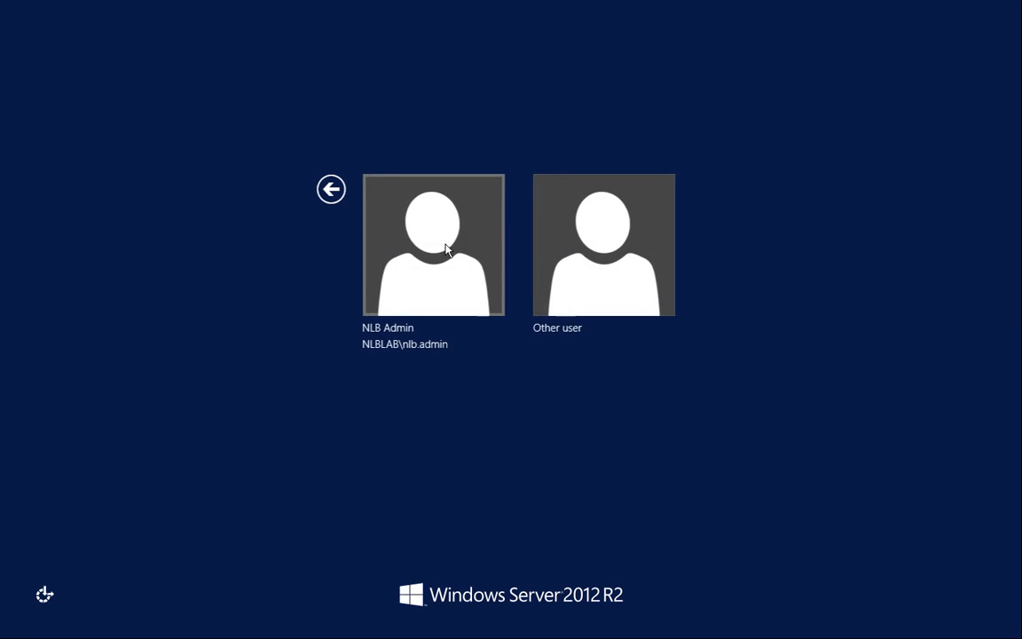
Step: Sign in to the administrator account to reach the Server Manager dashboard
left_click(433, 245)
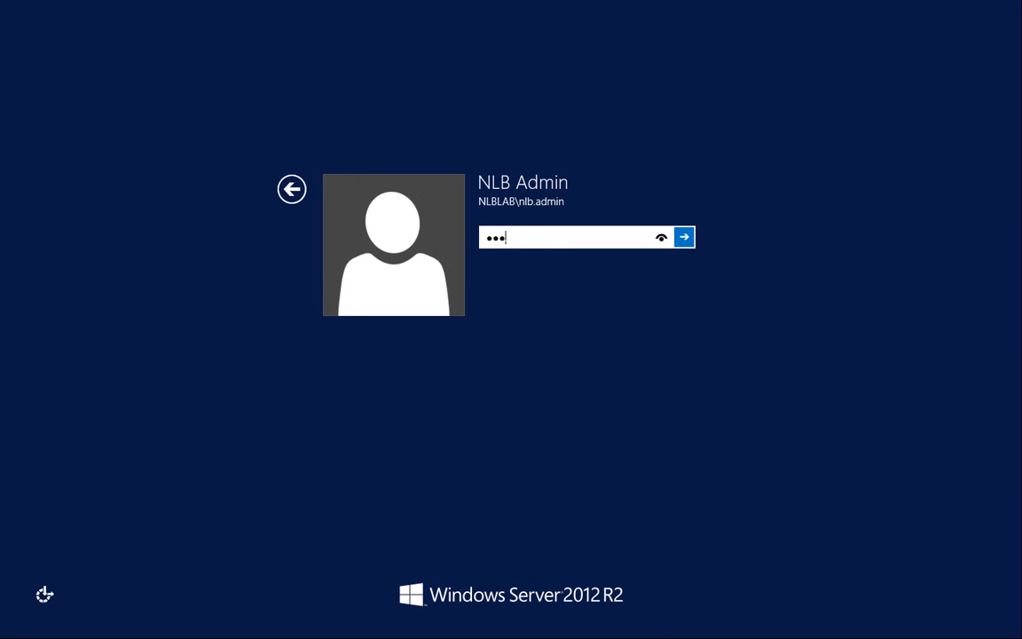
left_click(692, 238)
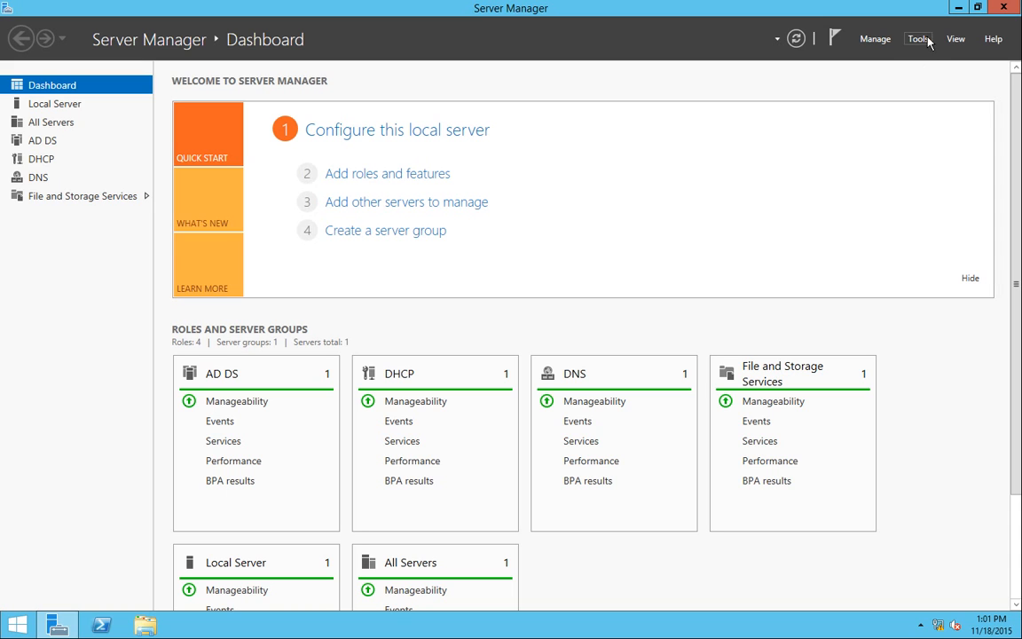
Step: Launch Active Directory Administrative Center from Tools and list the nlblab (local) containers
left_click(919, 39)
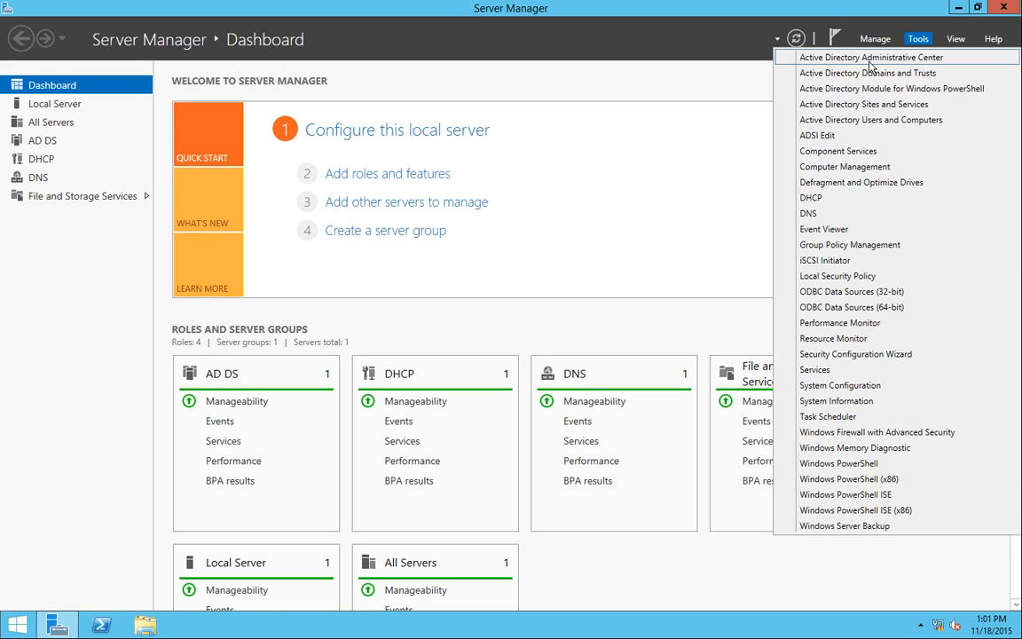
left_click(873, 57)
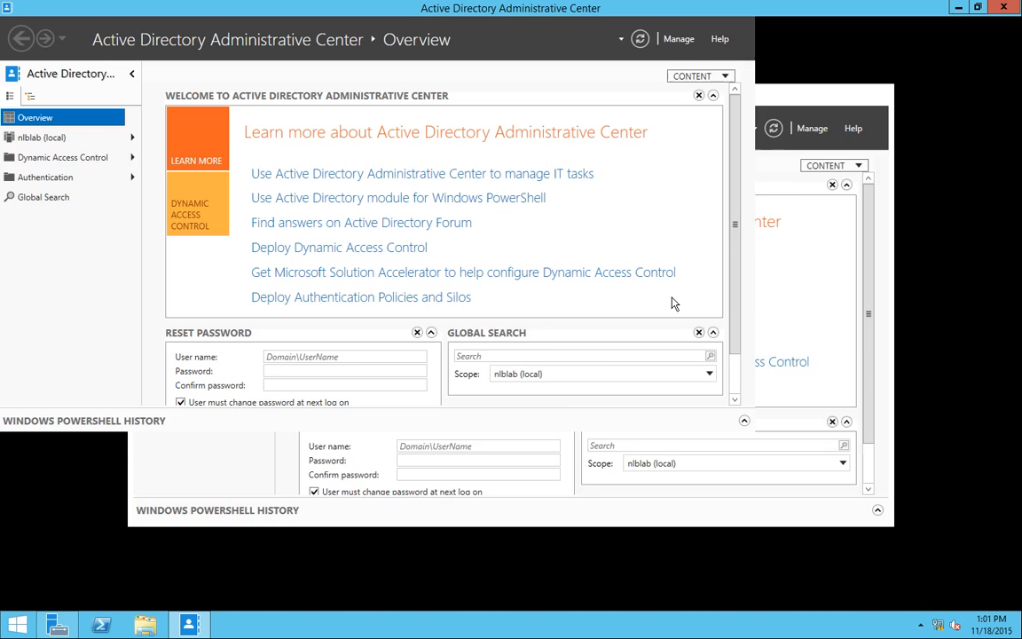
left_click(43, 139)
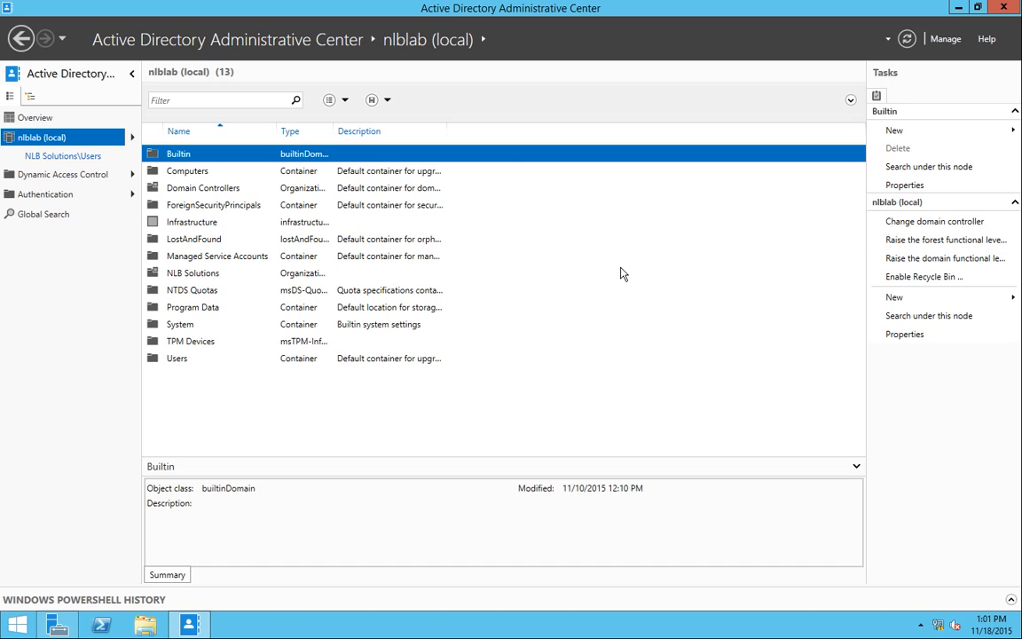
mouse_move(678, 256)
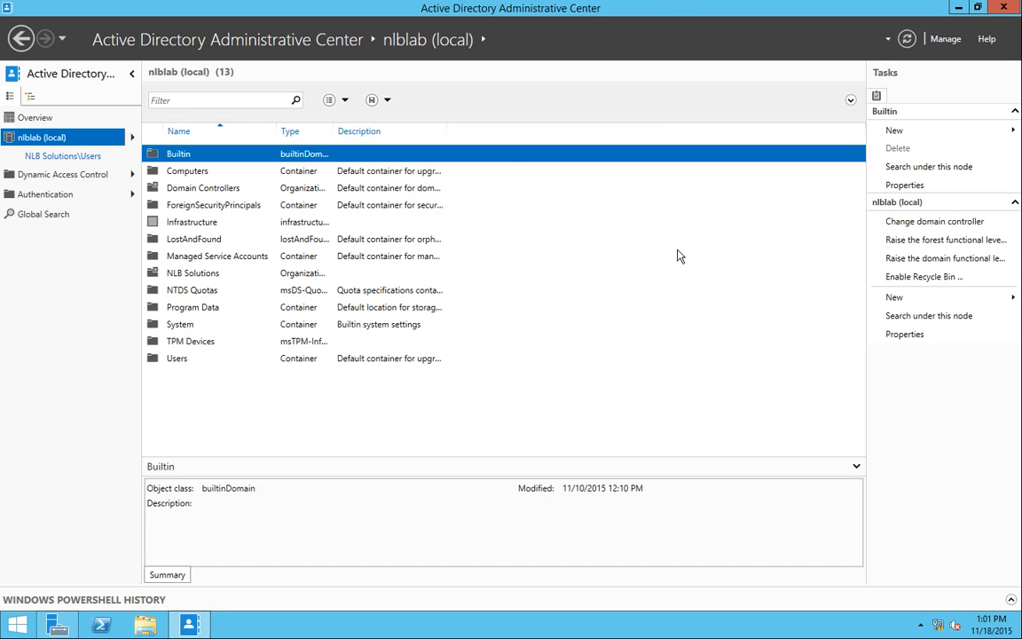
mouse_move(692, 235)
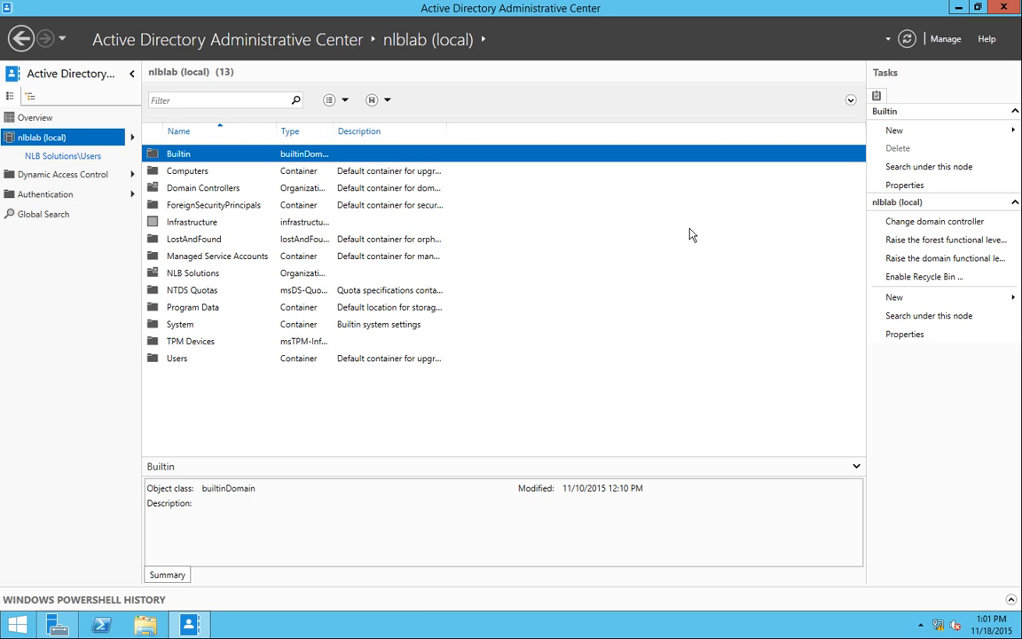
mouse_move(717, 241)
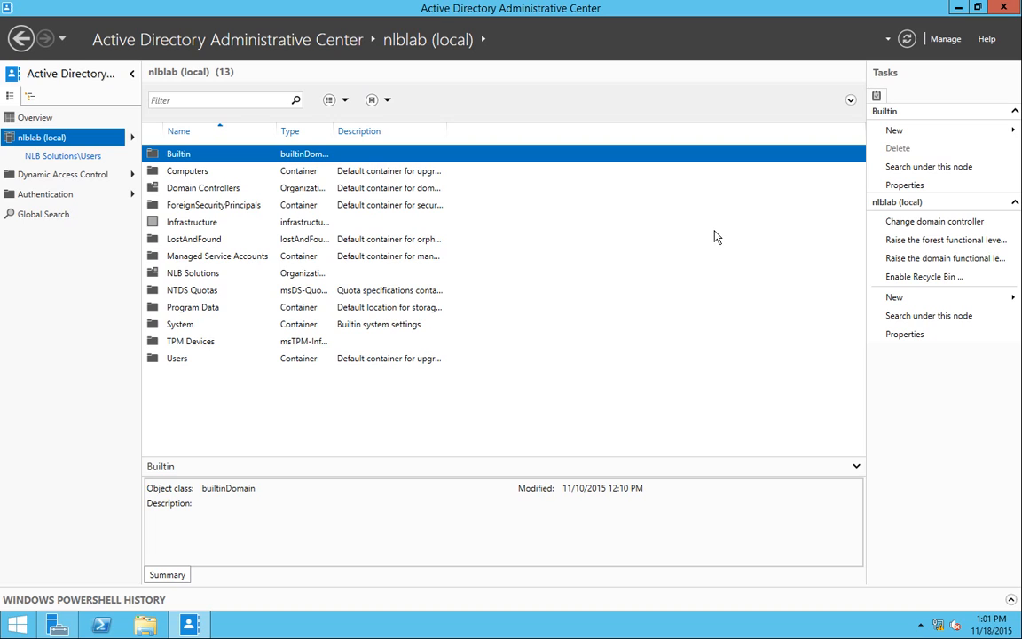
mouse_move(925, 276)
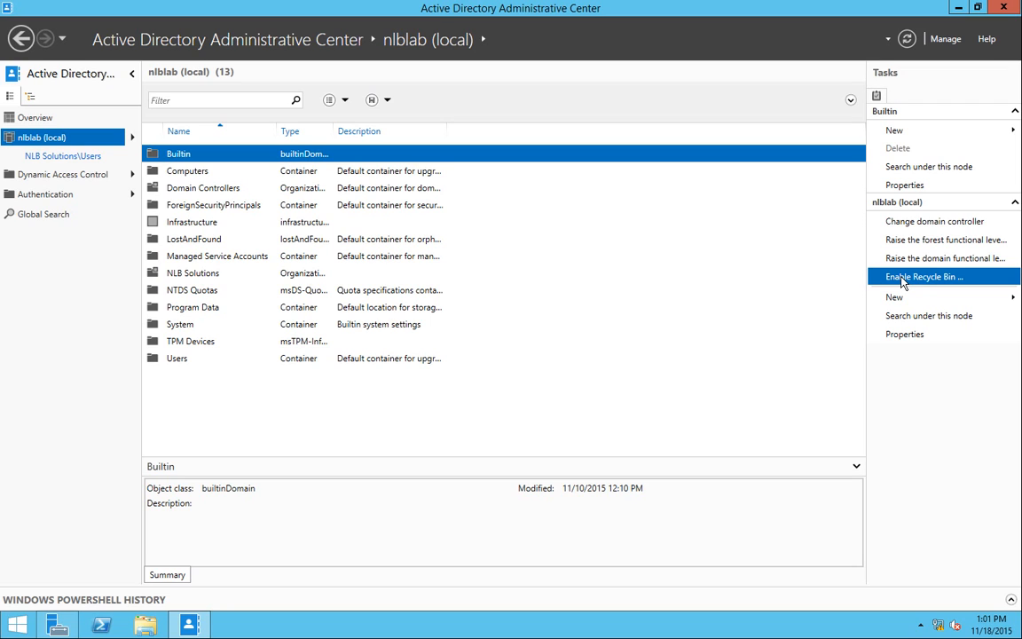
mouse_move(813, 273)
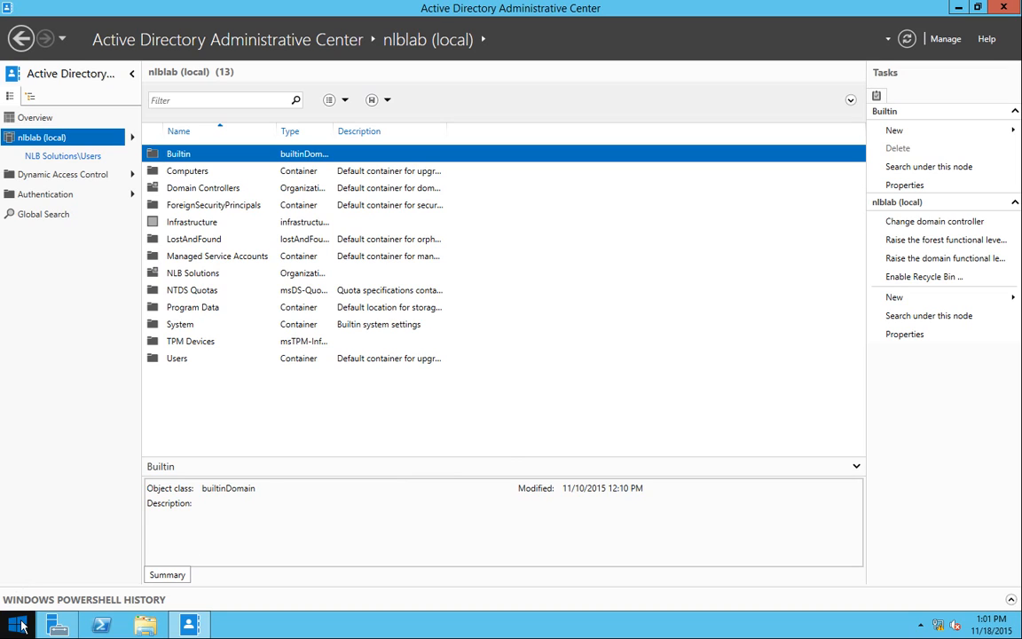
mouse_move(255, 437)
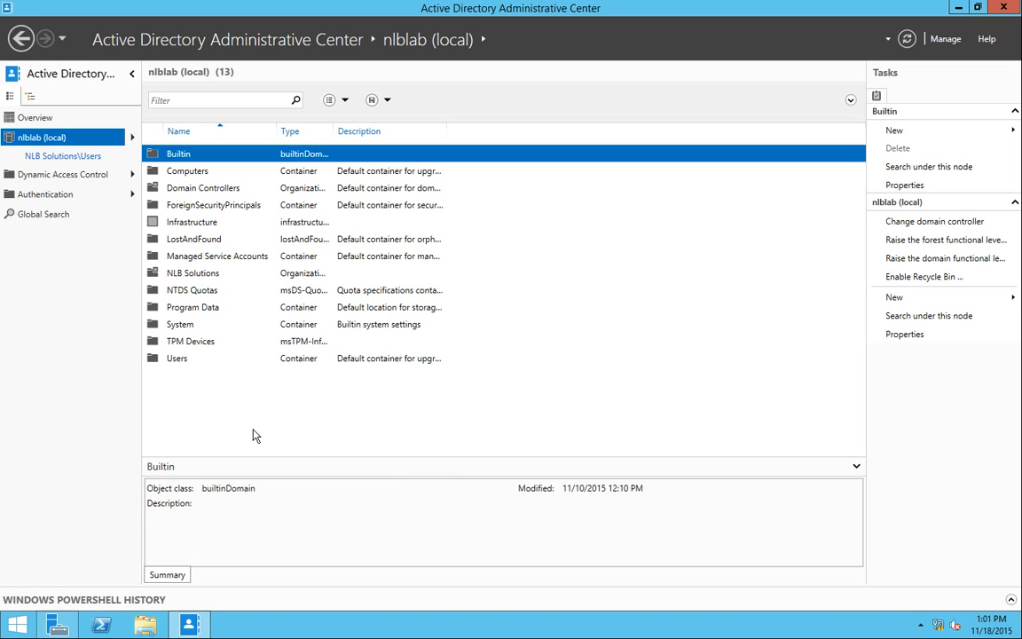
mouse_move(262, 426)
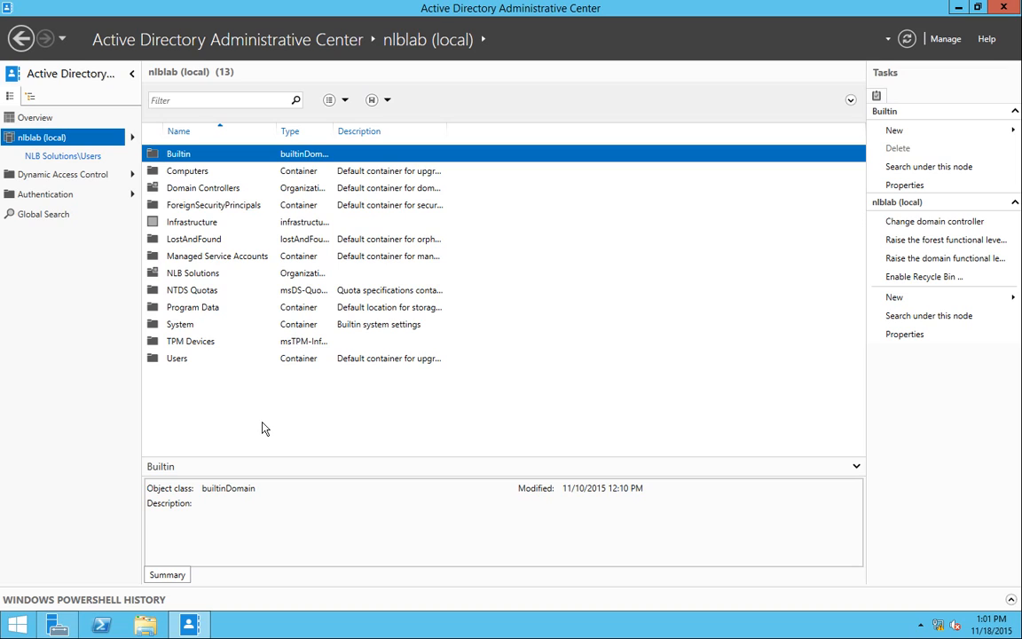
mouse_move(270, 425)
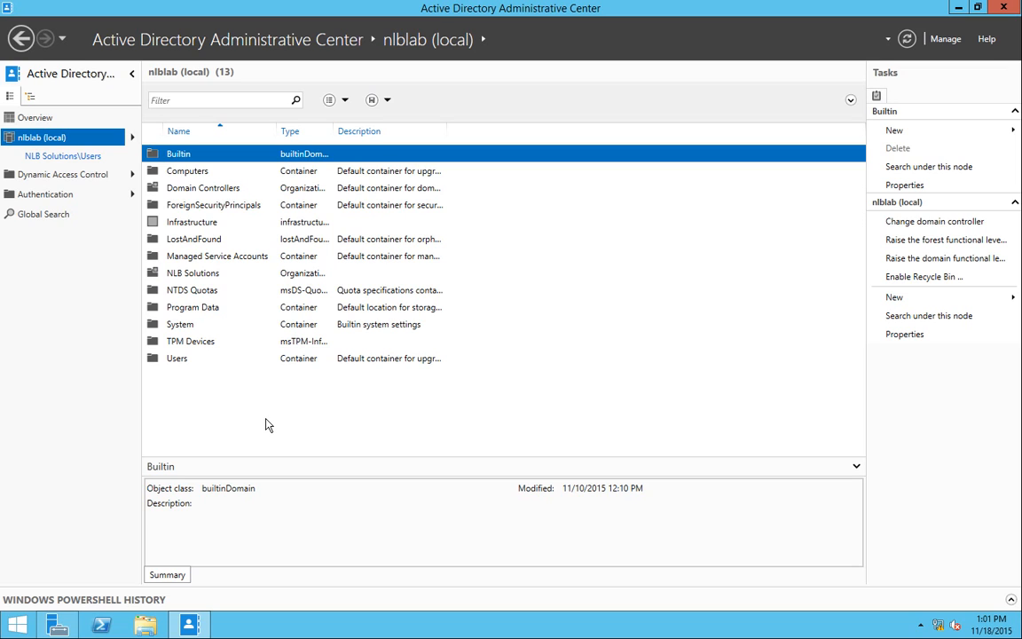
mouse_move(259, 424)
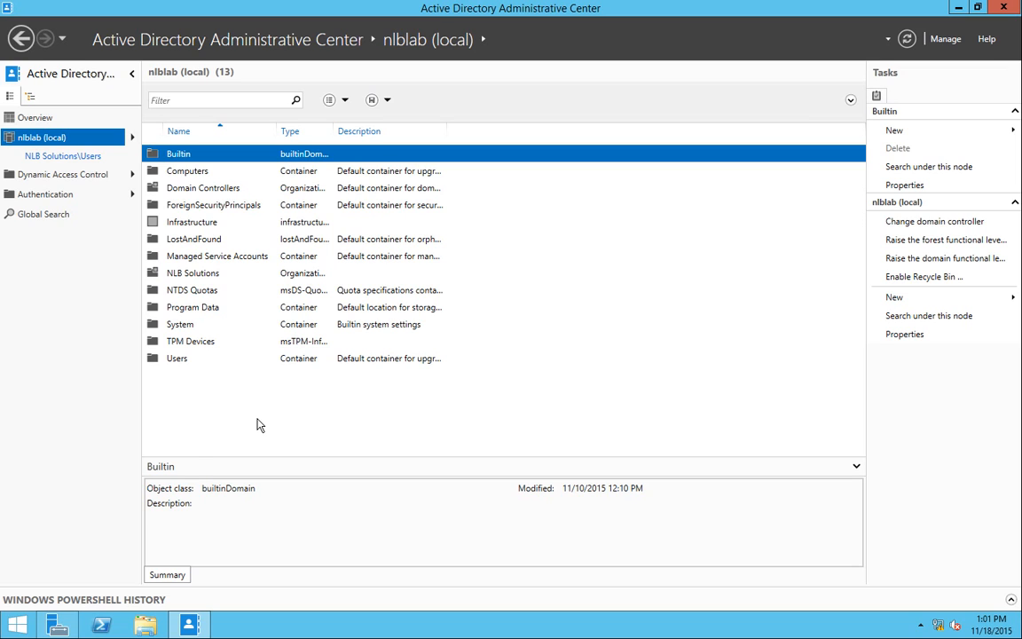
mouse_move(957, 7)
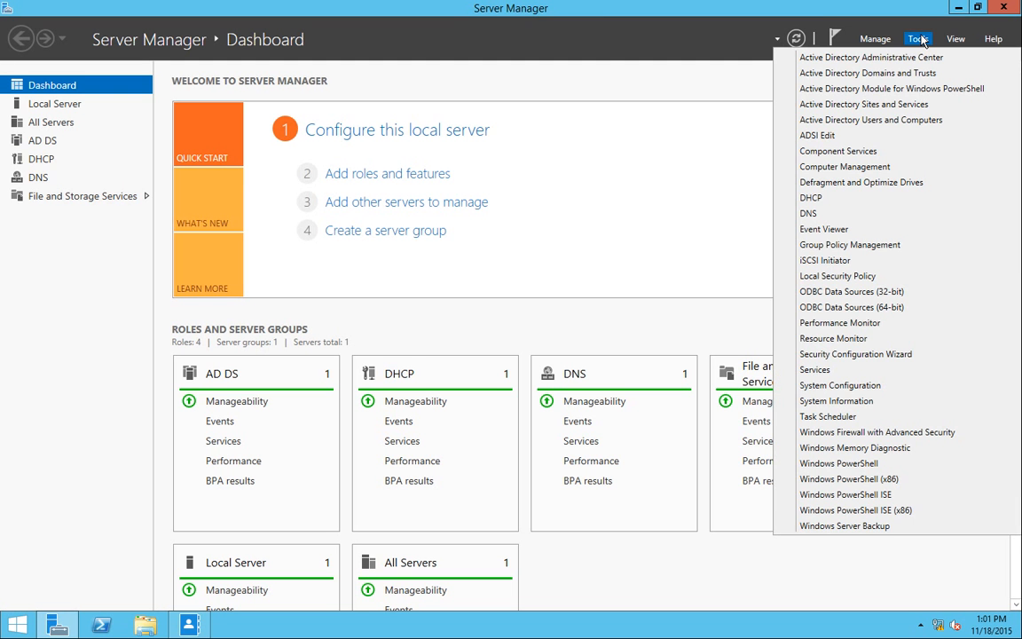
mouse_move(868, 73)
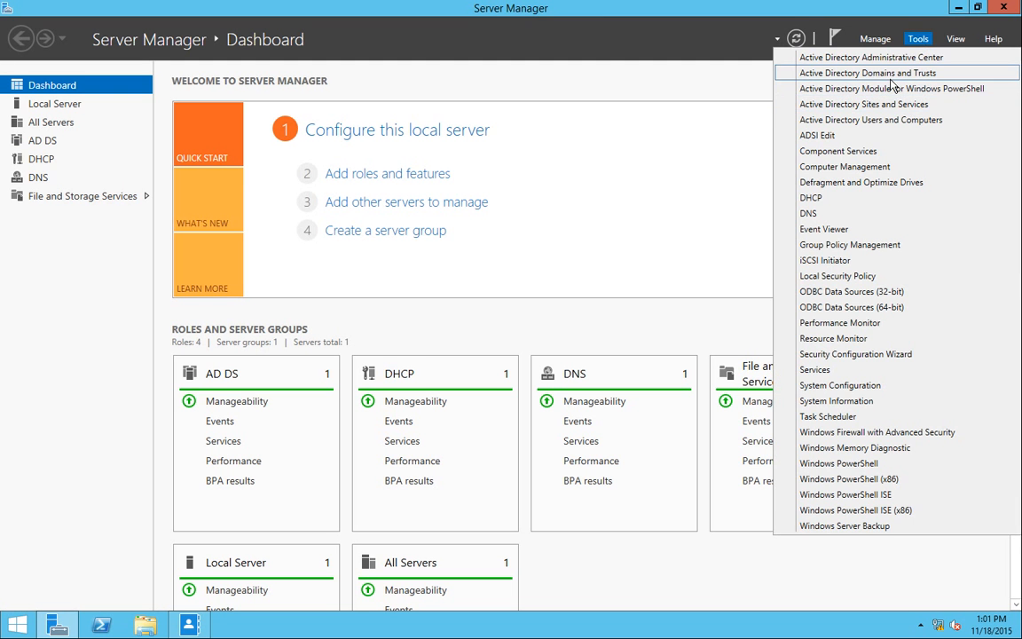
Step: View the forest functional level (Windows Server 2008 R2) in Domains and Trusts, cancel without raising, and close
left_click(877, 73)
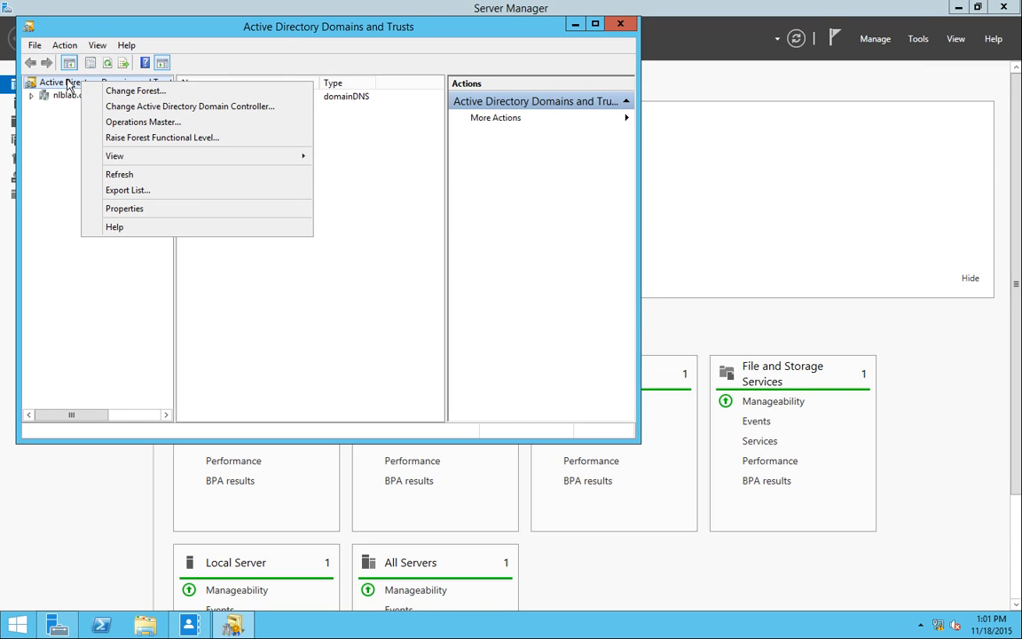
mouse_move(151, 128)
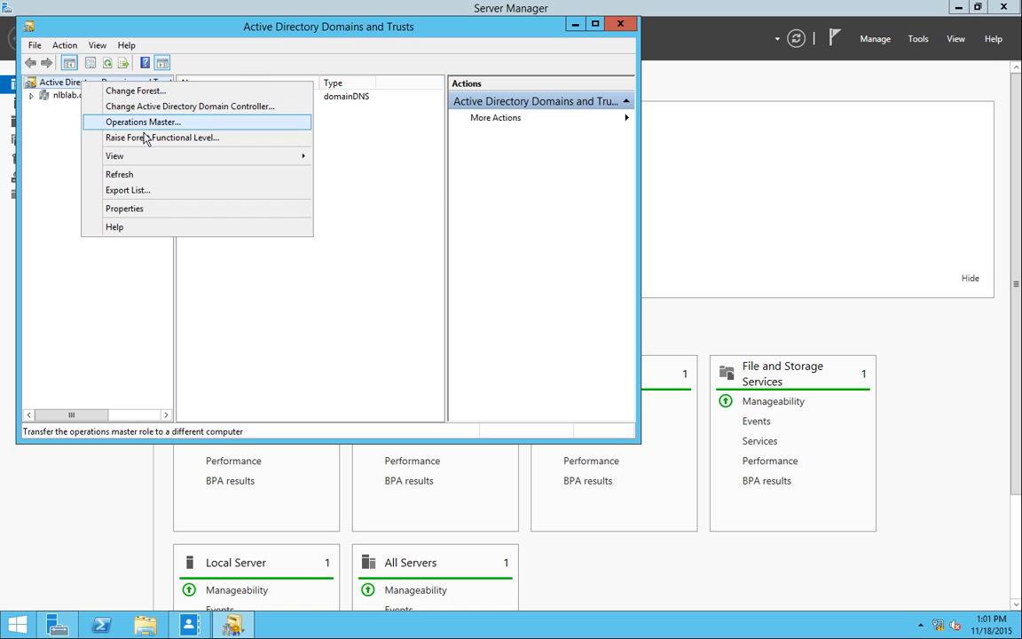
mouse_move(160, 145)
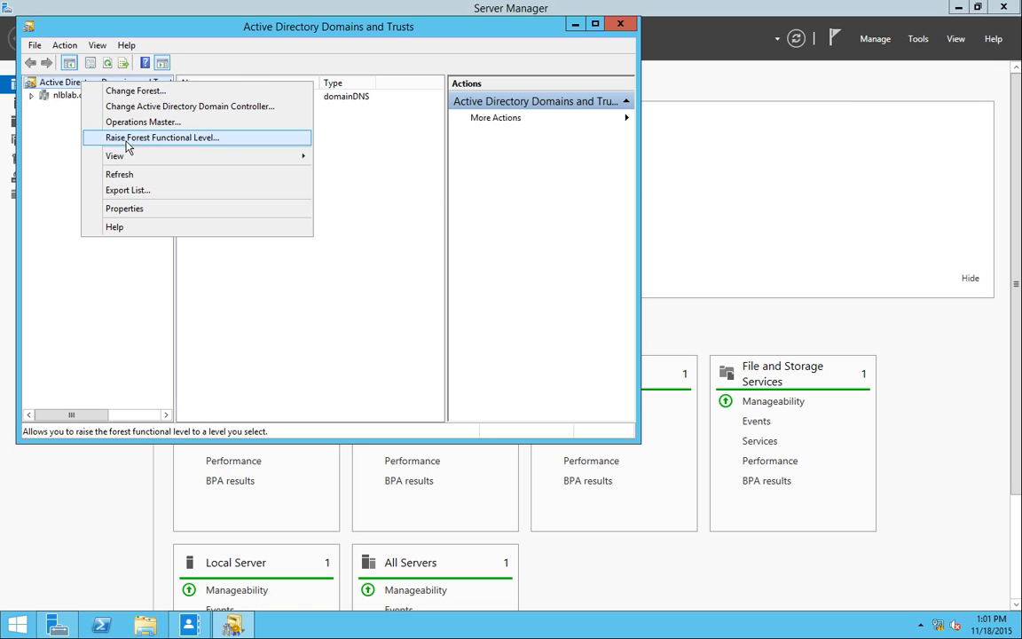
left_click(170, 139)
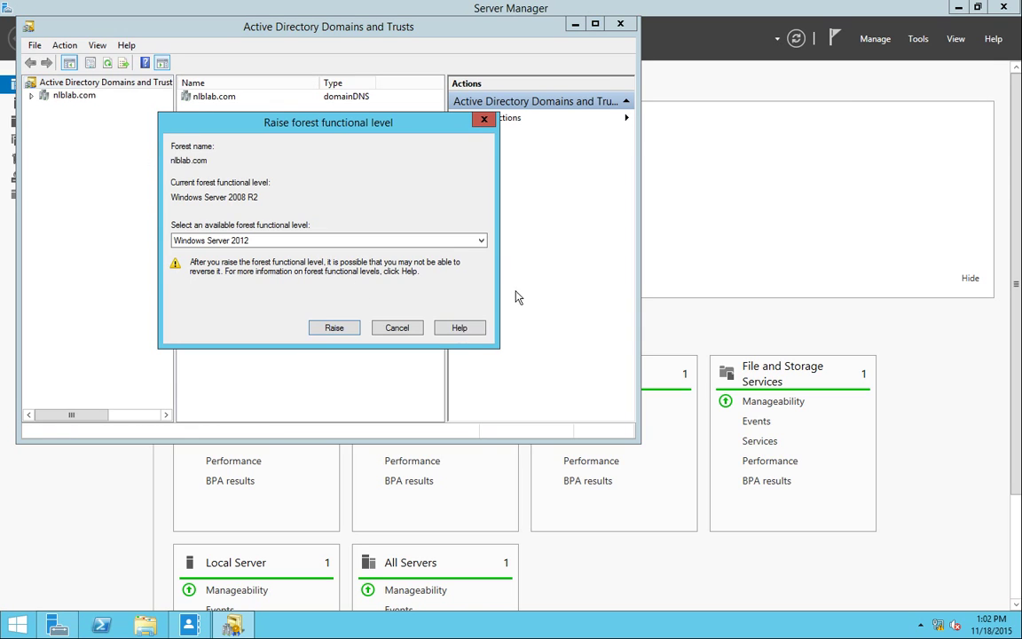
mouse_move(165, 188)
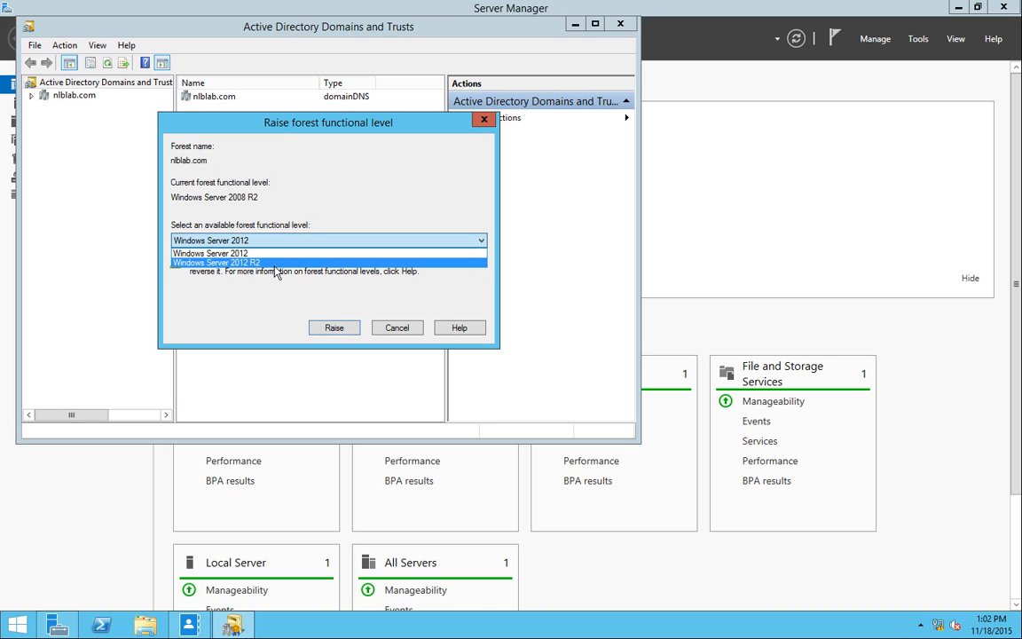
left_click(213, 253)
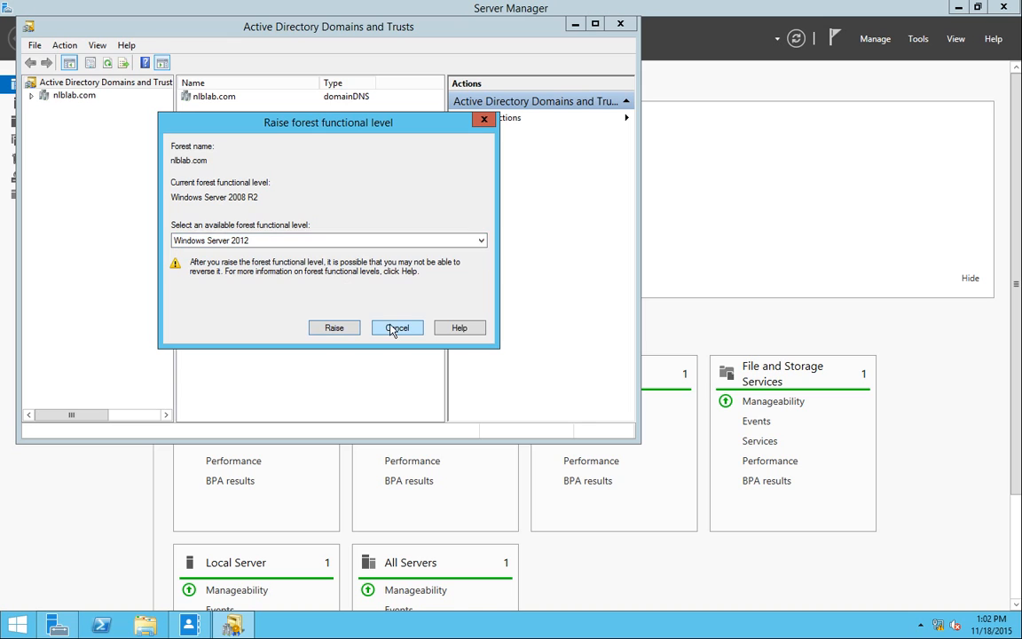
left_click(398, 326)
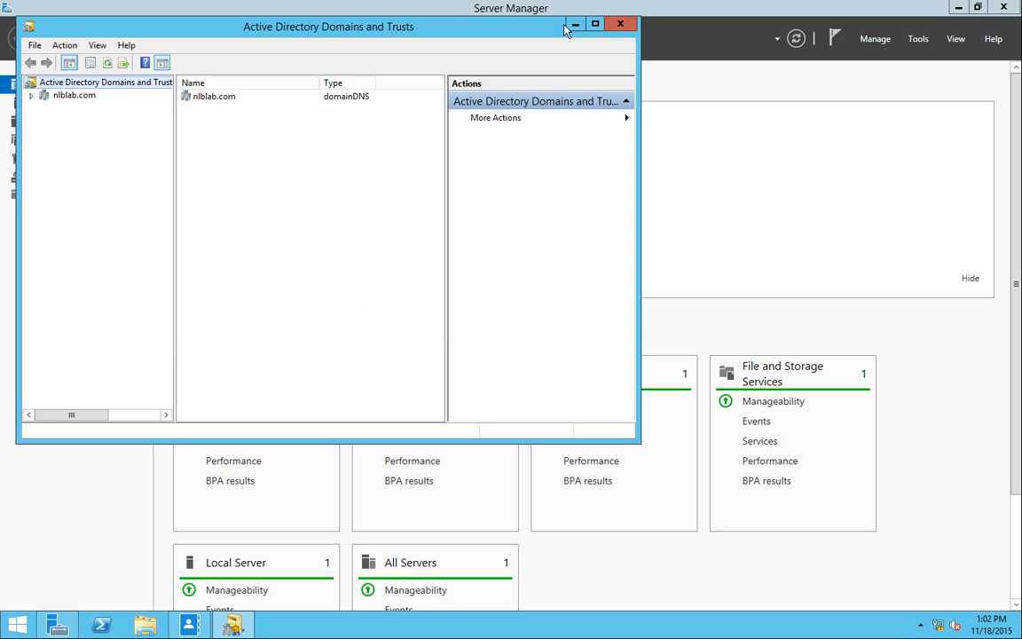
mouse_move(618, 27)
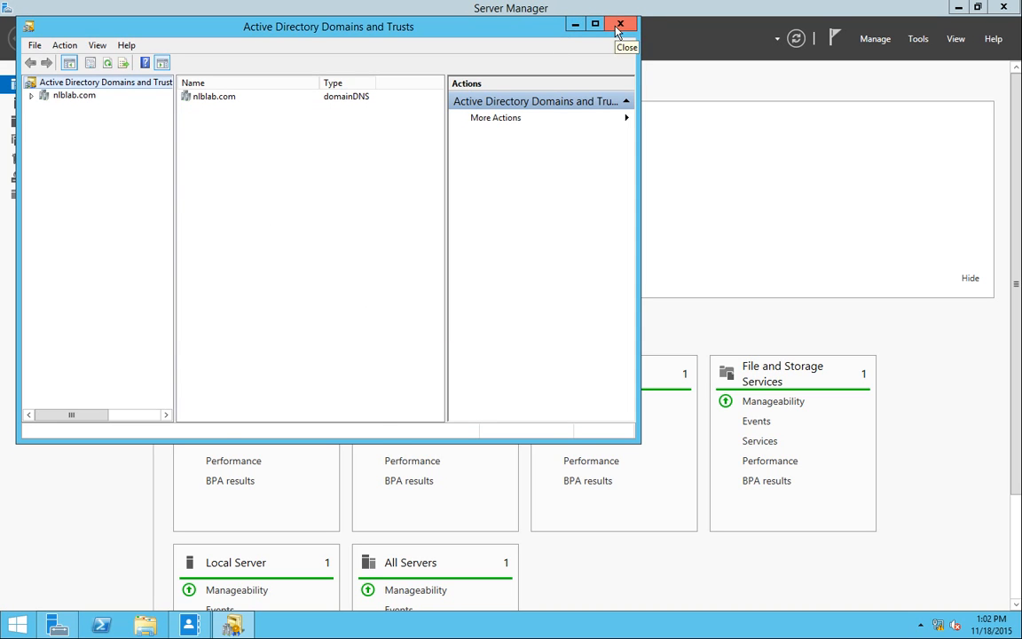
left_click(621, 25)
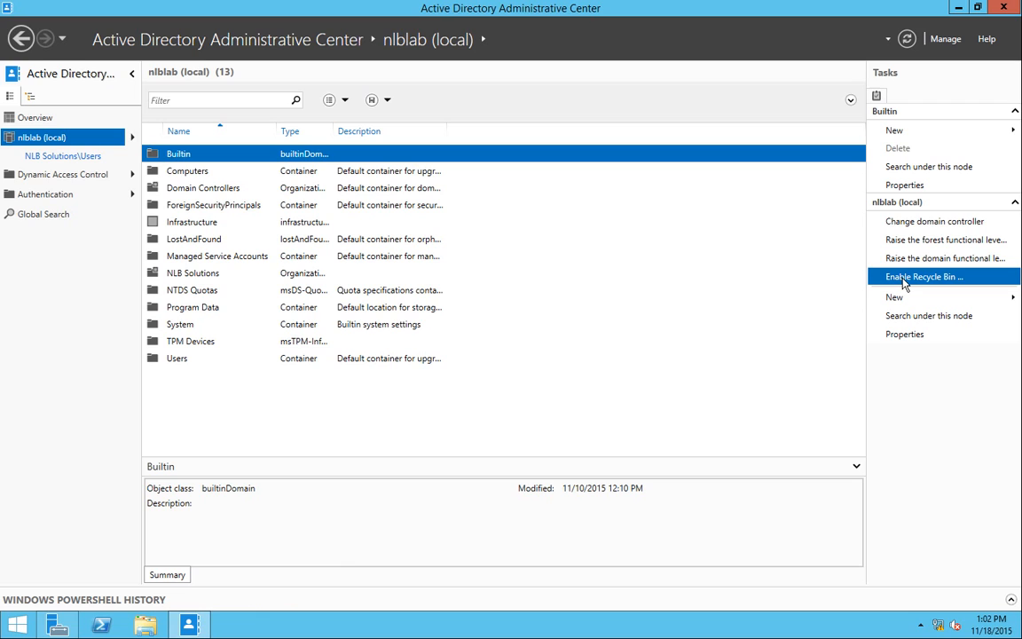
Step: Enable the Recycle Bin for the nlblab forest and acknowledge the refresh notice
left_click(916, 277)
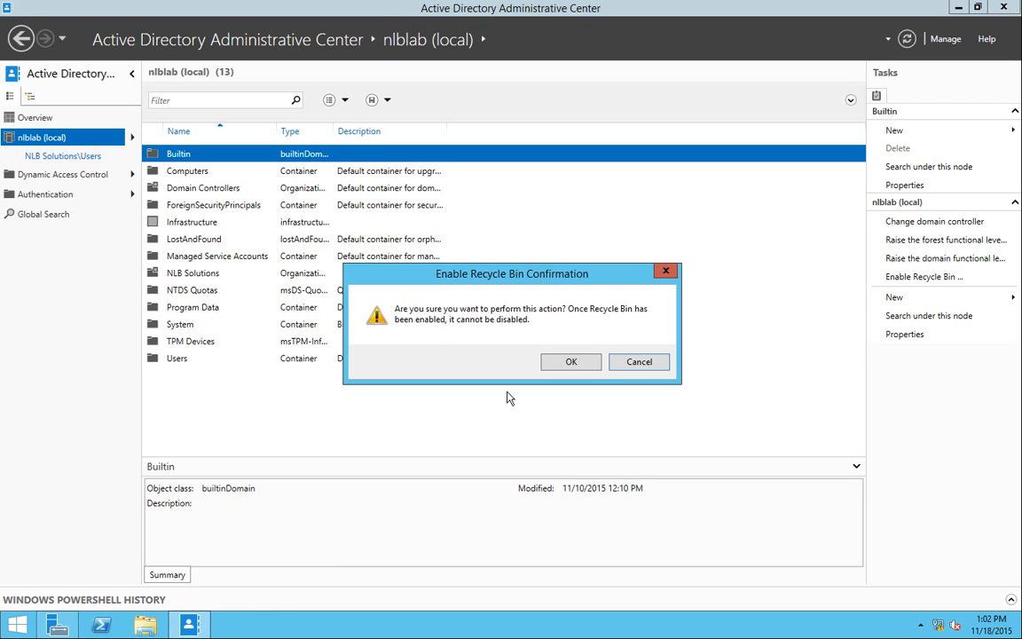
mouse_move(547, 320)
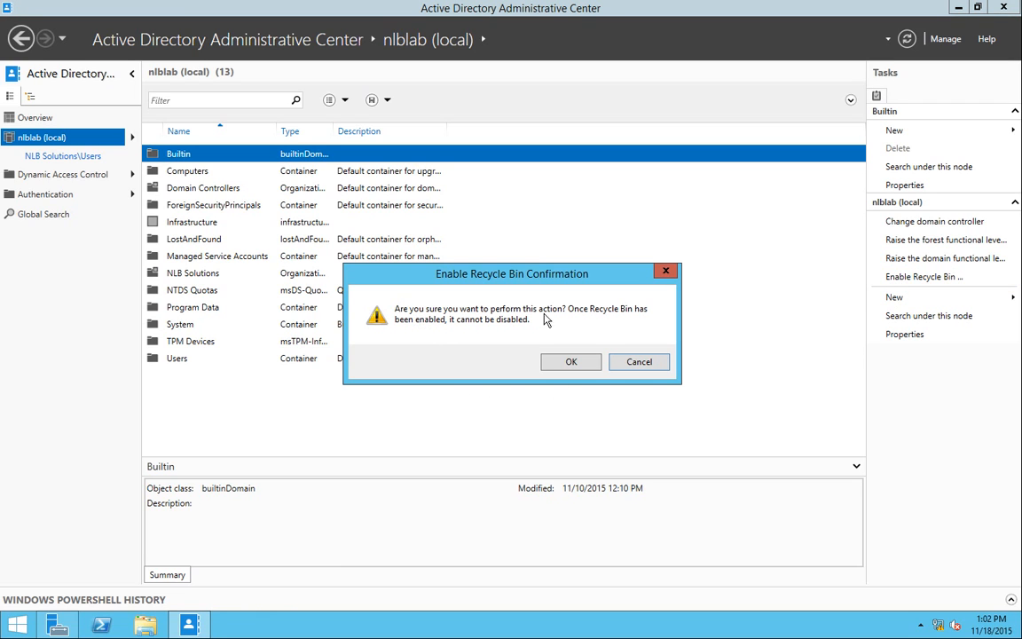
mouse_move(448, 319)
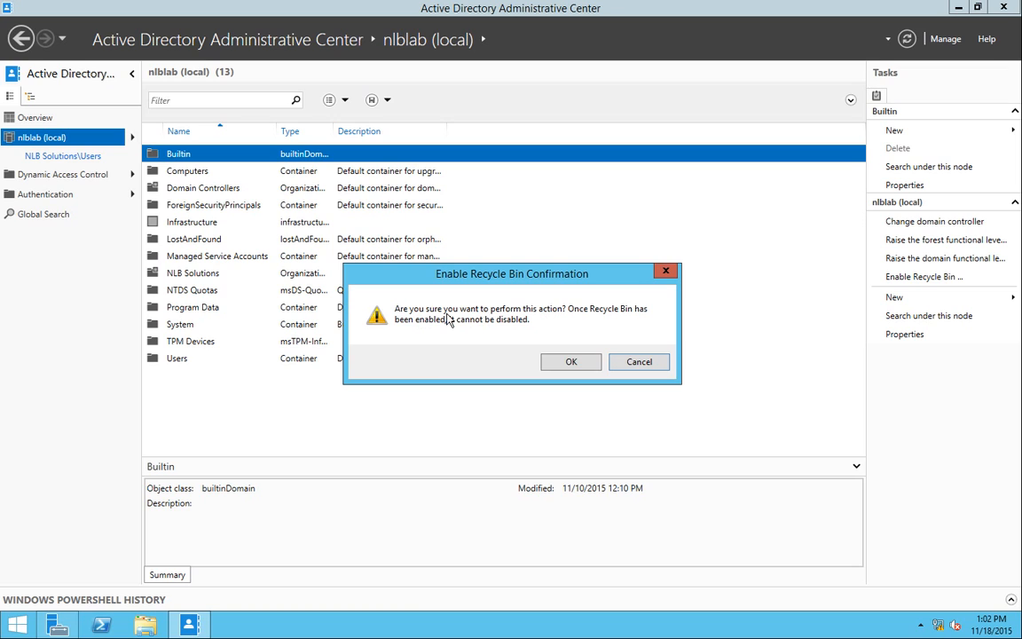
mouse_move(571, 326)
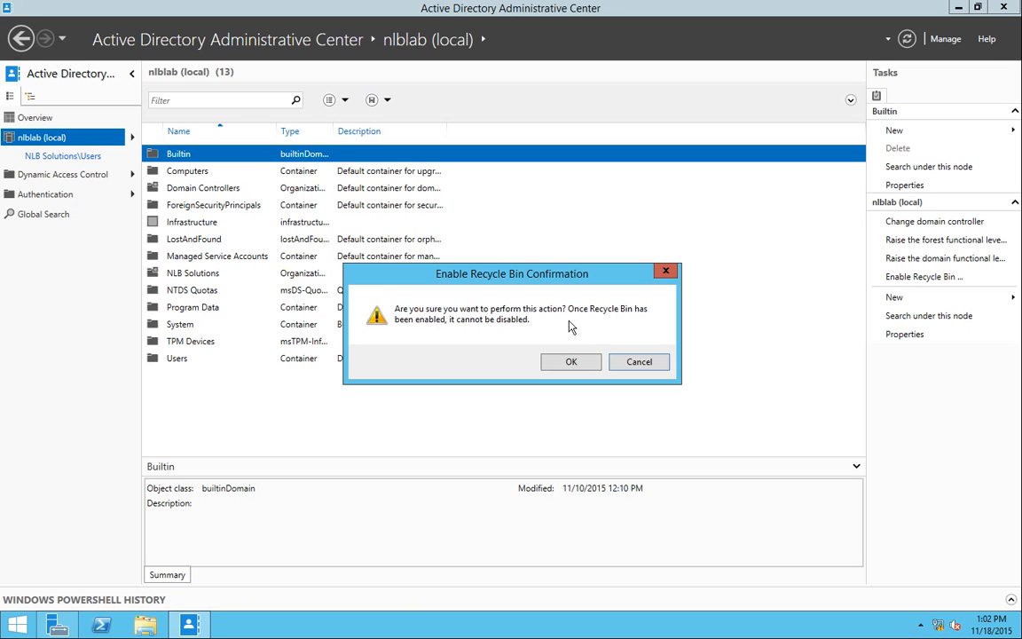
mouse_move(476, 330)
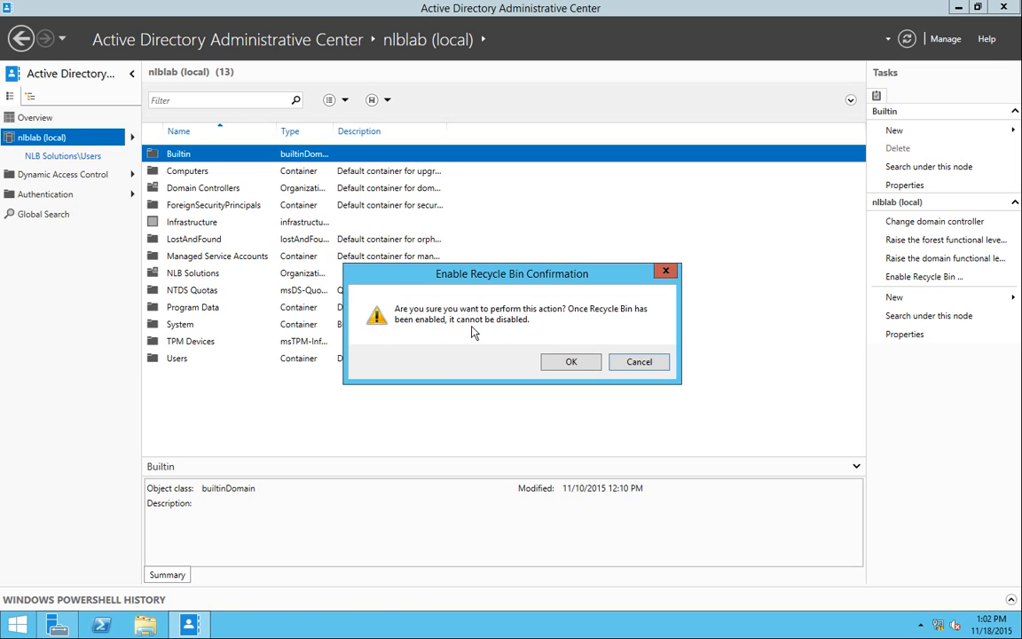
mouse_move(524, 327)
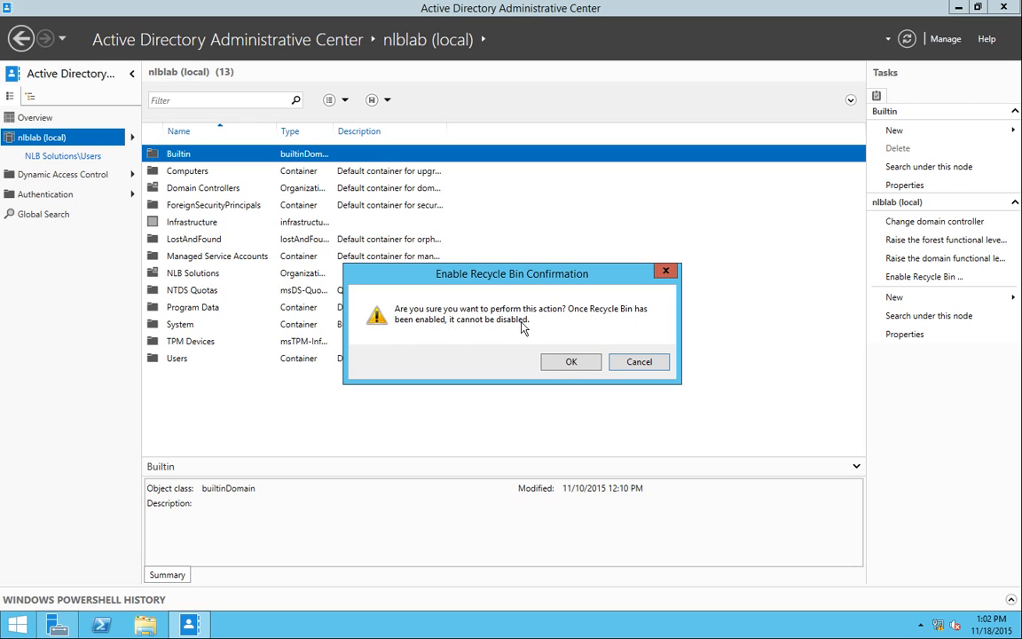
left_click(571, 362)
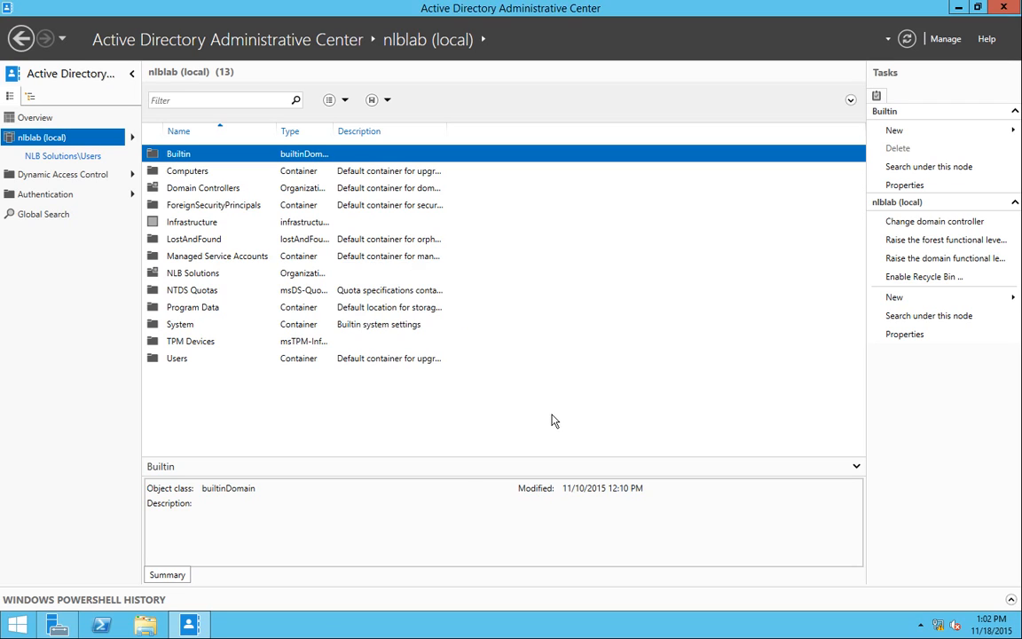
left_click(919, 280)
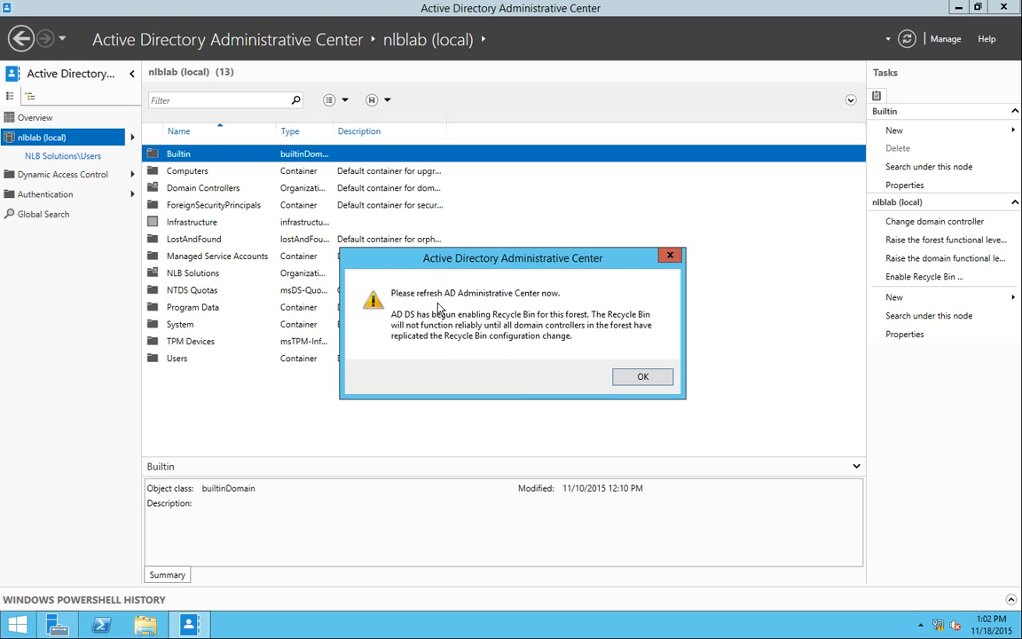
mouse_move(554, 305)
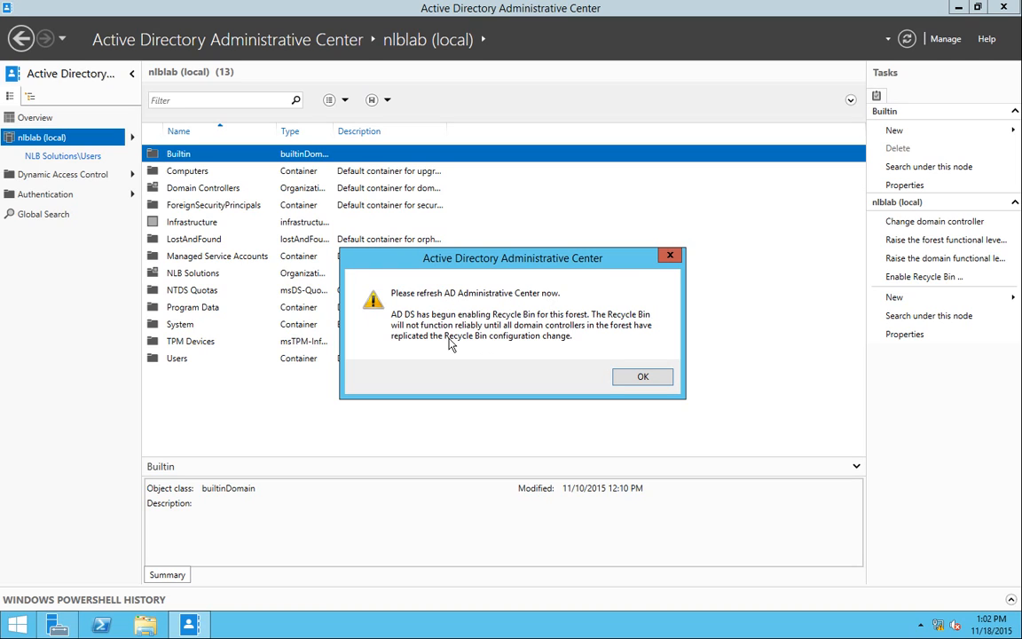
mouse_move(586, 327)
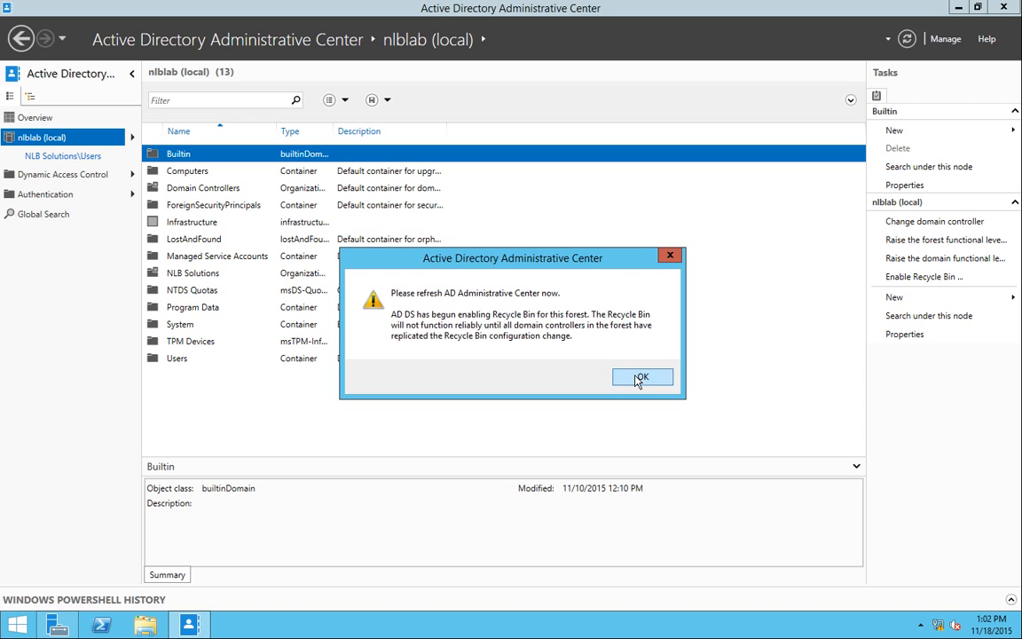
left_click(643, 376)
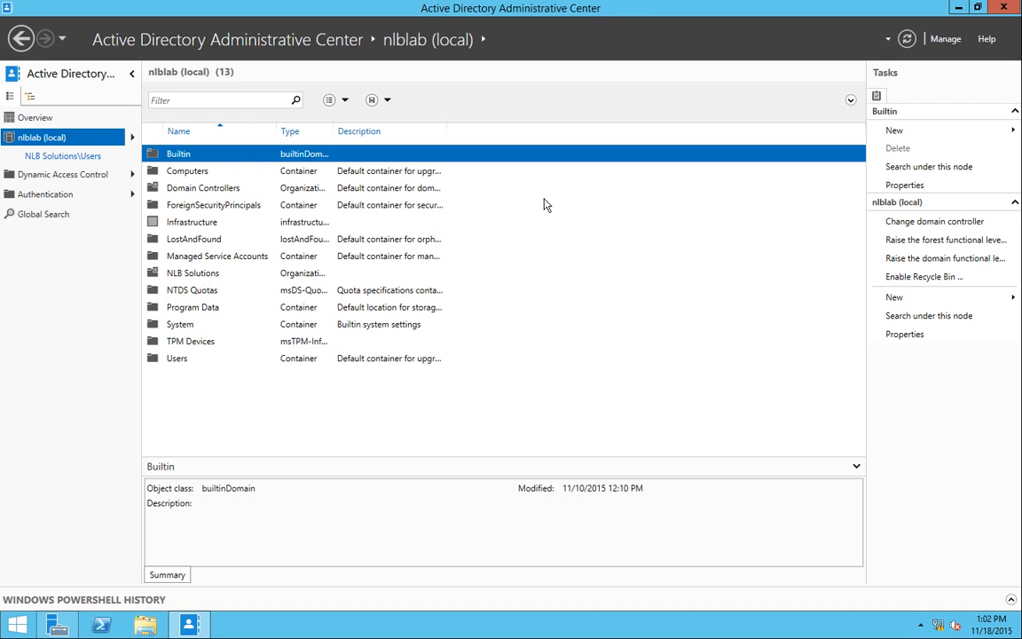
Step: Refresh the domain, confirm the new Deleted Objects container is empty, and return to Server Manager's Tools
left_click(916, 277)
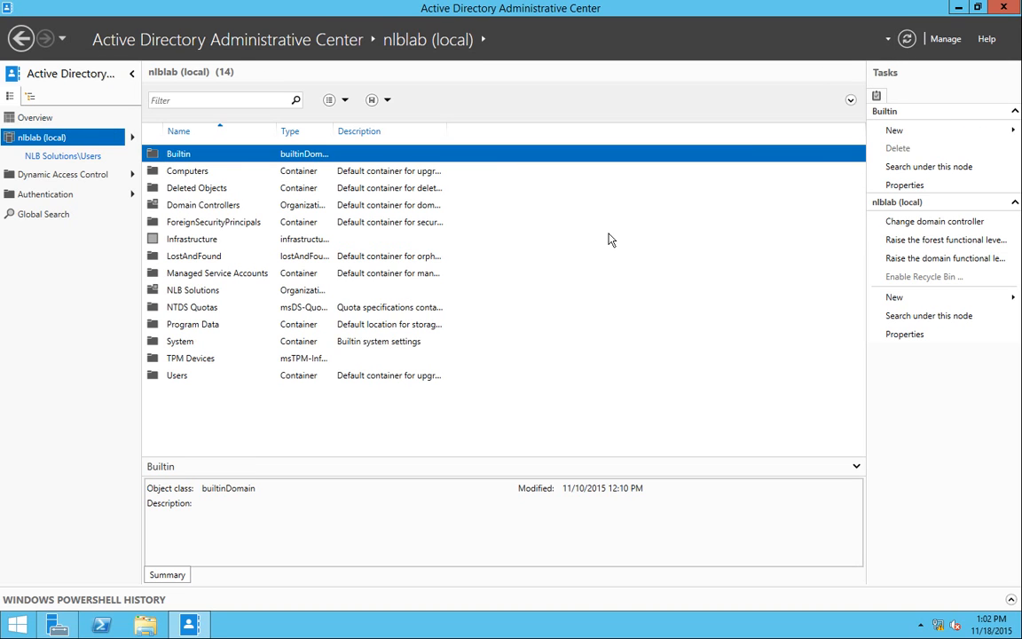
left_click(195, 188)
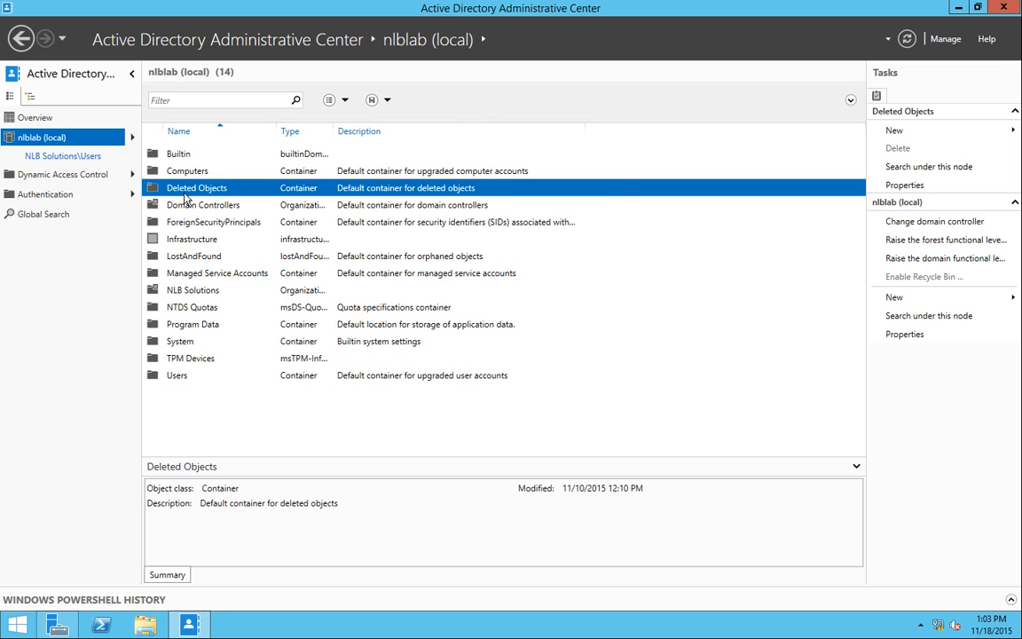
double_click(198, 188)
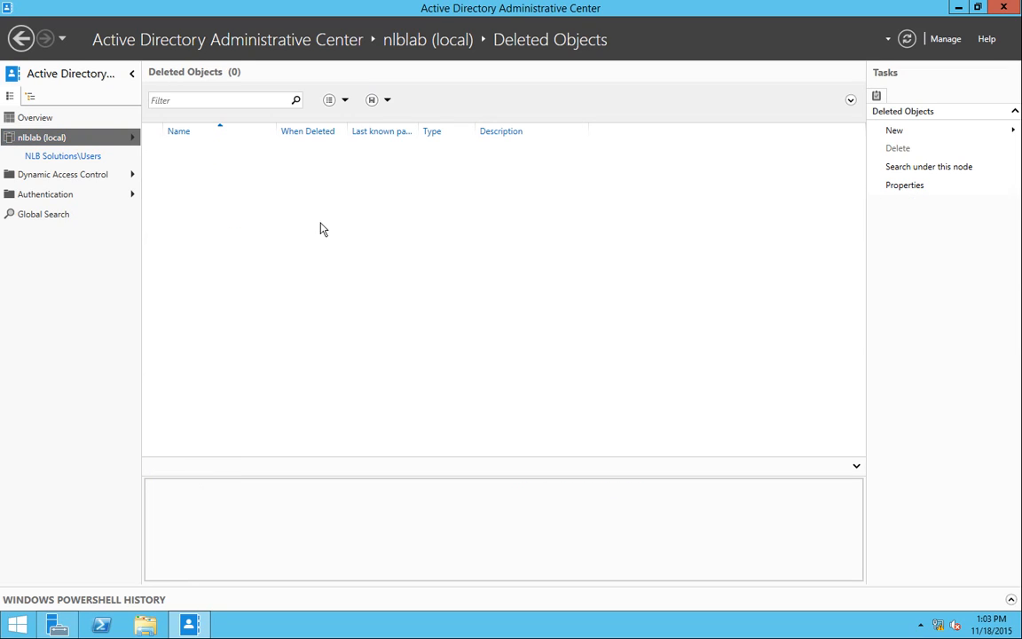
mouse_move(543, 257)
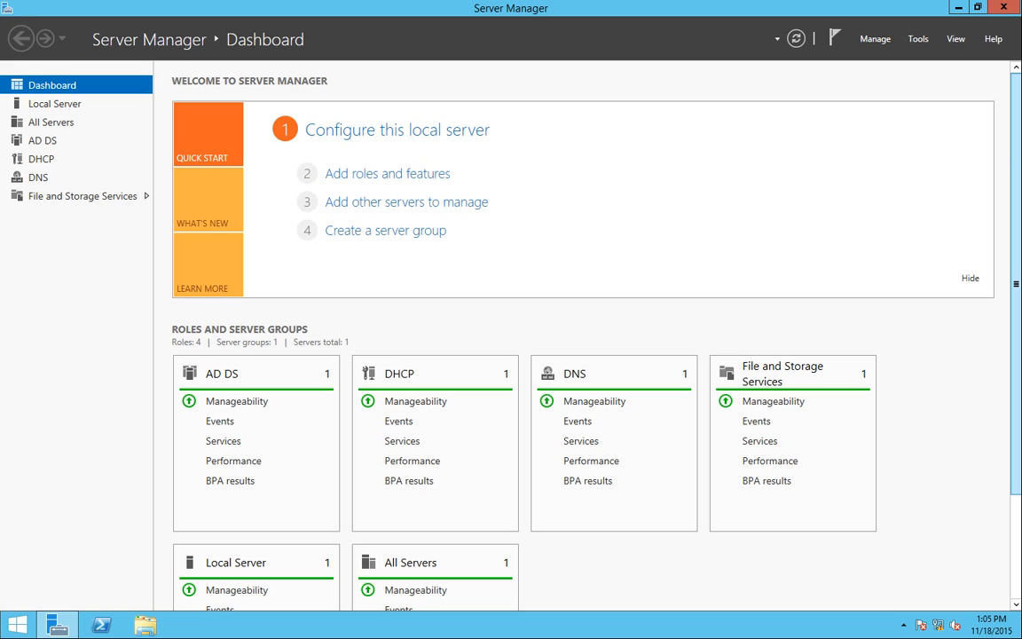
mouse_move(921, 49)
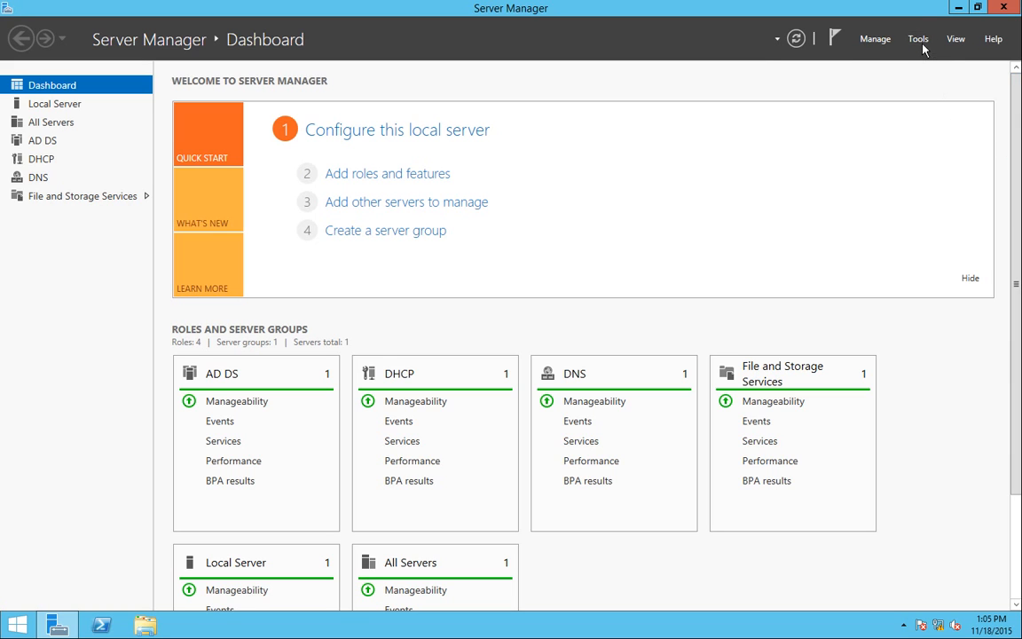
left_click(919, 39)
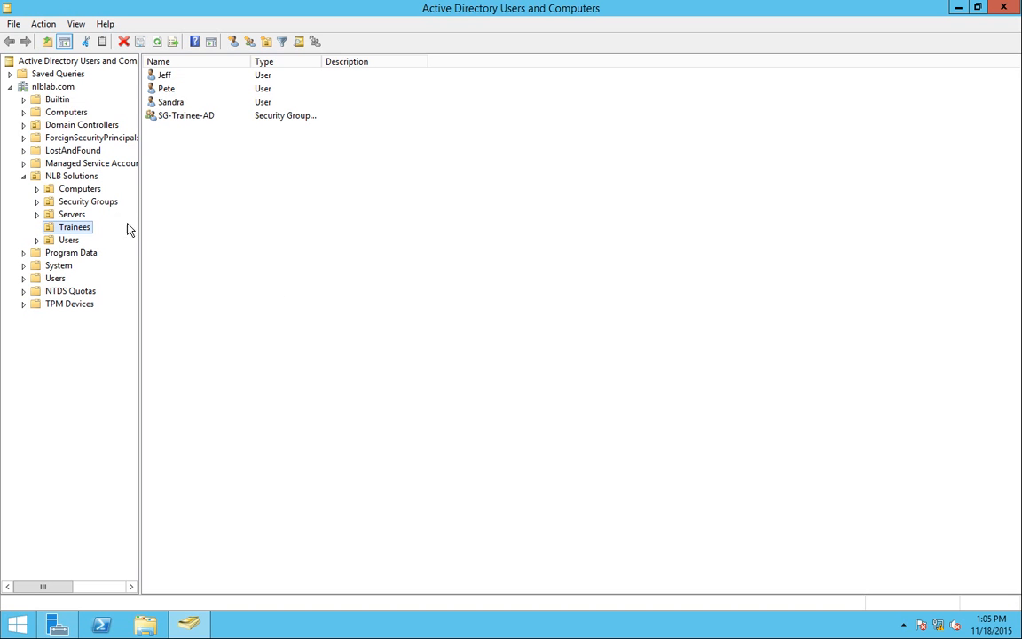
Step: Expand NLB Solutions and show the Trainees unit's Jeff, Pete, Sandra and SG-Trainee-AD
left_click(71, 175)
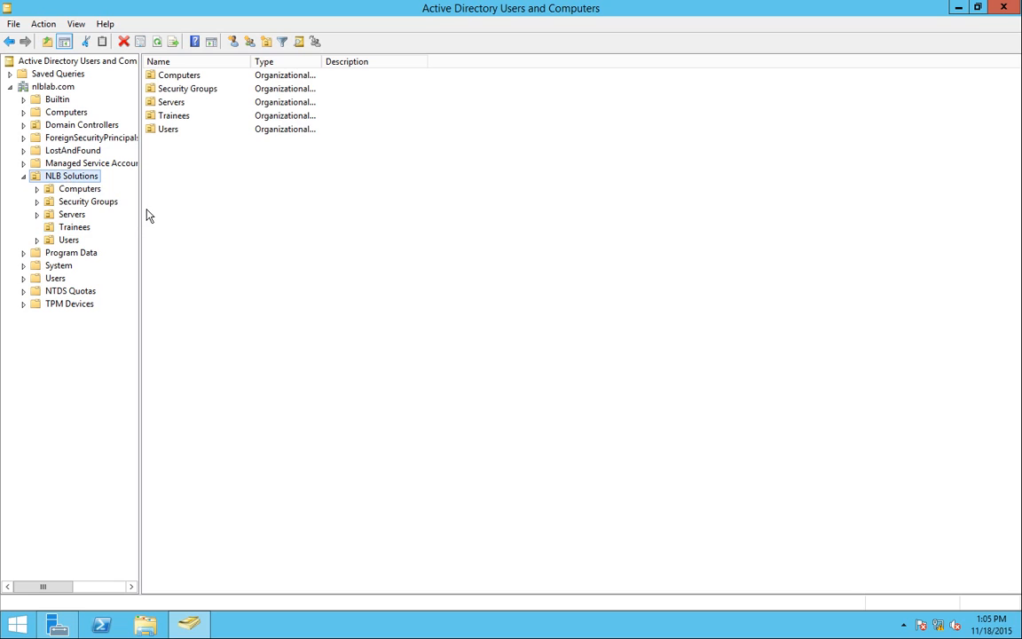
mouse_move(121, 238)
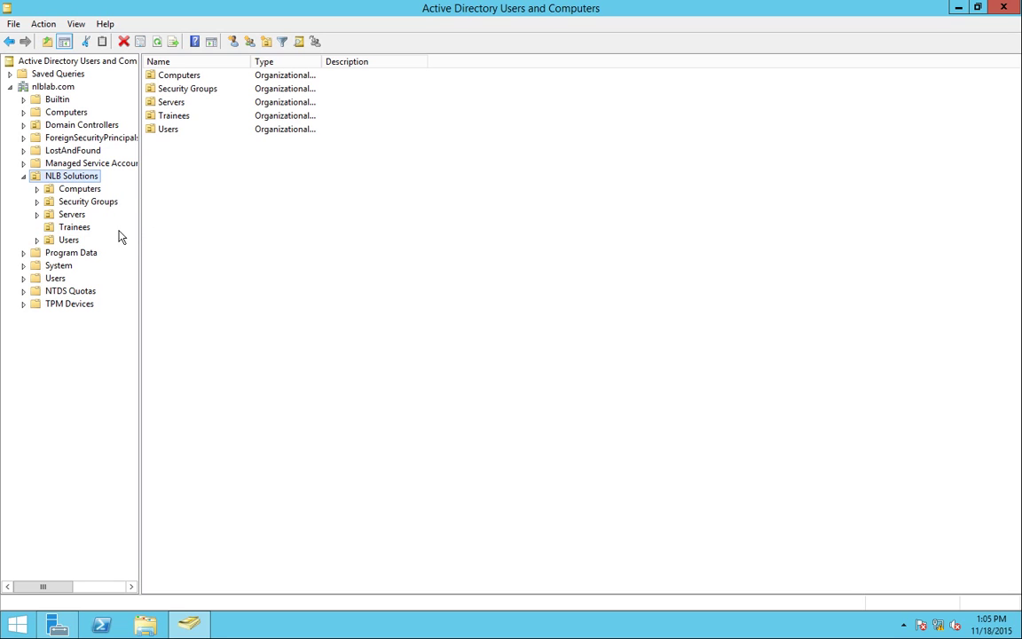
left_click(74, 227)
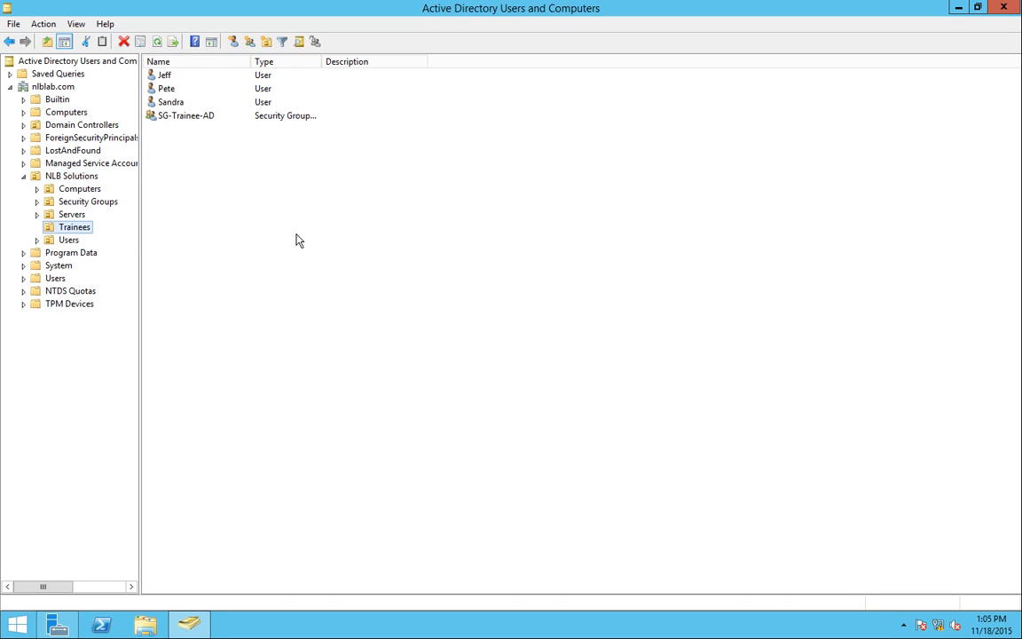
mouse_move(301, 225)
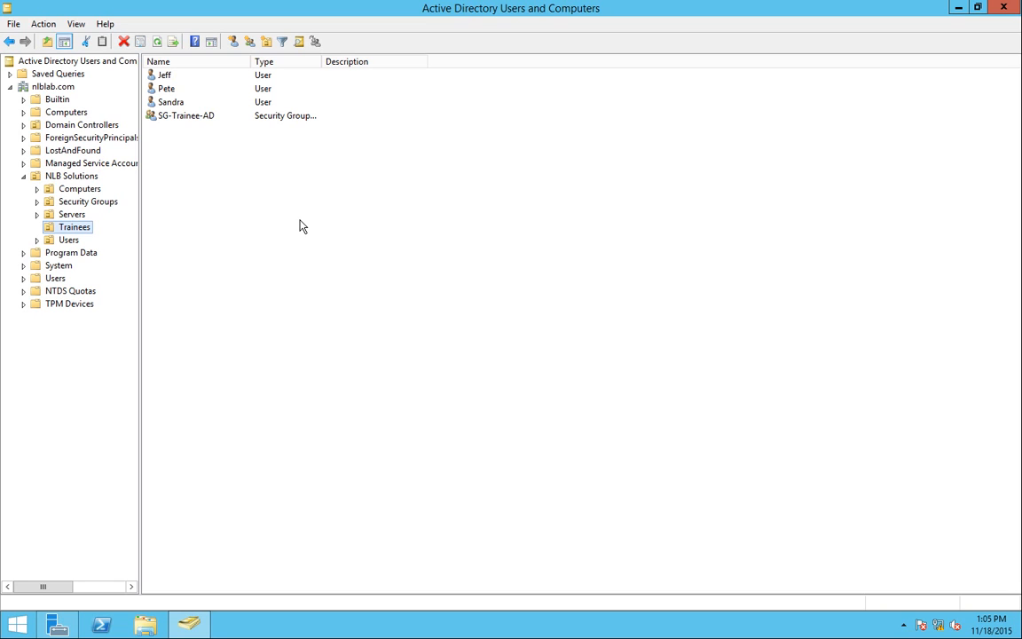
mouse_move(178, 92)
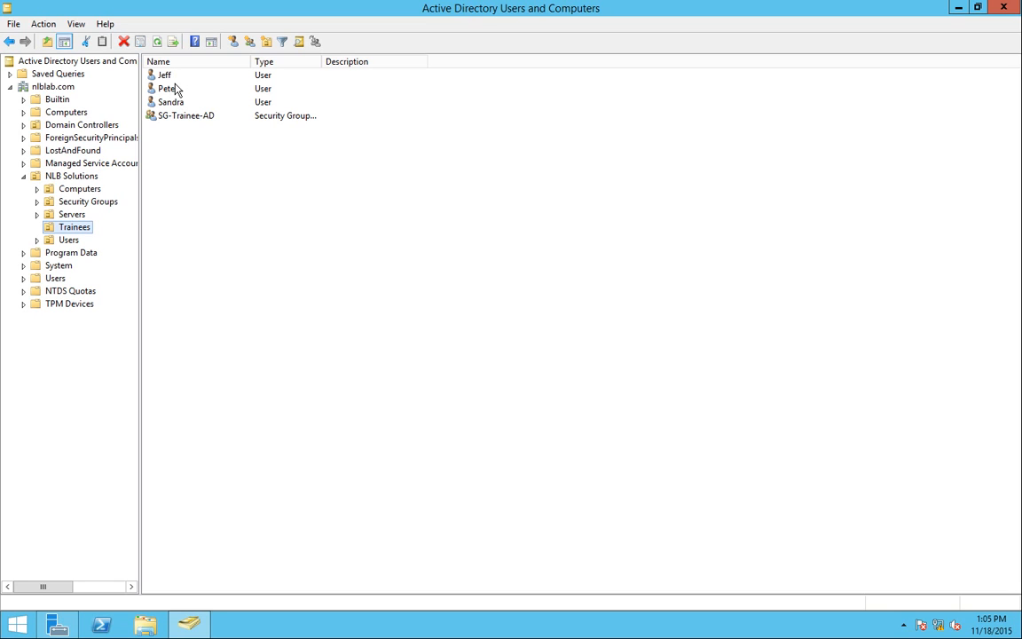
left_click(170, 101)
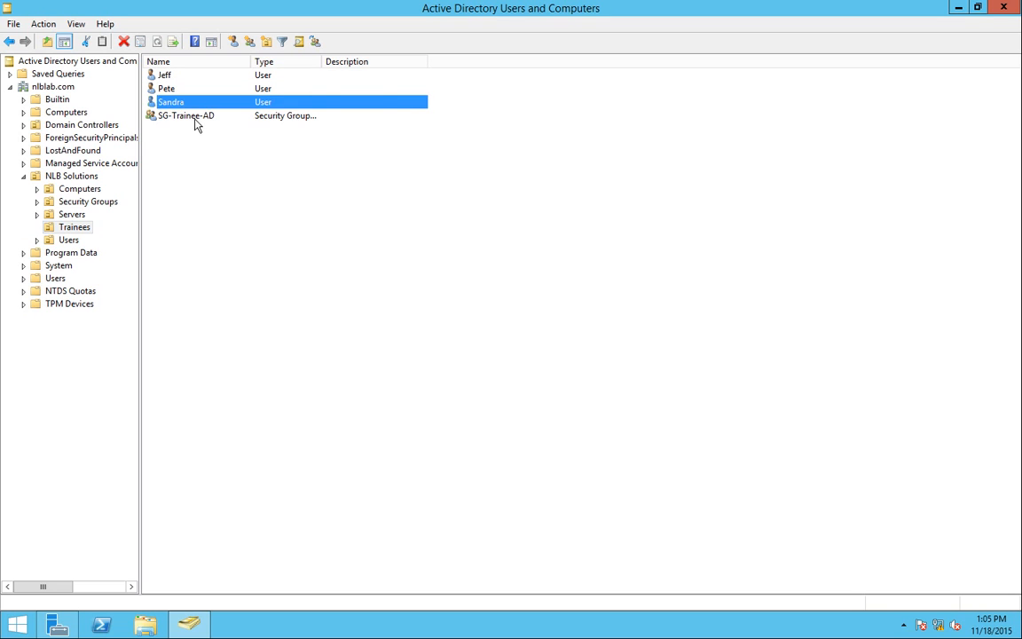
double_click(185, 115)
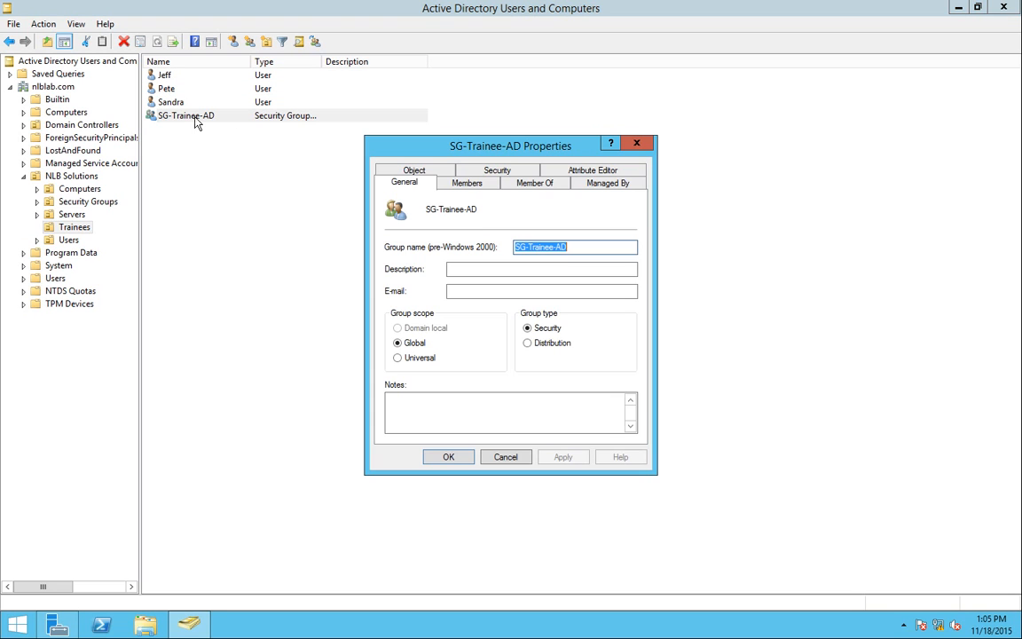
left_click(469, 182)
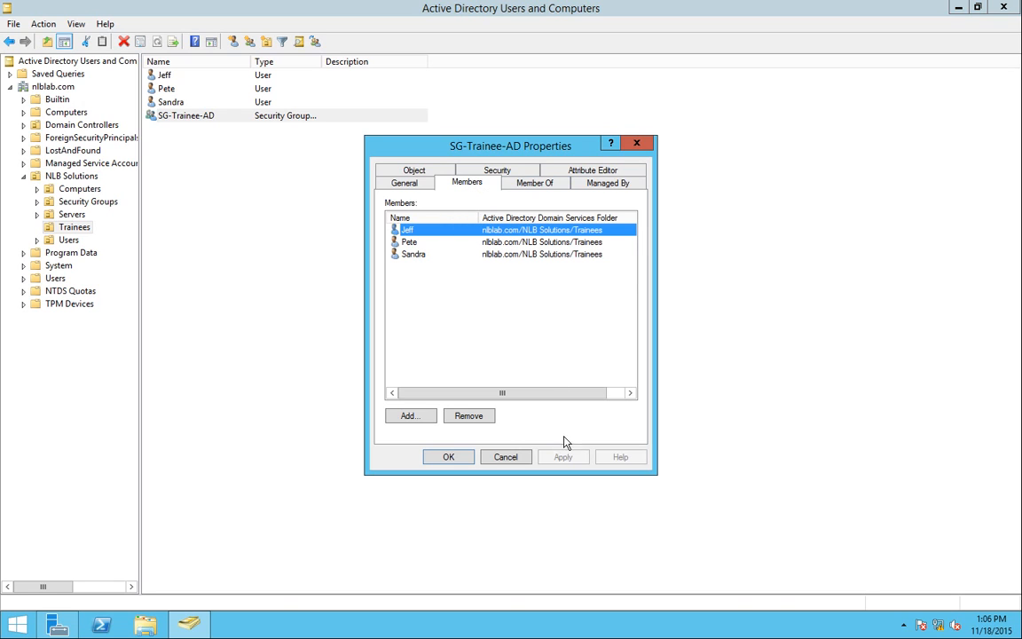
mouse_move(506, 458)
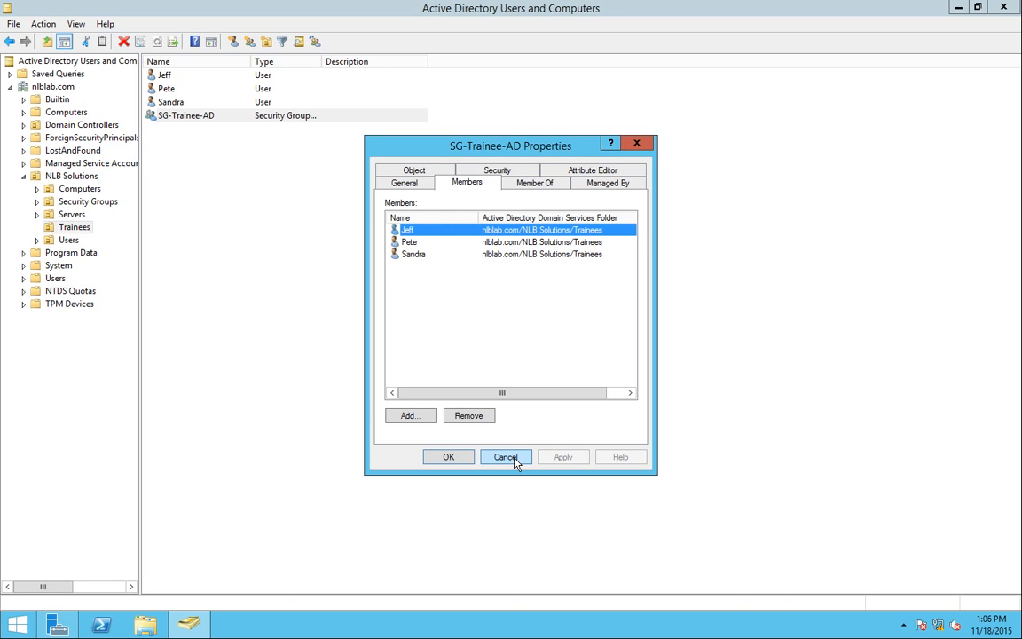
left_click(506, 458)
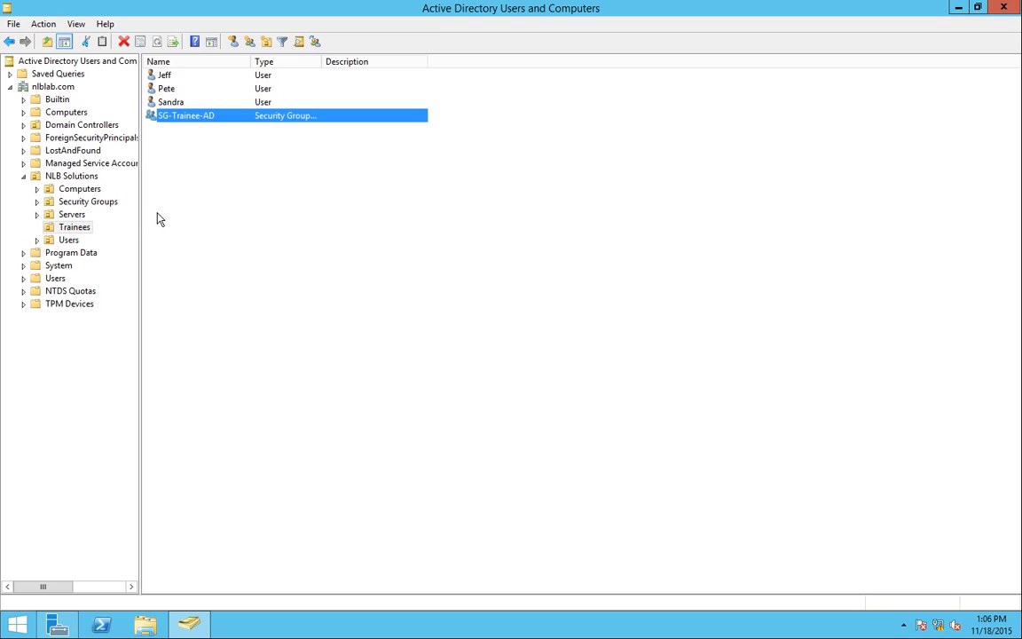
mouse_move(163, 218)
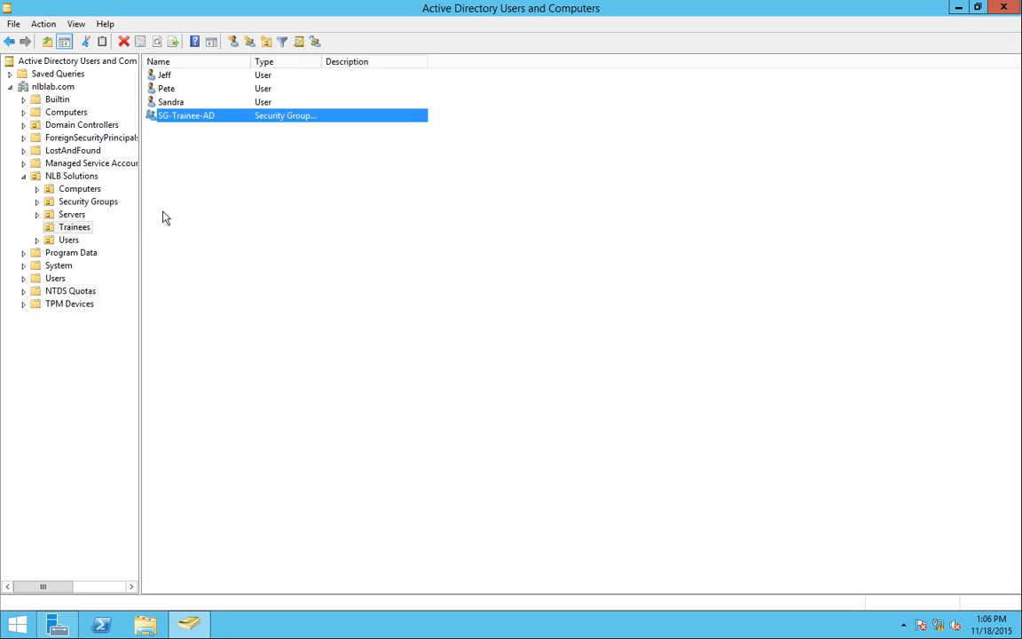
mouse_move(170, 241)
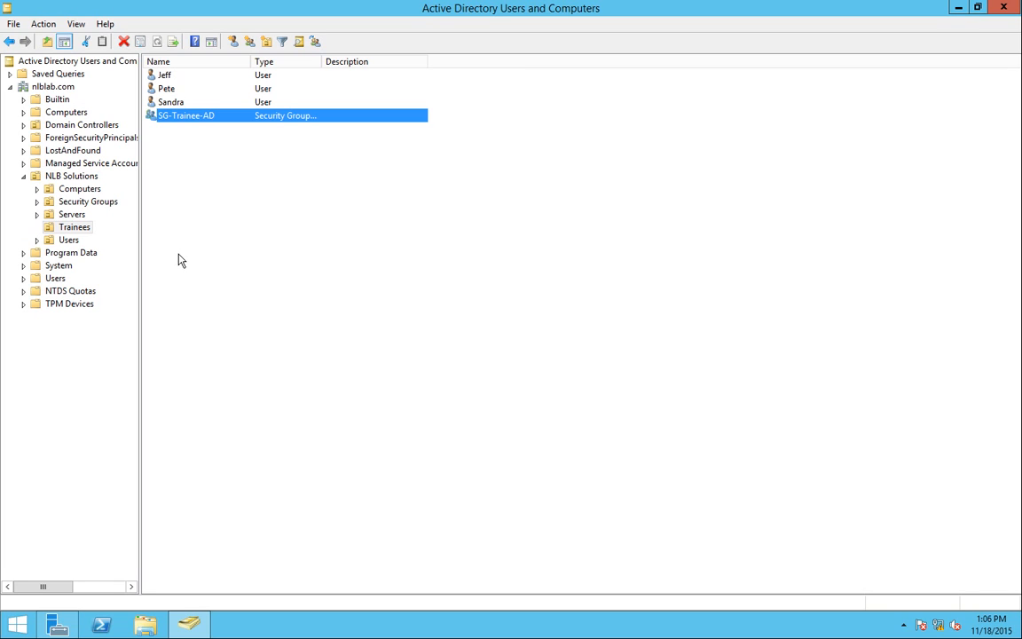
mouse_move(168, 101)
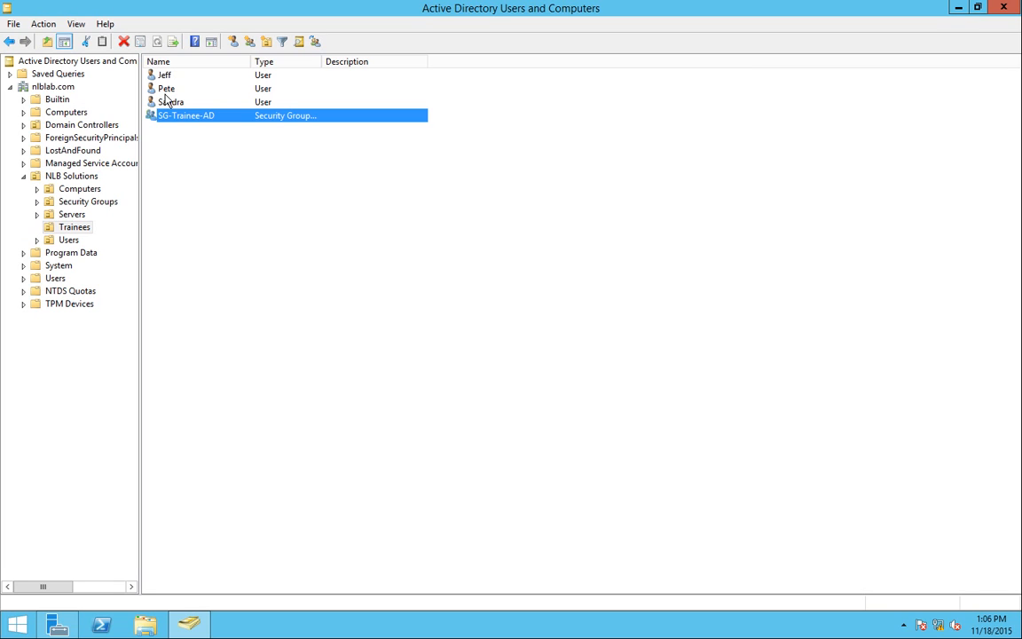
left_click(174, 89)
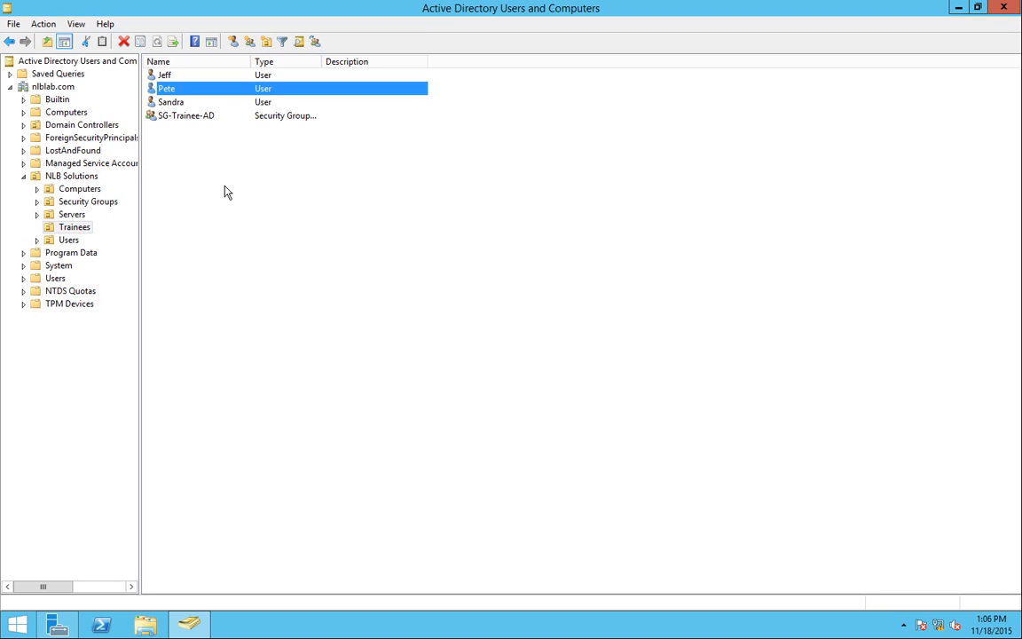
mouse_move(103, 245)
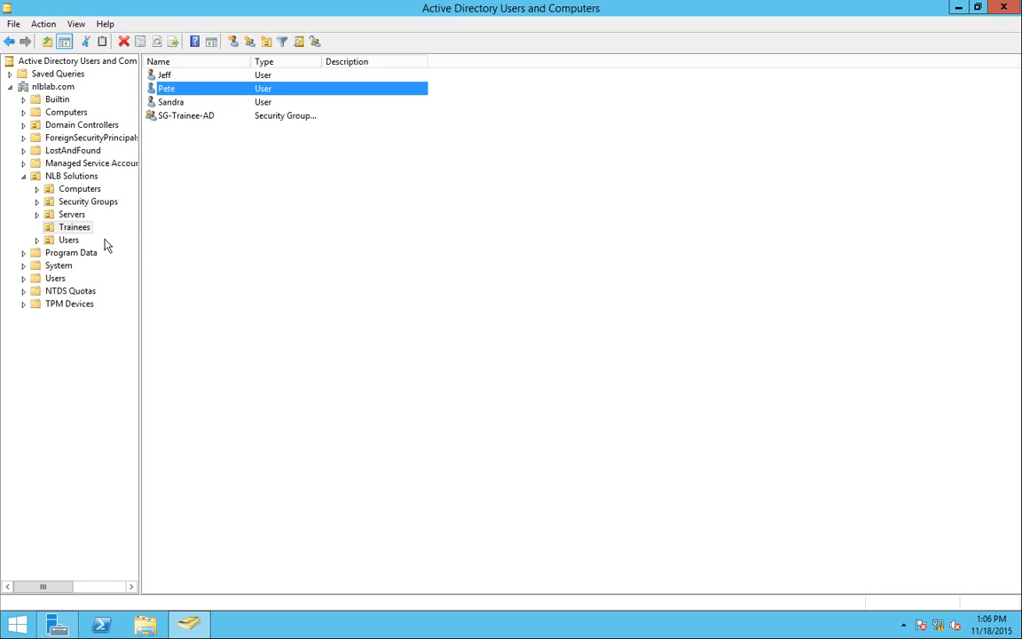
mouse_move(323, 216)
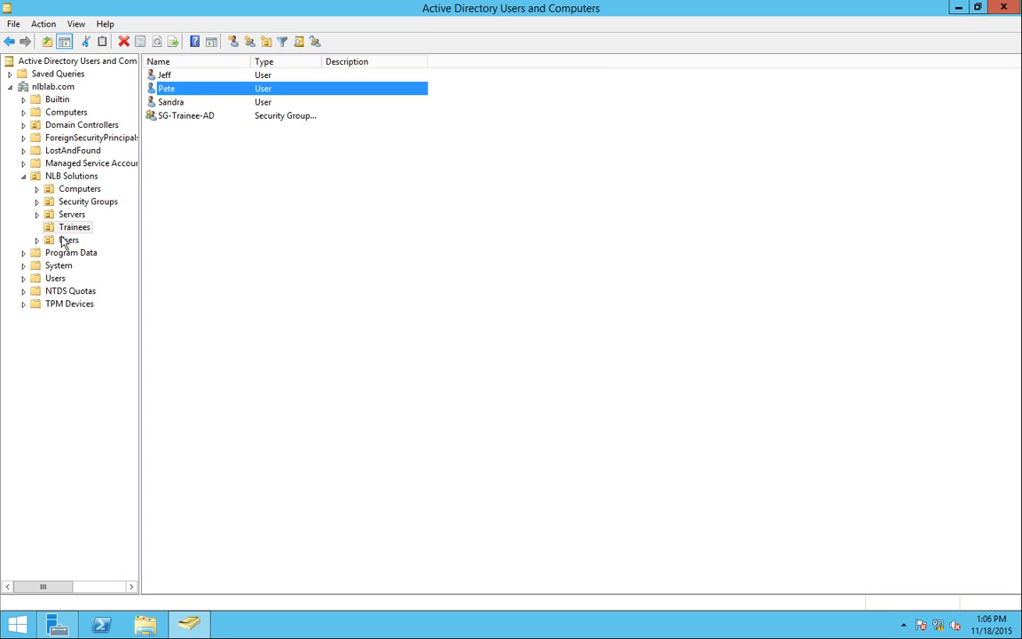
mouse_move(75, 227)
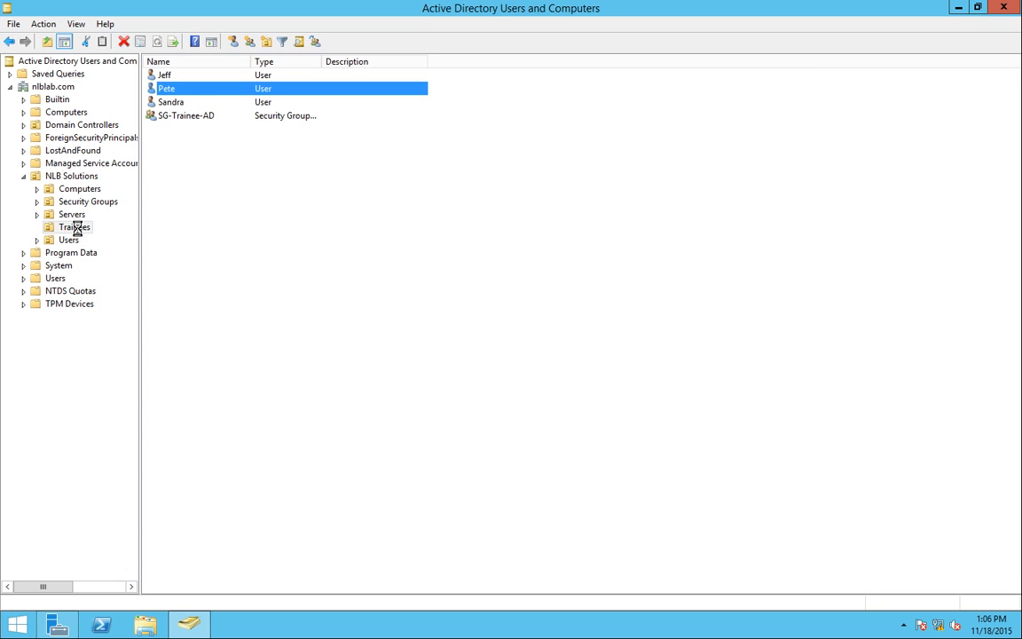
Step: Delete the Trainees unit with its contents and confirm the deletion
right_click(73, 227)
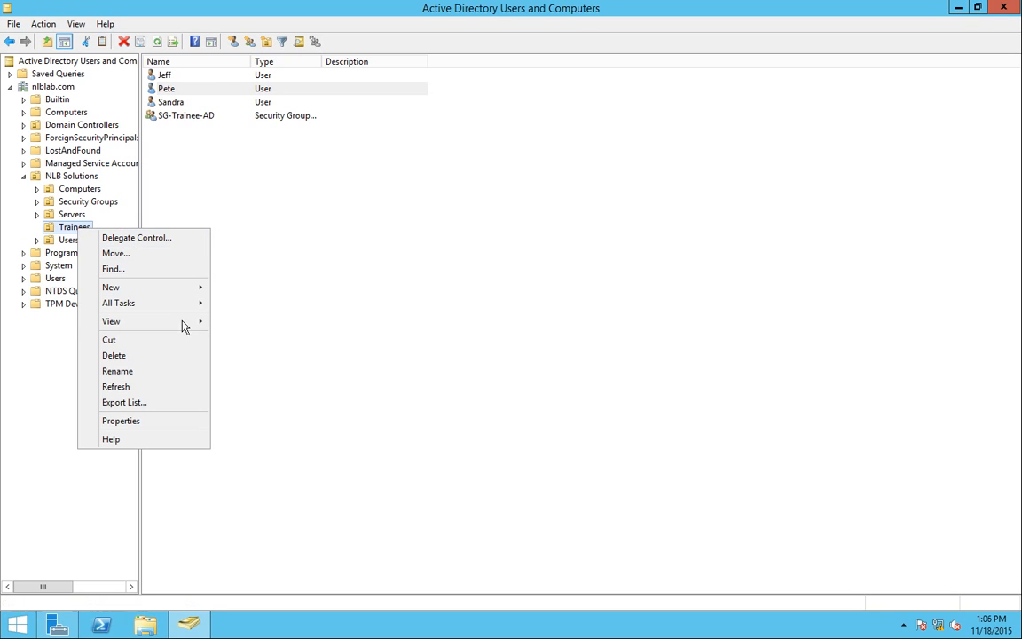
left_click(113, 355)
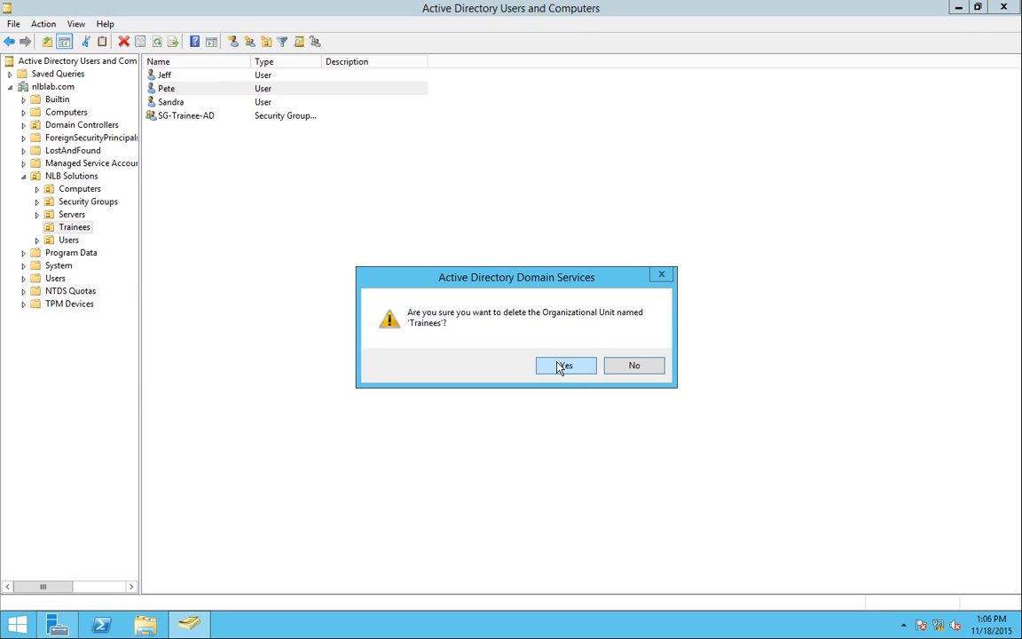
left_click(565, 365)
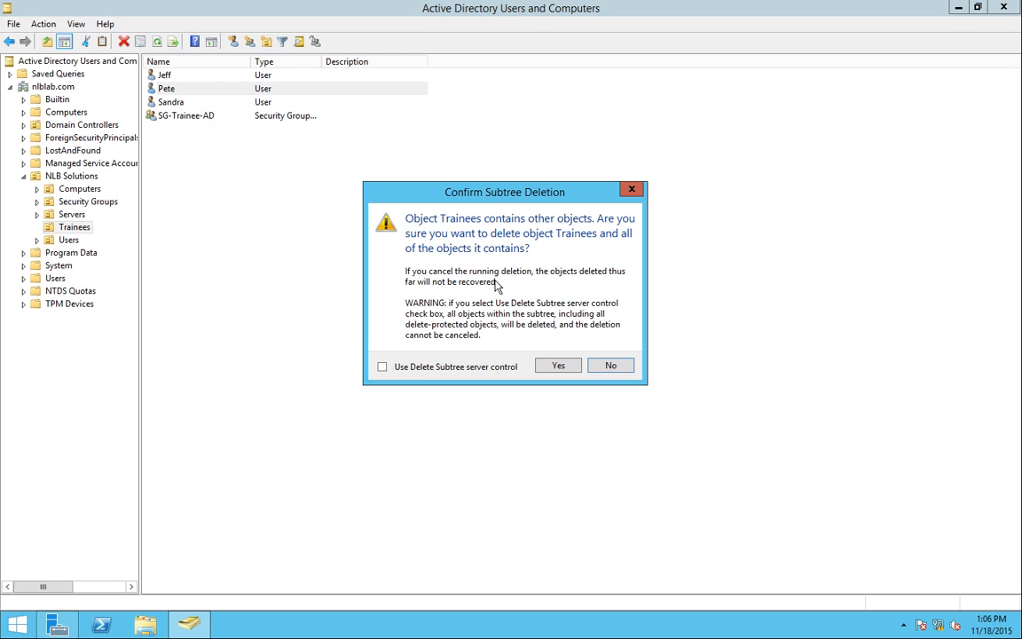
mouse_move(541, 321)
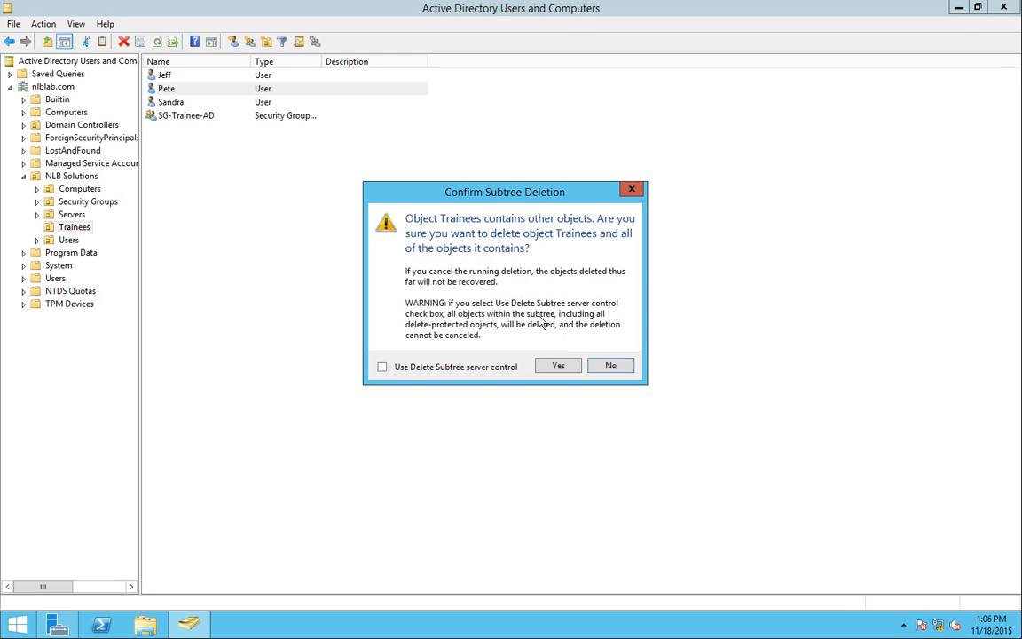
left_click(557, 366)
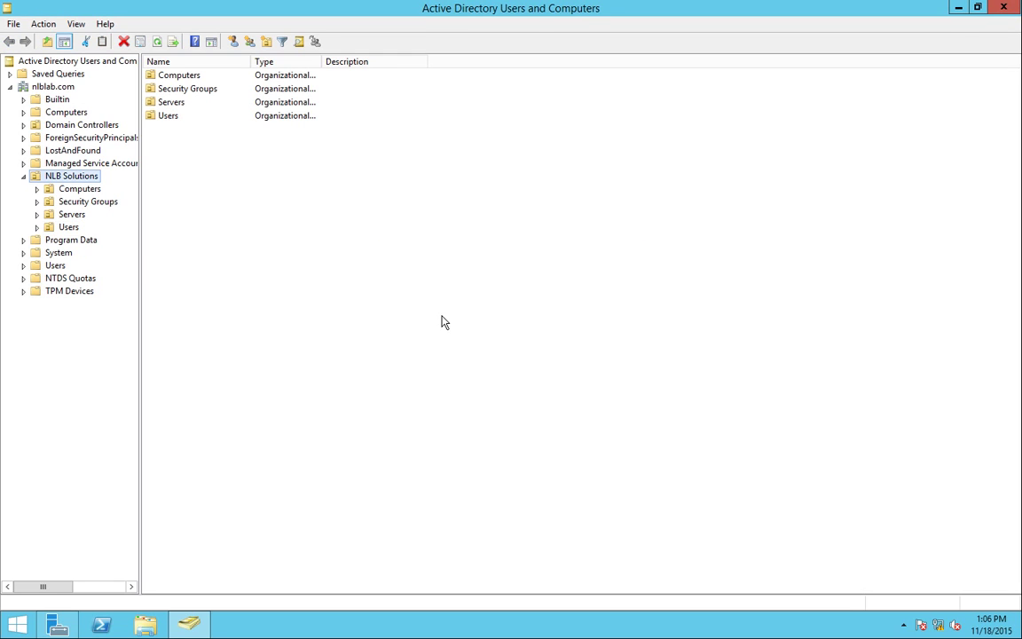
mouse_move(87, 202)
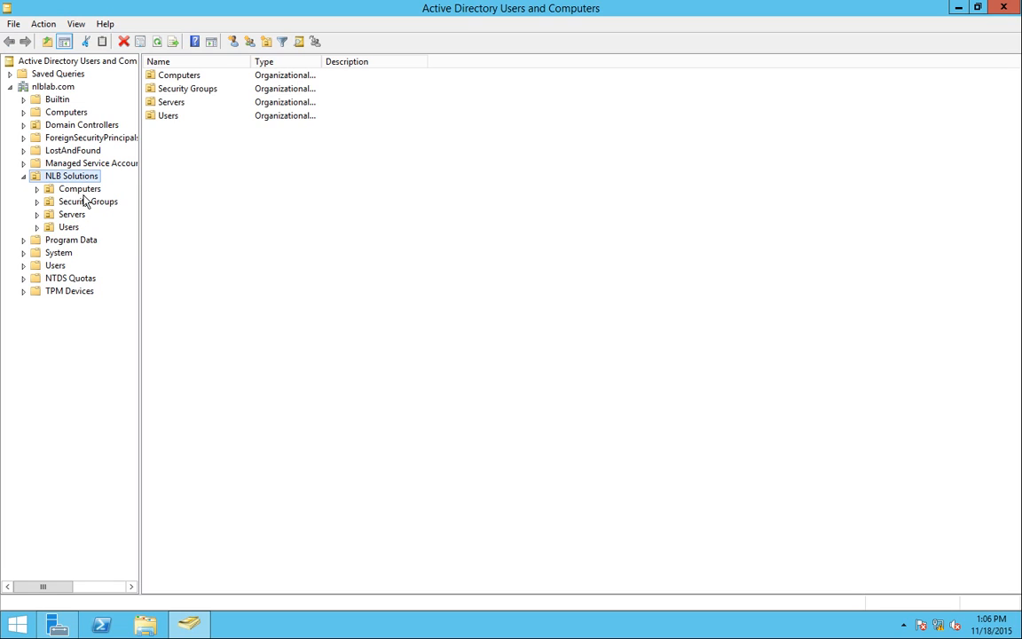
Step: Check the Security Groups and Users containers under NLB Solutions no longer hold Trainees
left_click(87, 203)
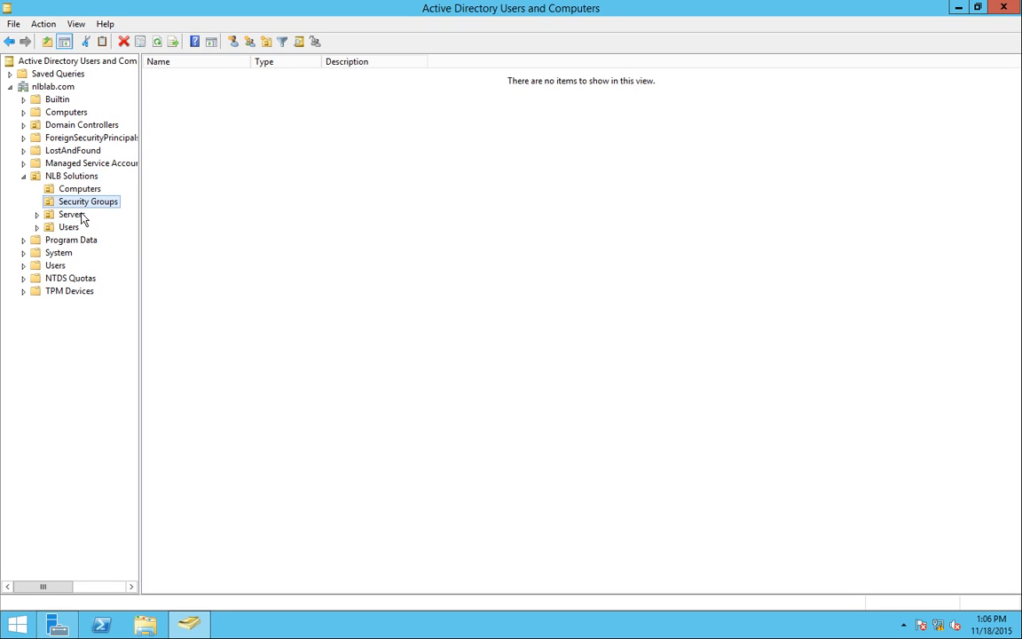
left_click(68, 227)
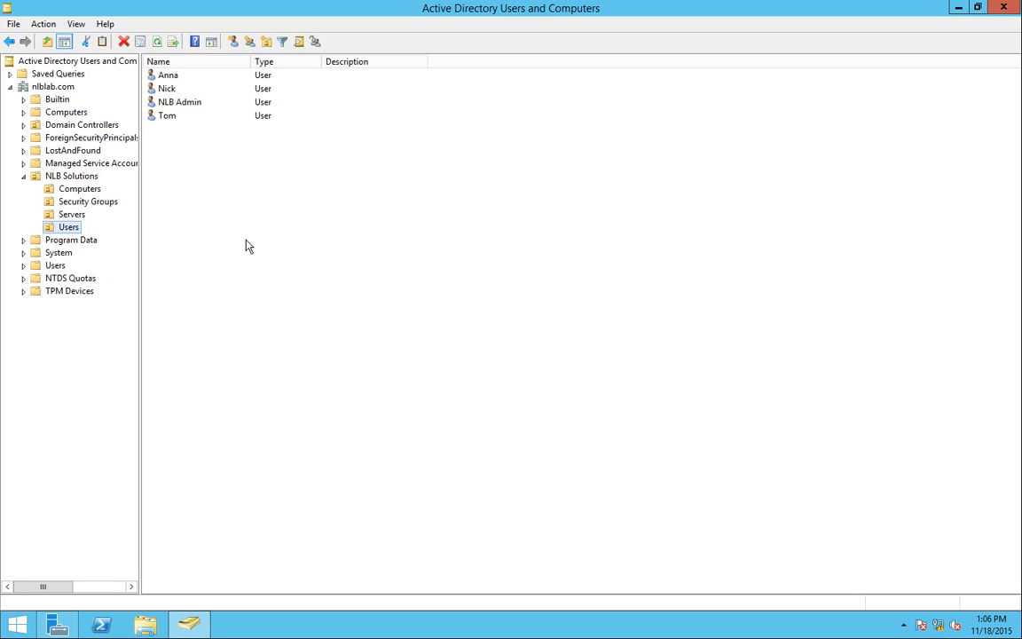
mouse_move(282, 259)
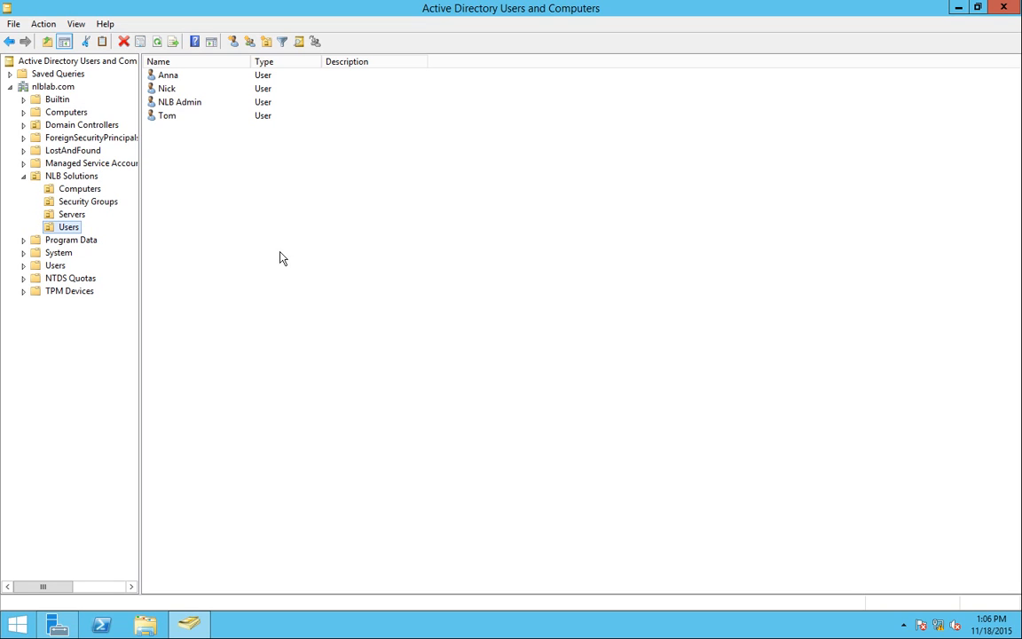
mouse_move(177, 462)
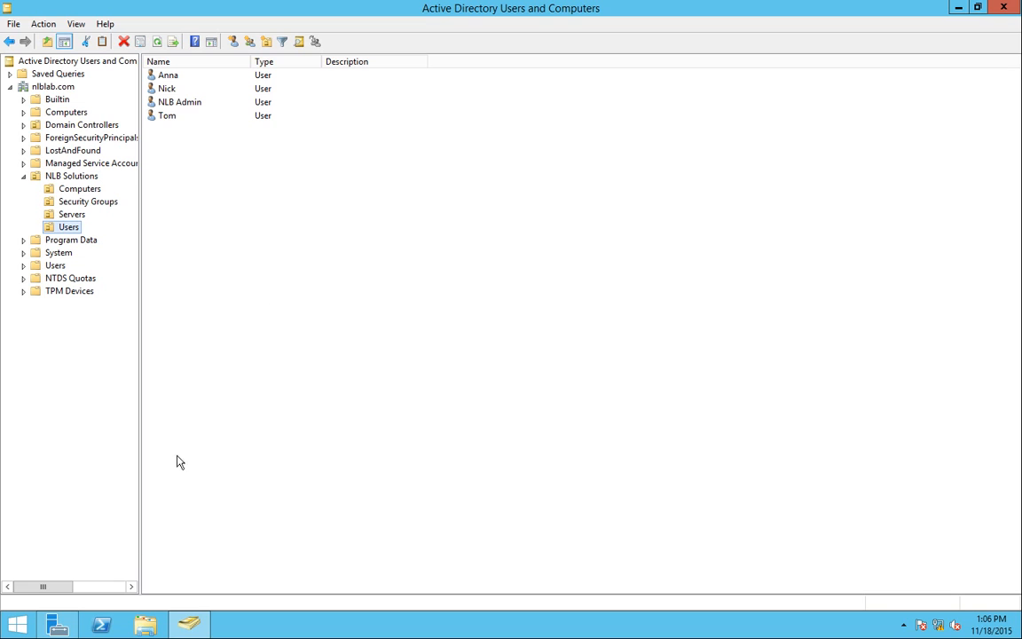
mouse_move(262, 339)
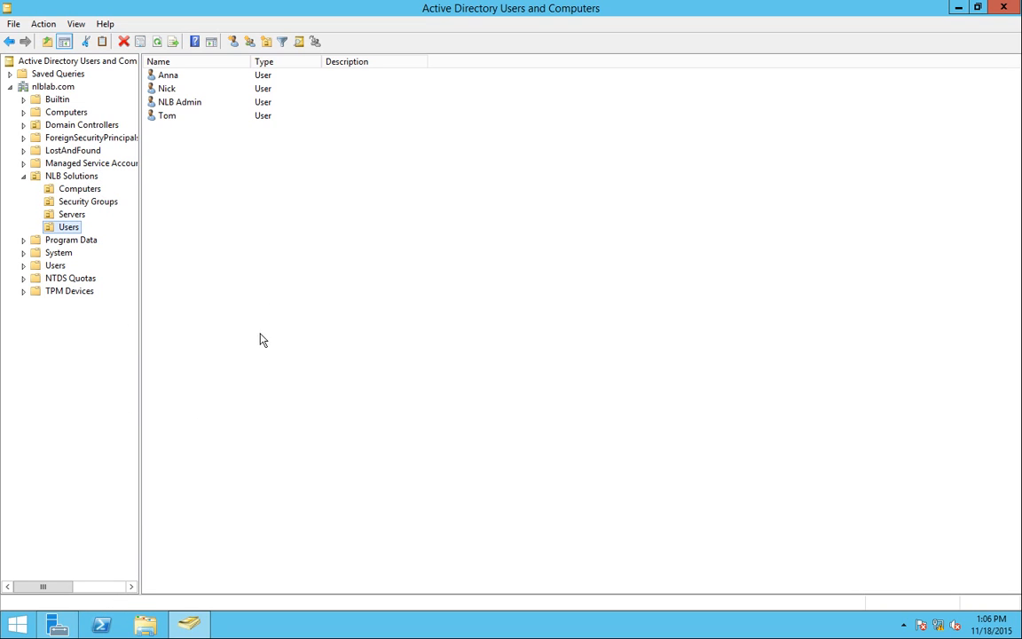
mouse_move(556, 379)
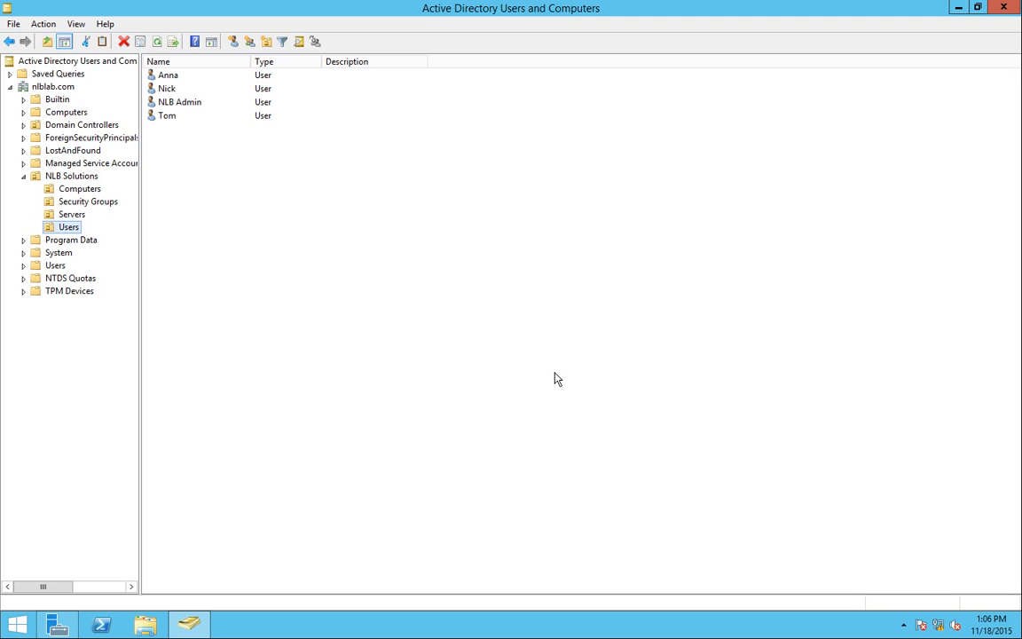
mouse_move(57, 627)
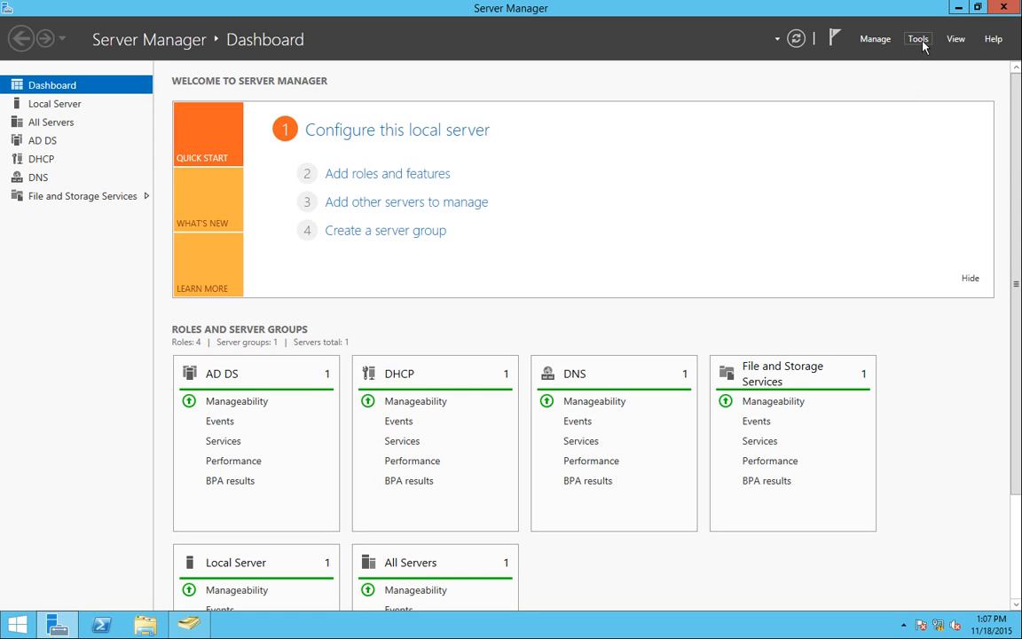
Step: Launch Active Directory Administrative Center again from Server Manager's Tools
left_click(923, 37)
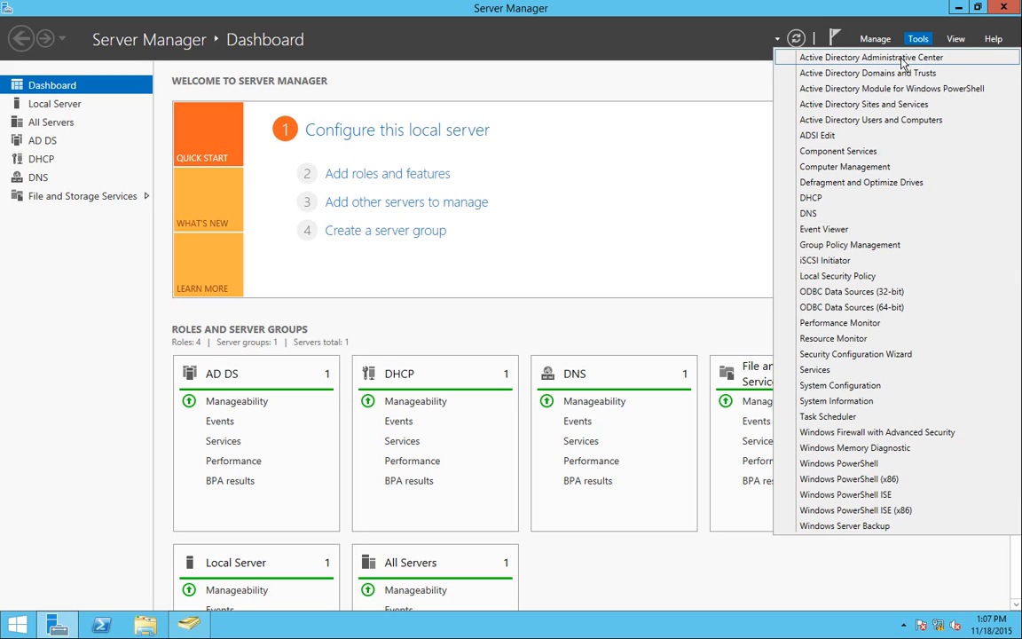
left_click(870, 57)
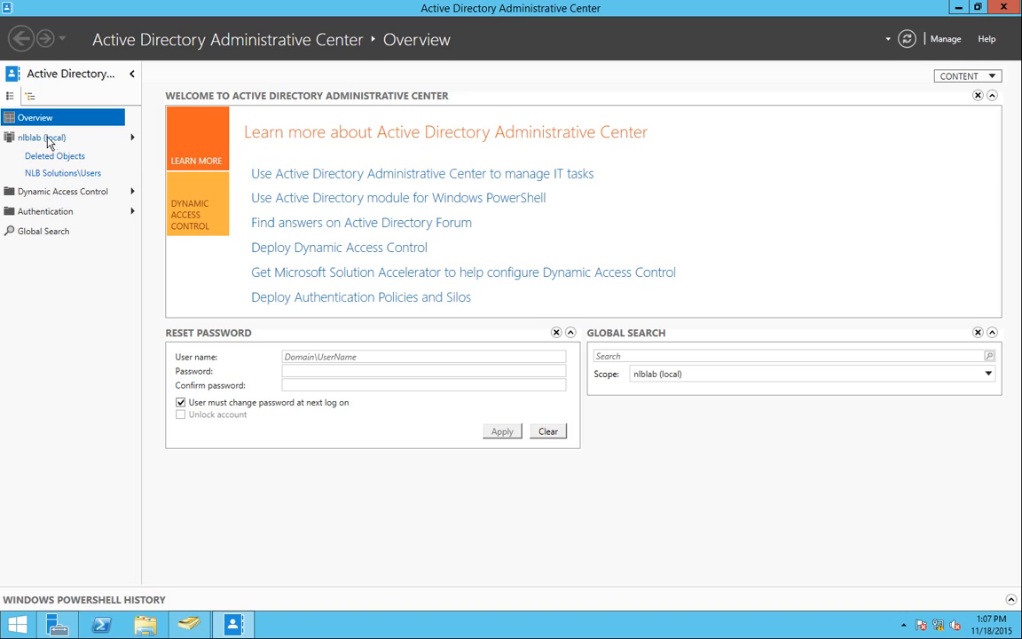
mouse_move(55, 160)
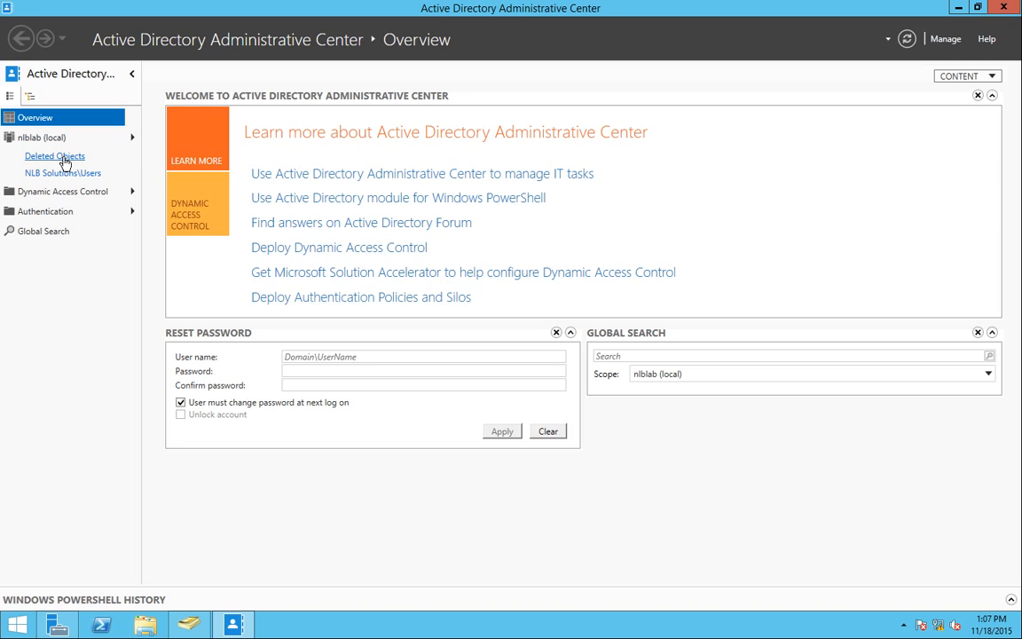
mouse_move(67, 181)
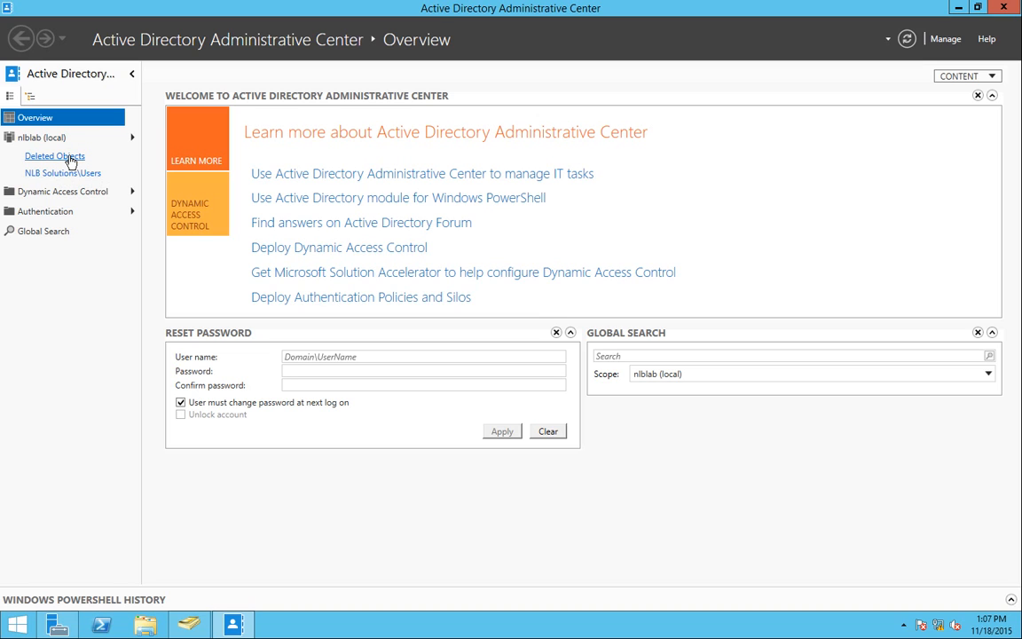
Step: Restore Jeff, Pete, Sandra, SG-Trainee-AD and Trainees from Deleted Objects to their original location
left_click(55, 156)
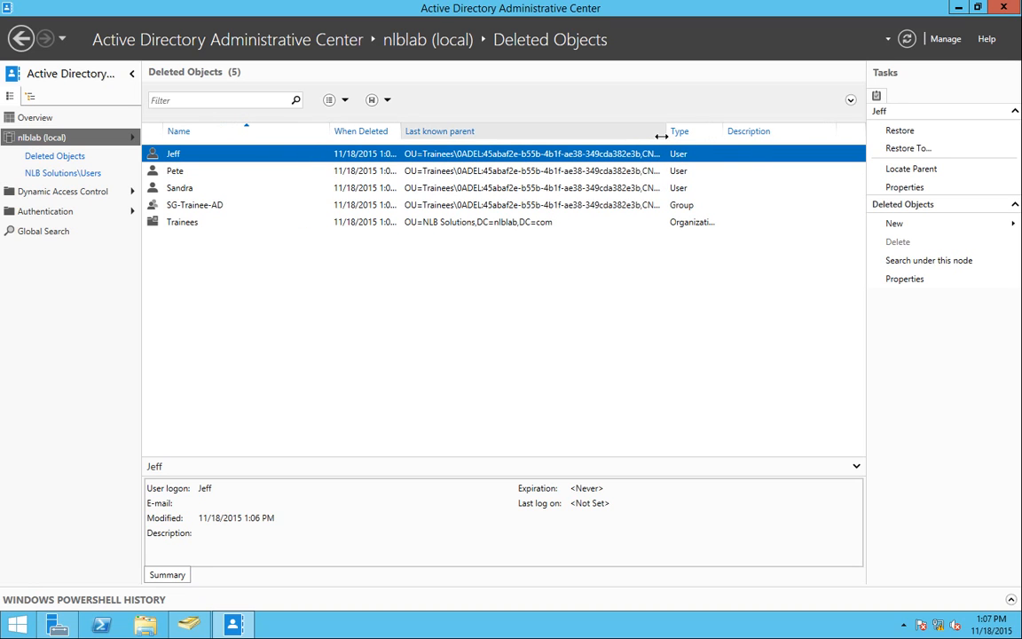
left_click_drag(664, 135, 798, 135)
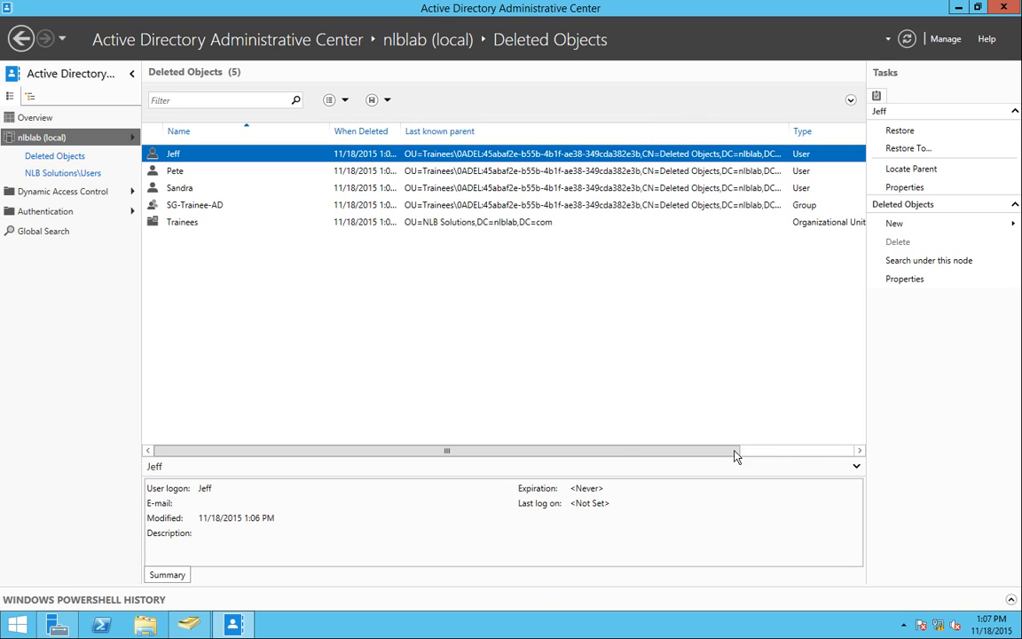
mouse_move(726, 447)
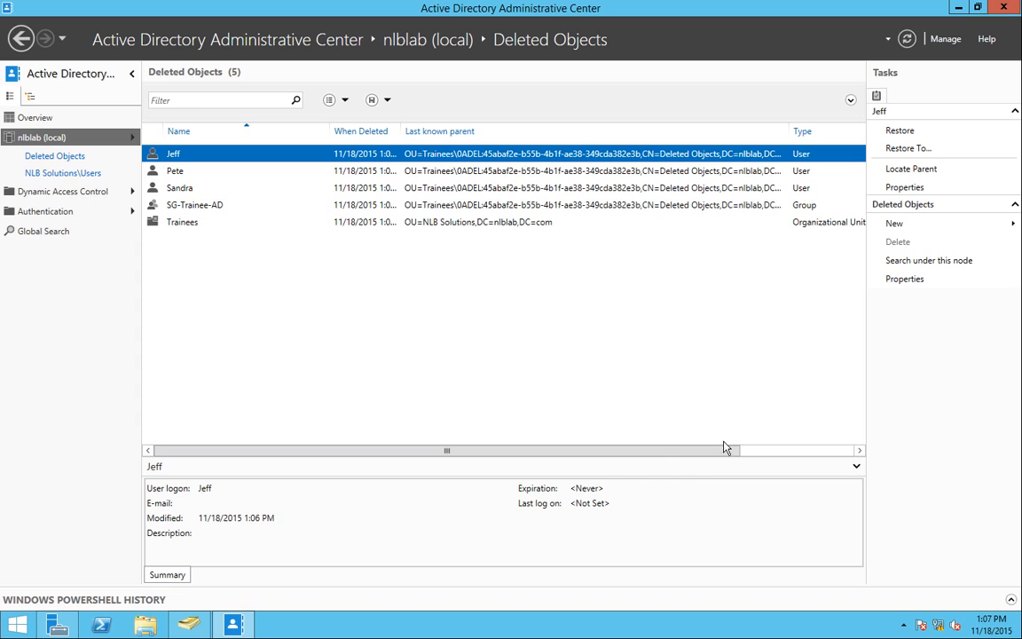
mouse_move(662, 339)
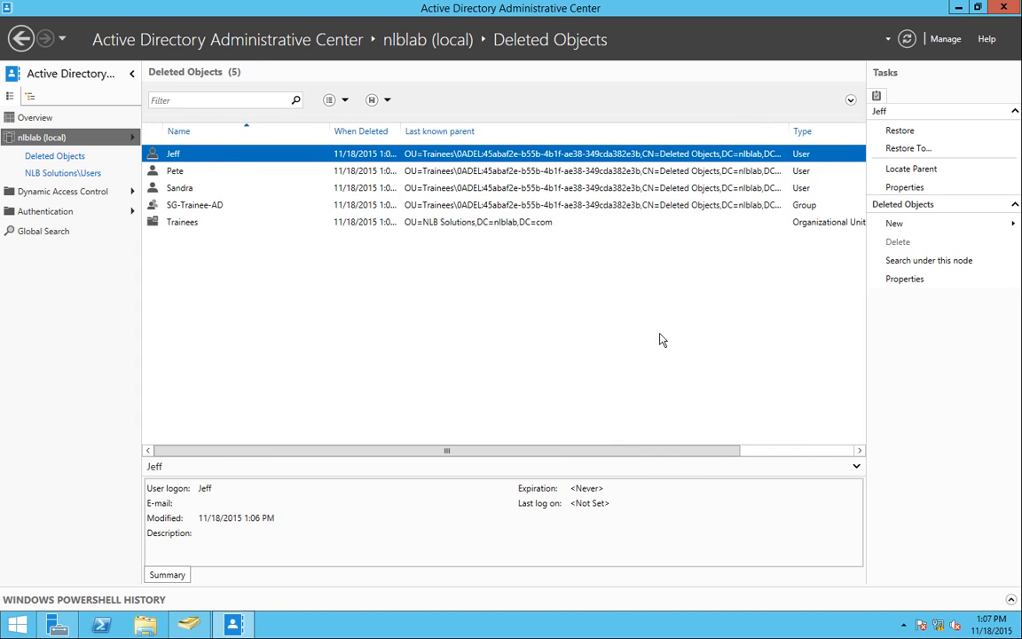
mouse_move(809, 178)
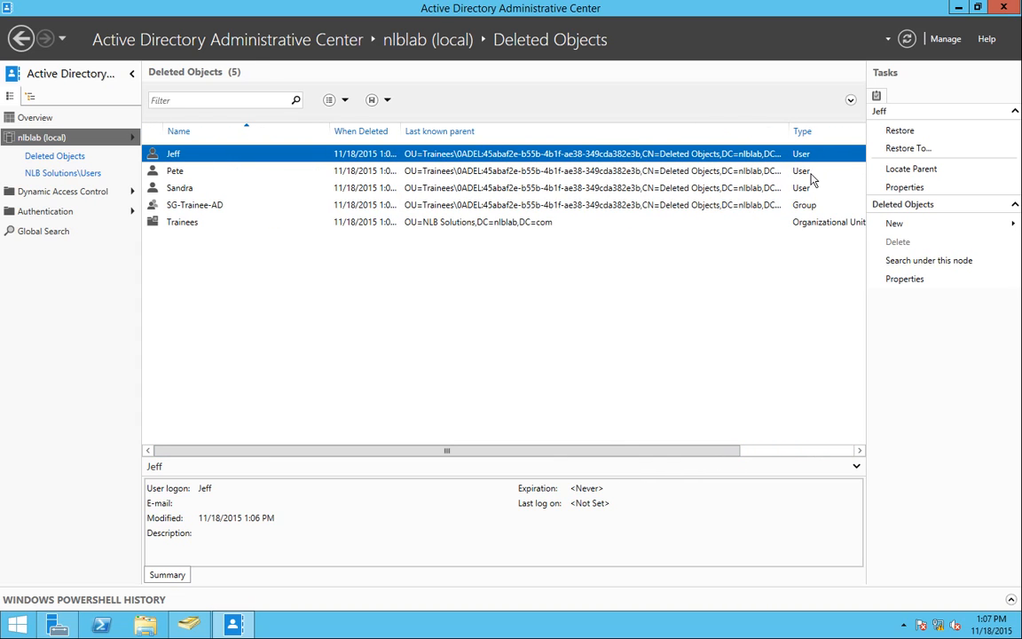
left_click(195, 204)
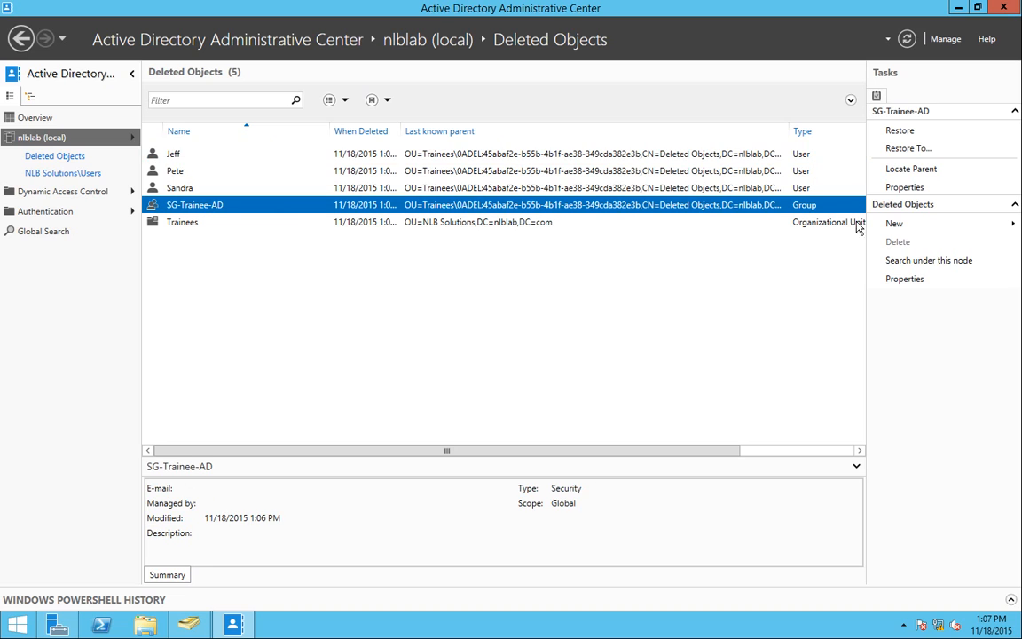
left_click(181, 222)
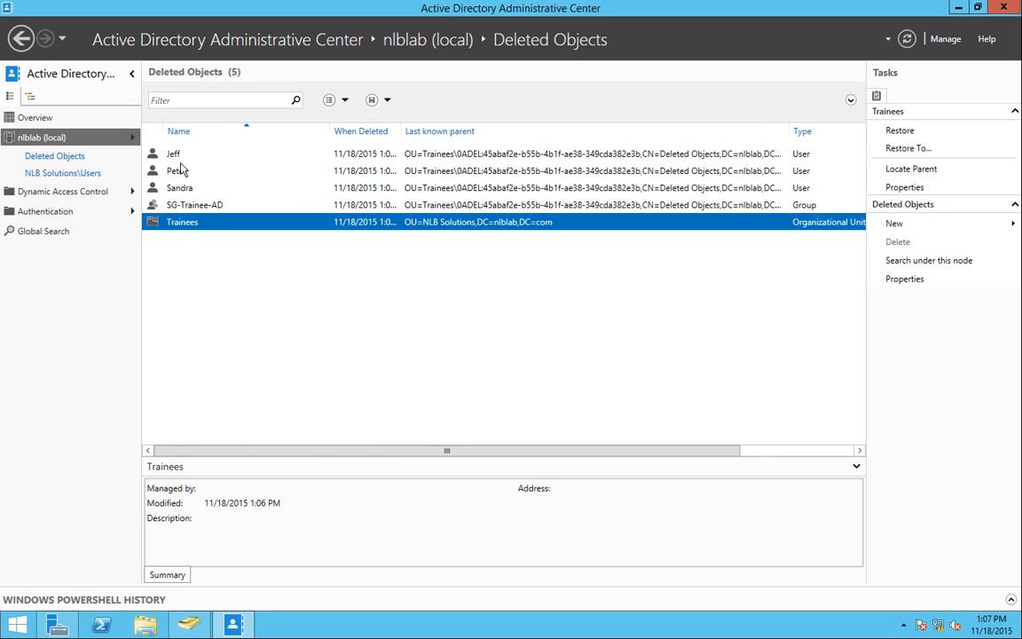
left_click(174, 153)
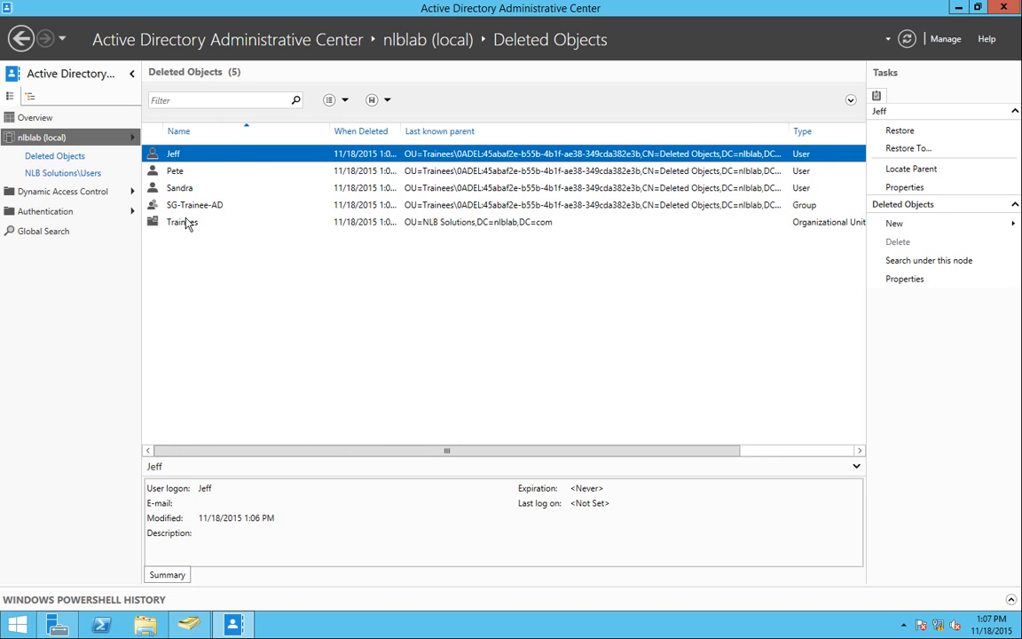
right_click(181, 222)
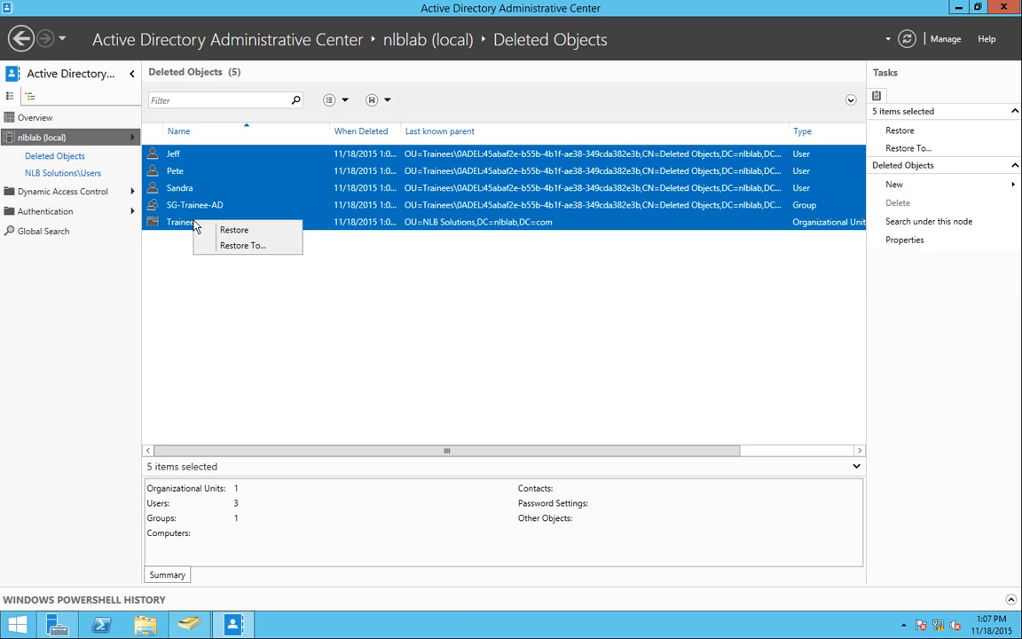
mouse_move(252, 245)
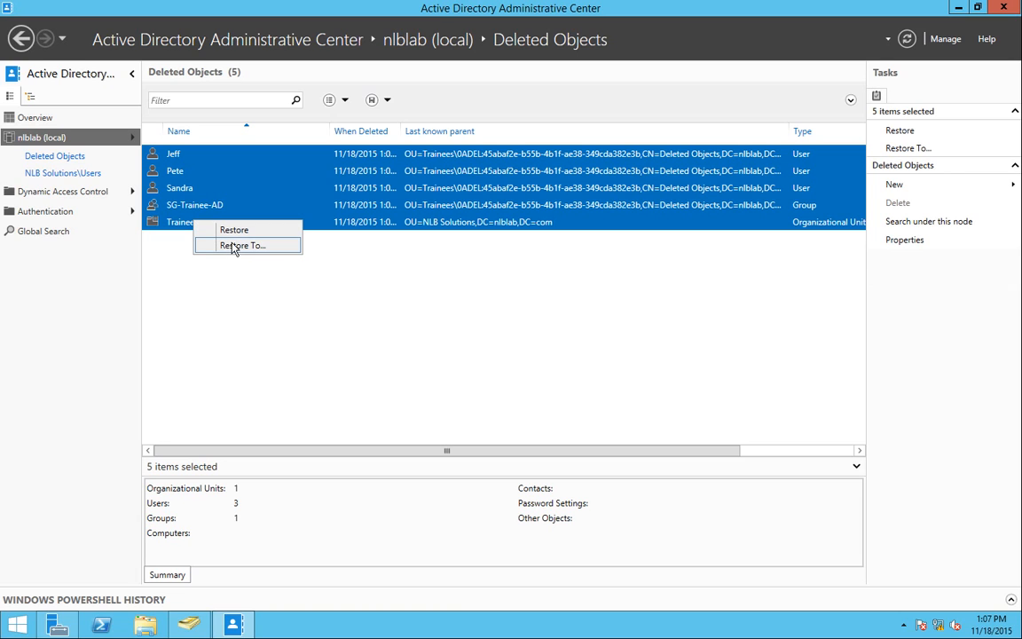
mouse_move(249, 248)
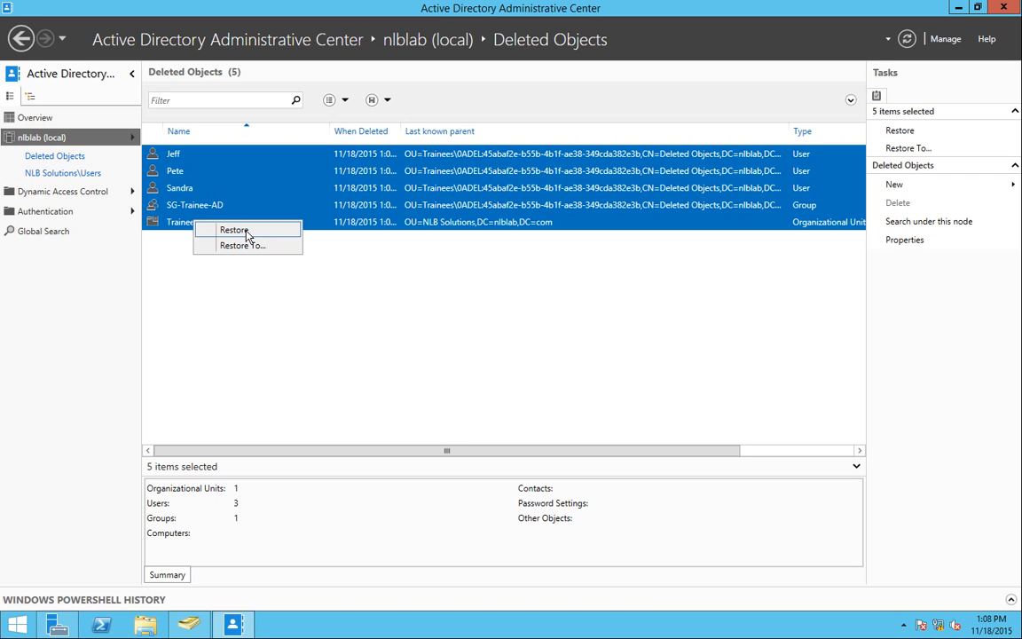
left_click(234, 230)
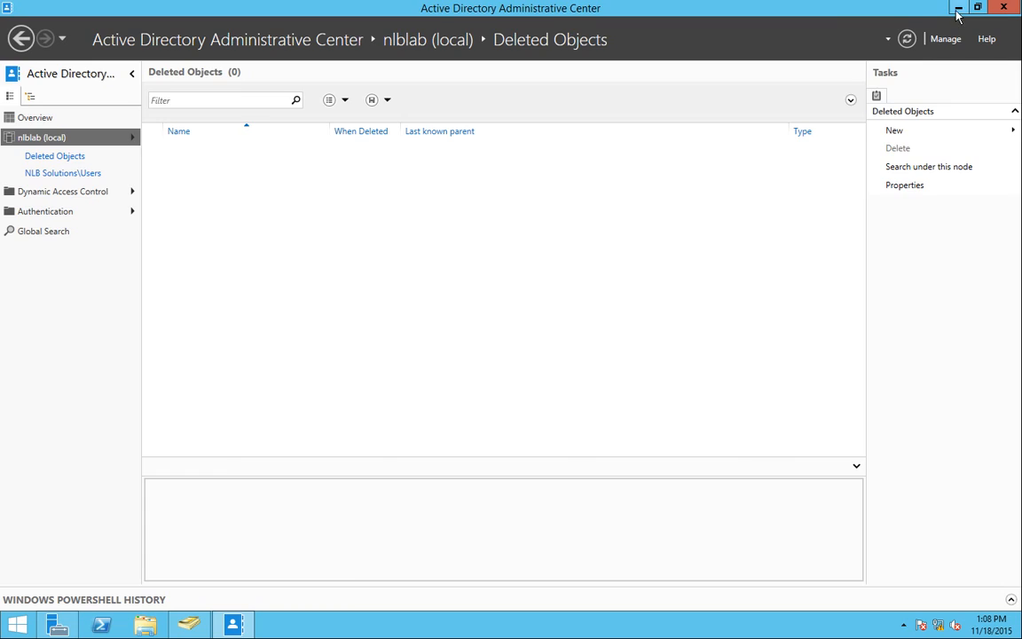
left_click(188, 623)
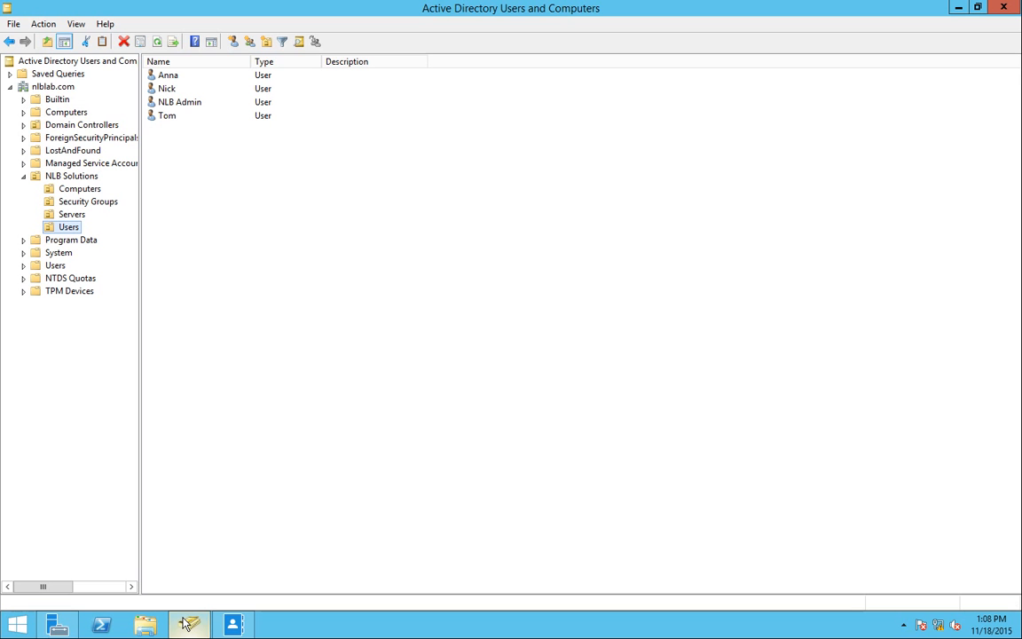
left_click(71, 176)
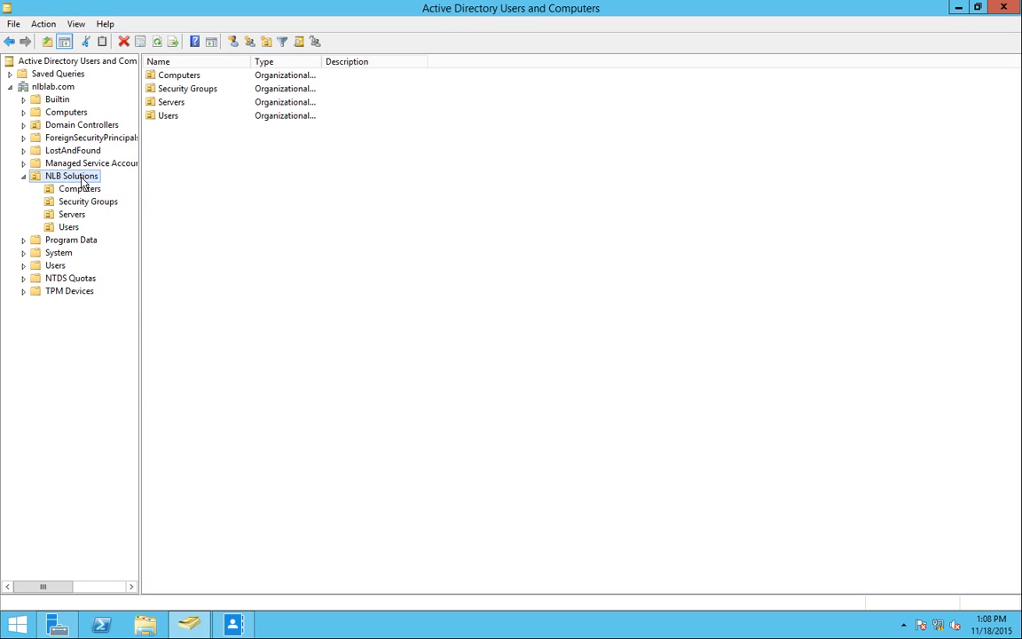
right_click(71, 176)
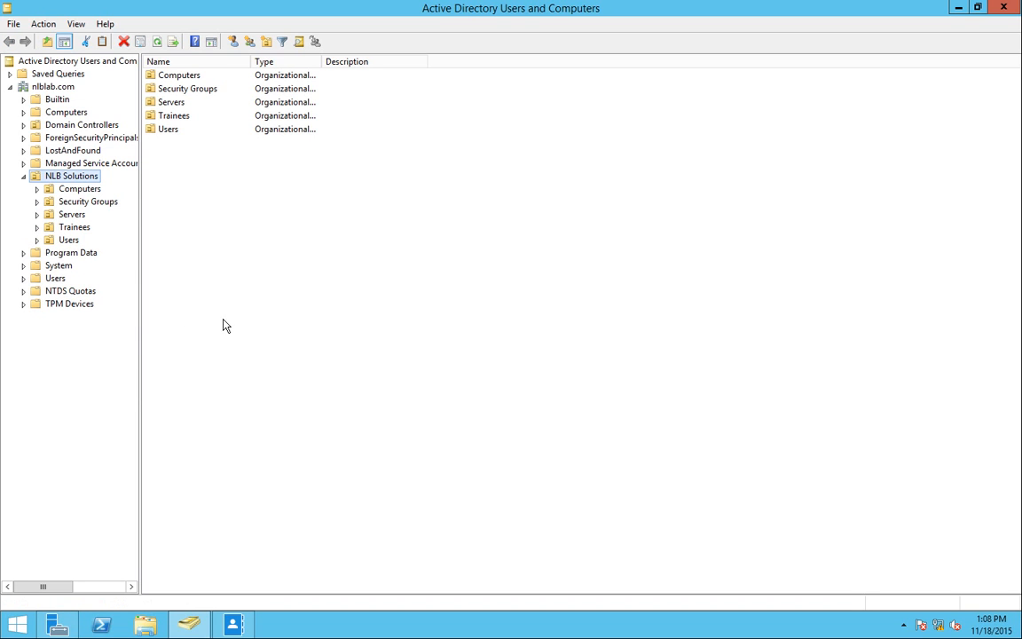
left_click(74, 227)
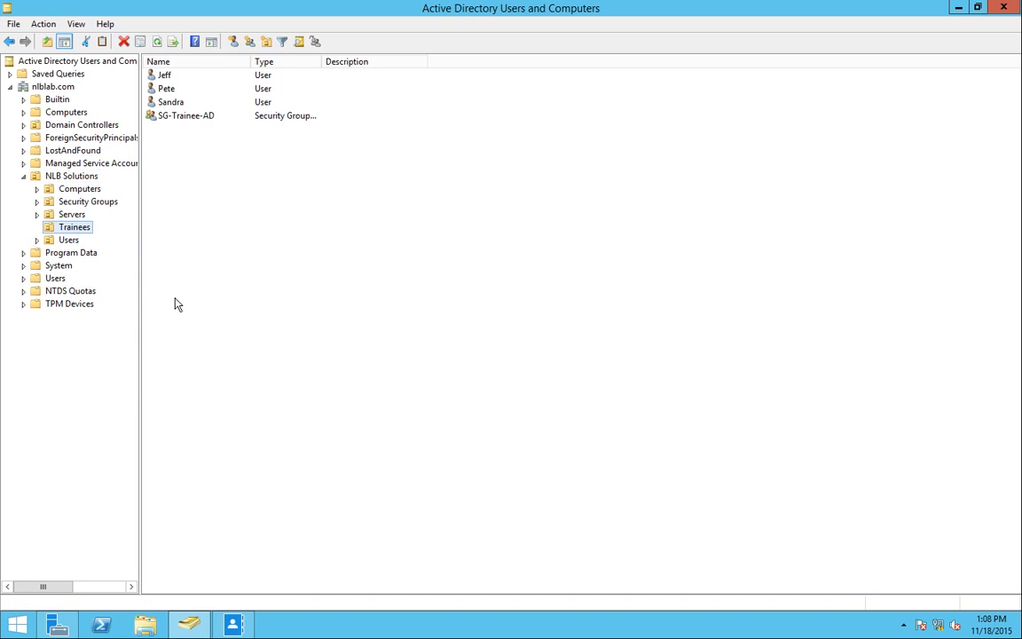
mouse_move(156, 209)
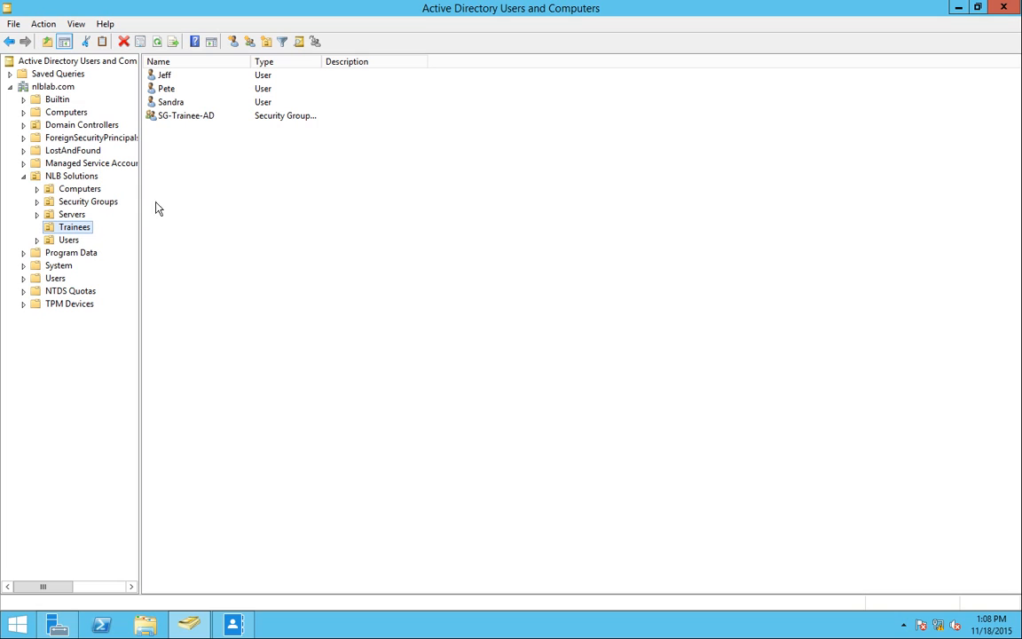
left_click(184, 115)
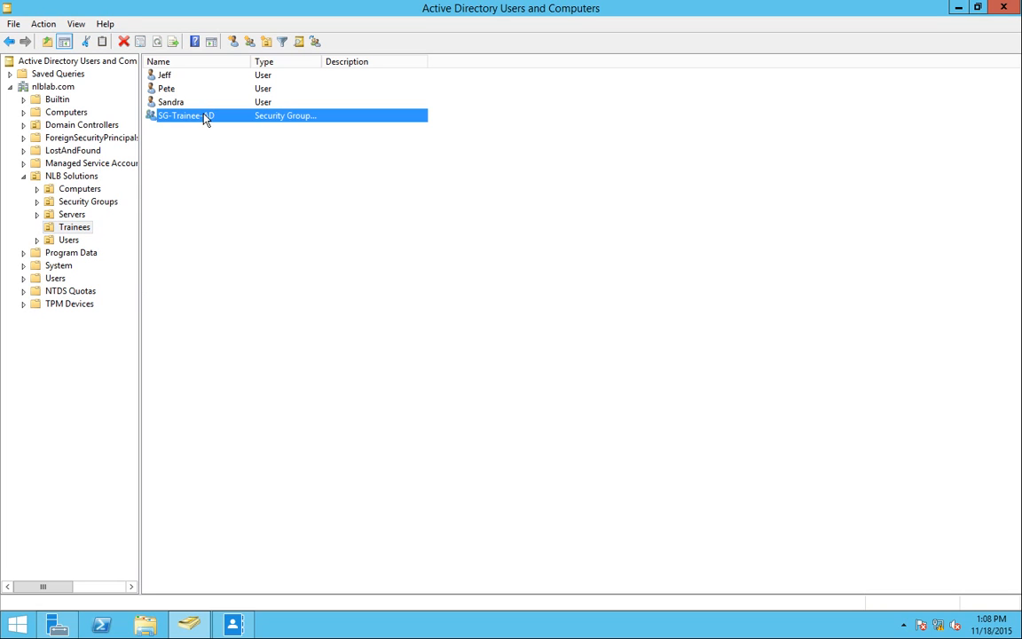
double_click(187, 116)
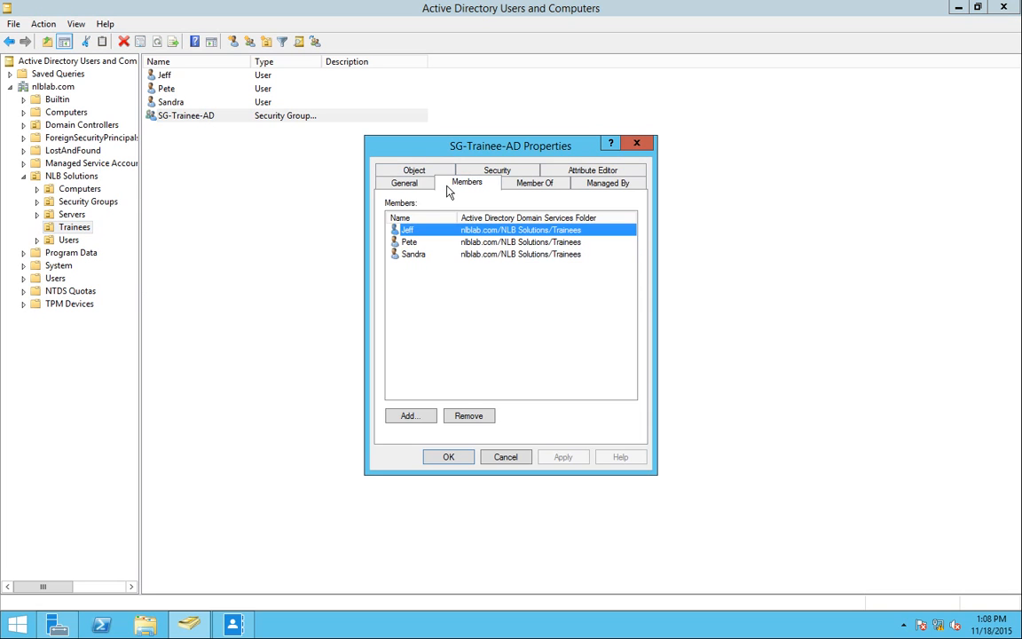
mouse_move(500, 273)
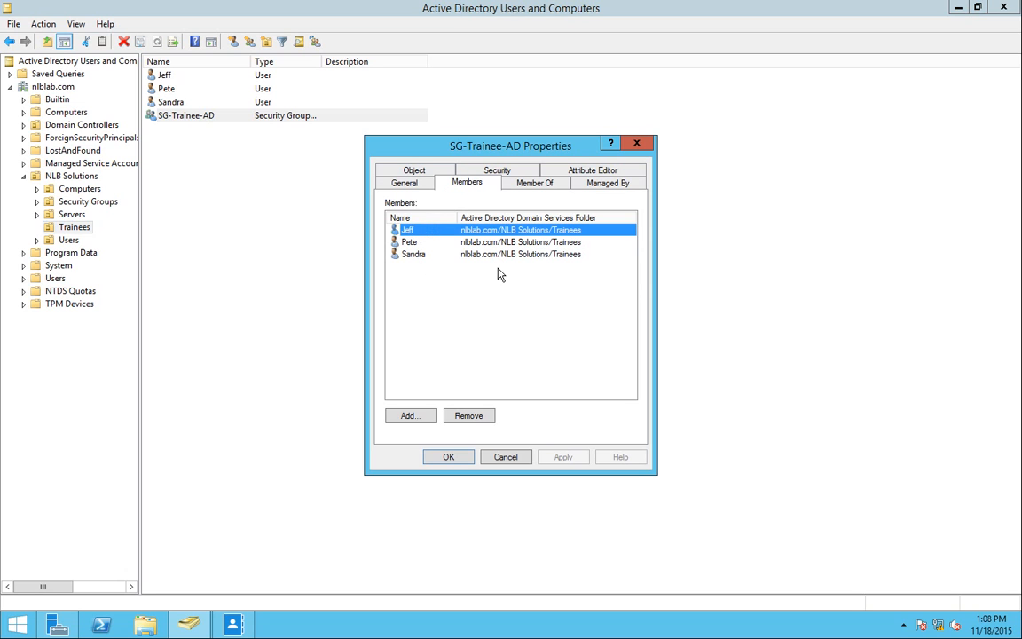
left_click(448, 456)
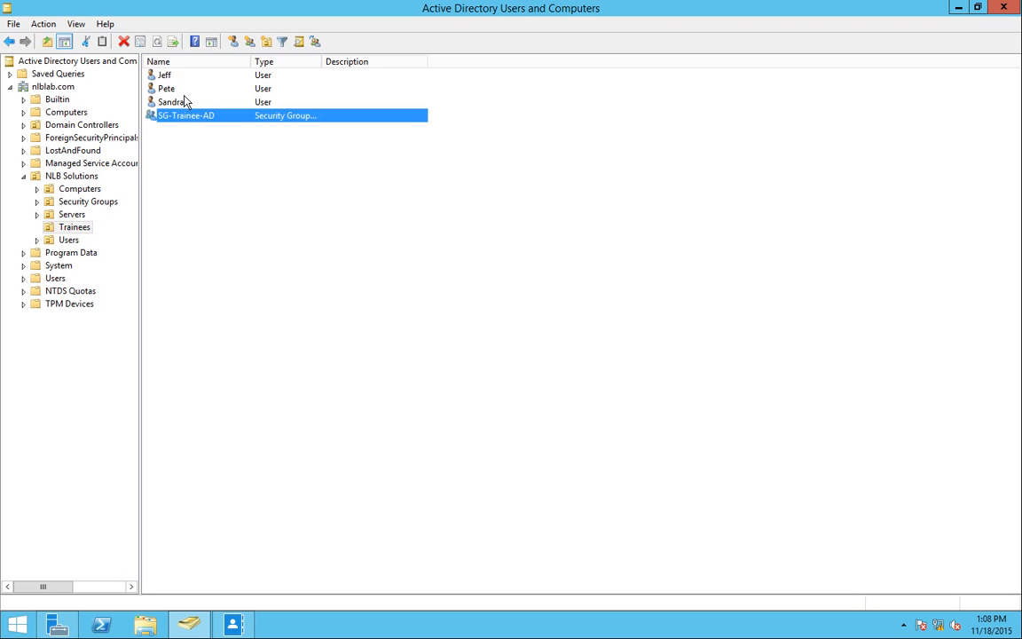
double_click(174, 75)
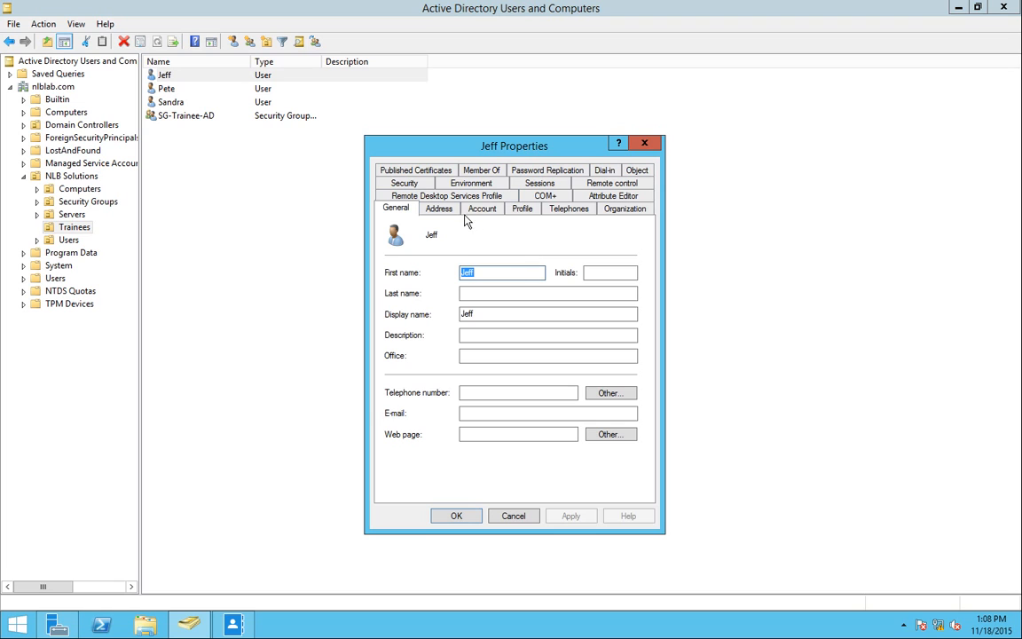
mouse_move(539, 217)
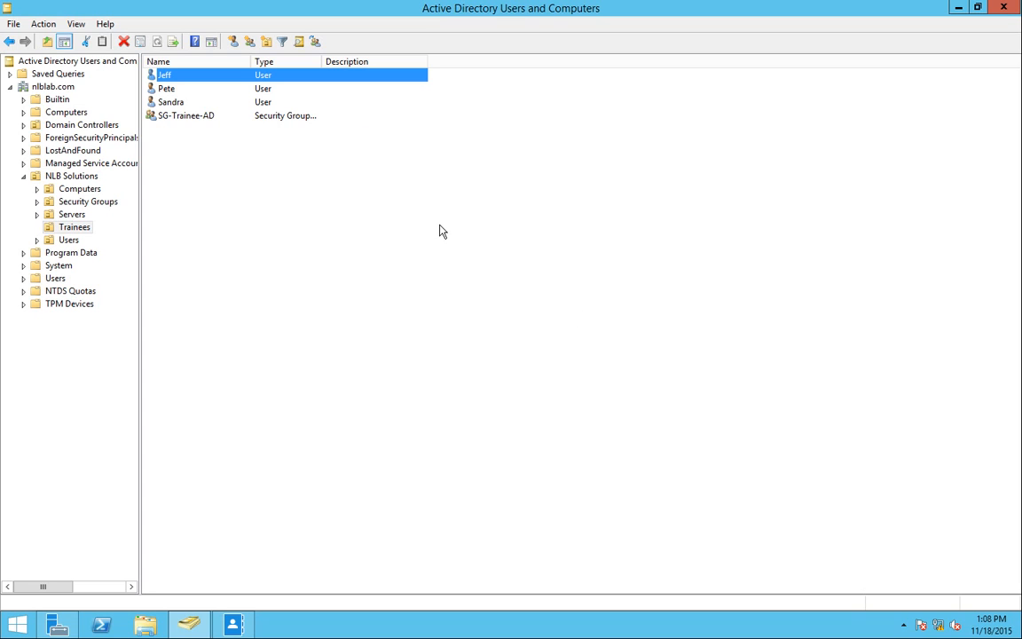
mouse_move(236, 99)
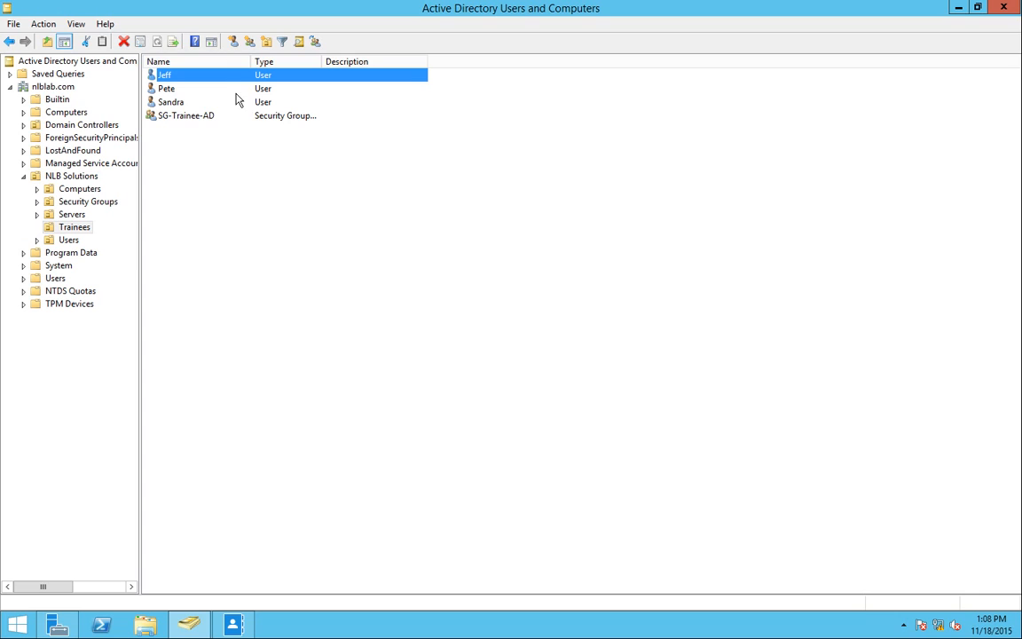
mouse_move(226, 186)
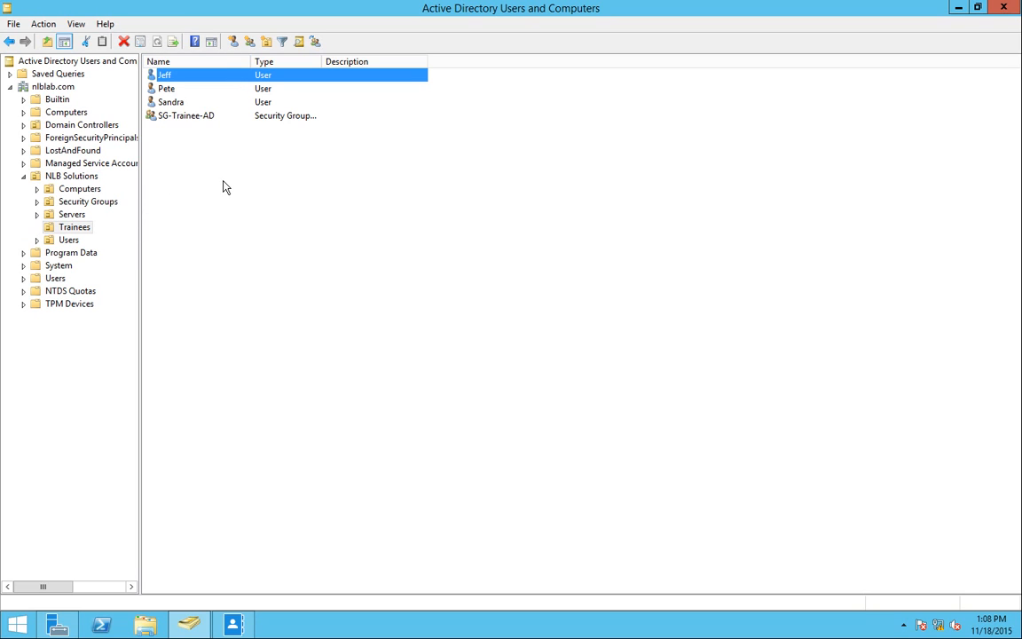
mouse_move(295, 181)
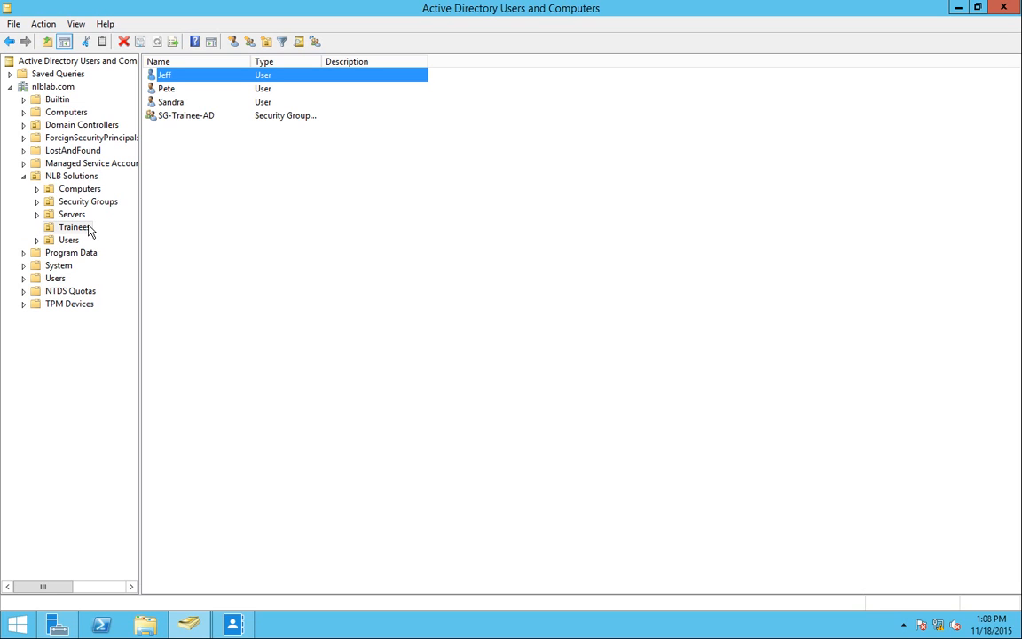
mouse_move(132, 203)
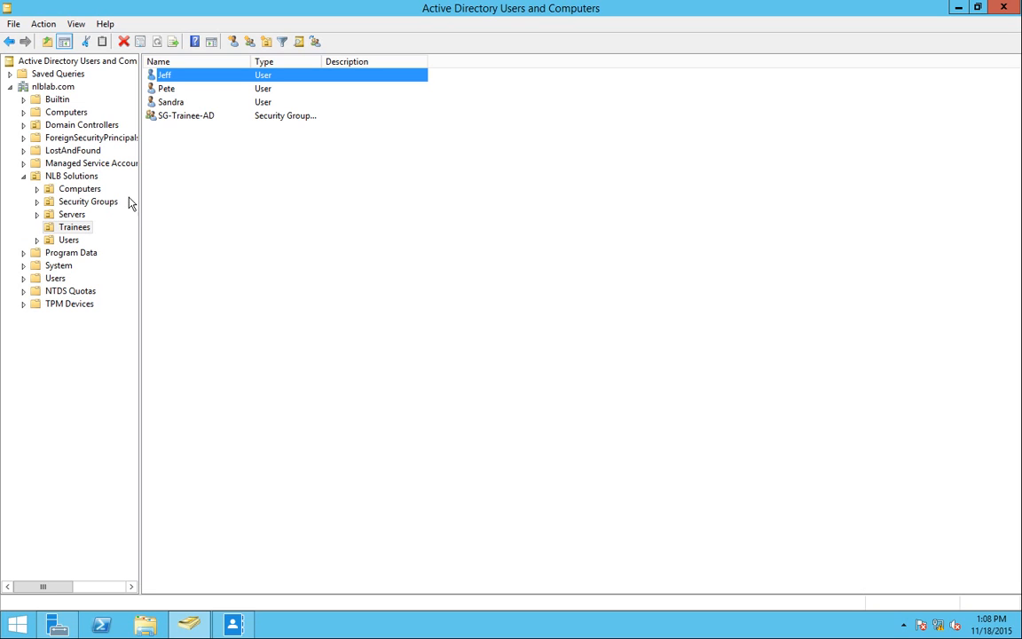
Step: Enable Advanced Features in the View menu and expand NLB Solutions
left_click(68, 14)
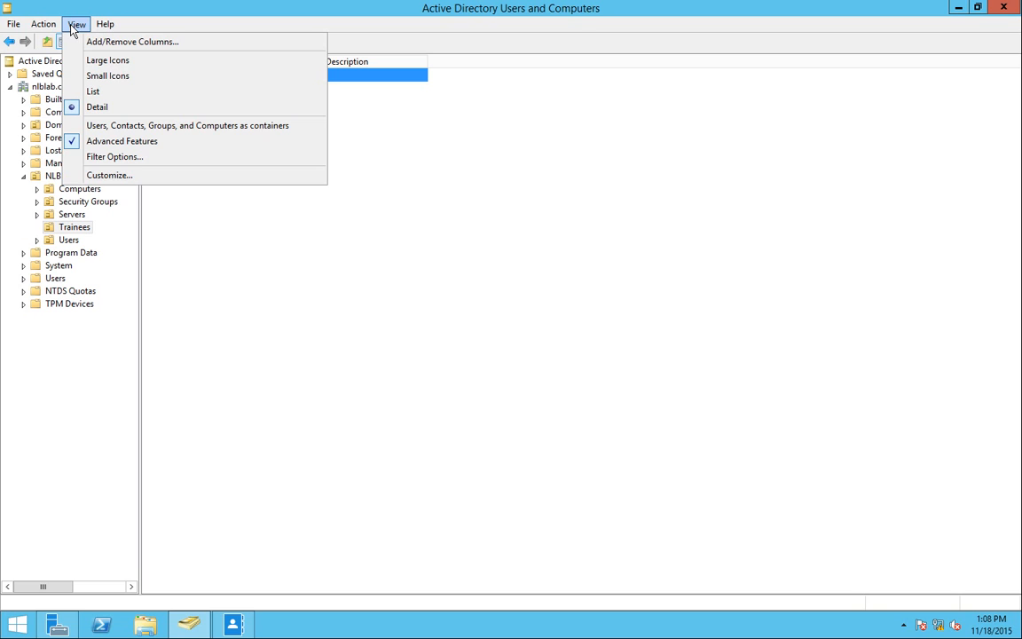
mouse_move(121, 142)
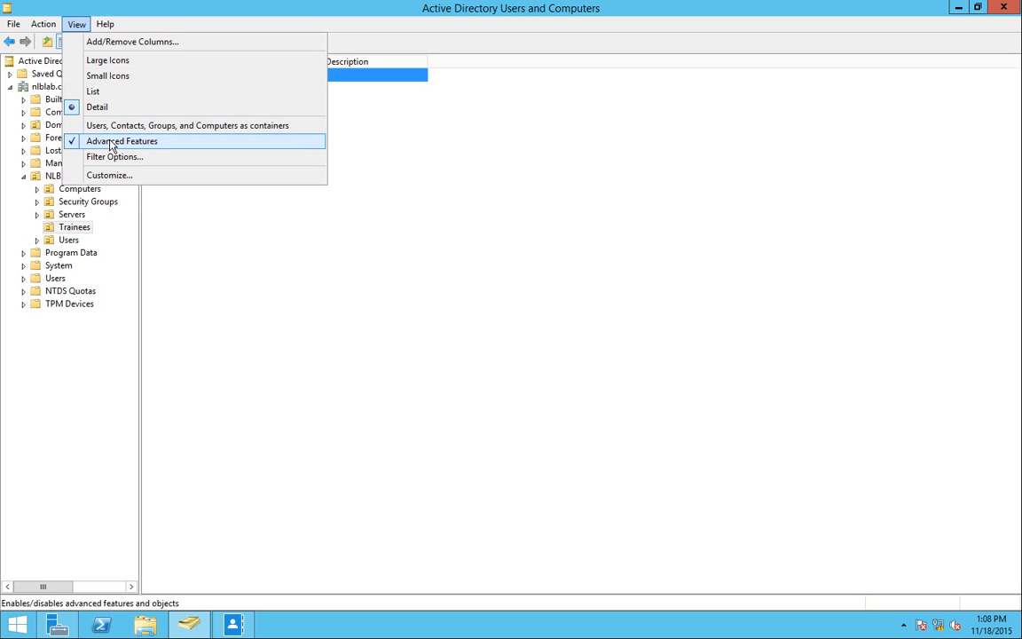
left_click(121, 140)
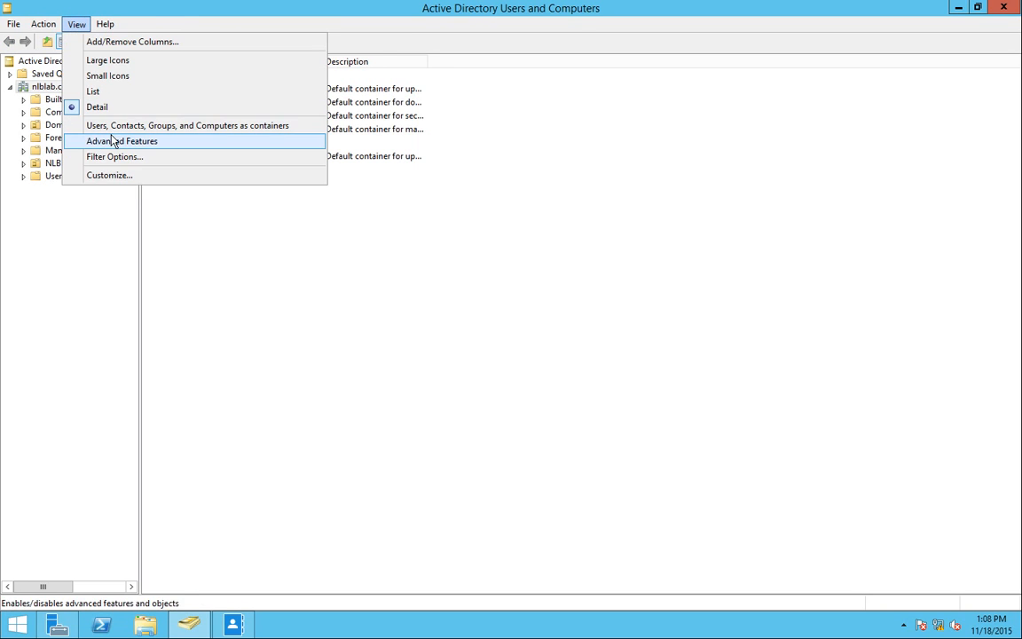
left_click(120, 142)
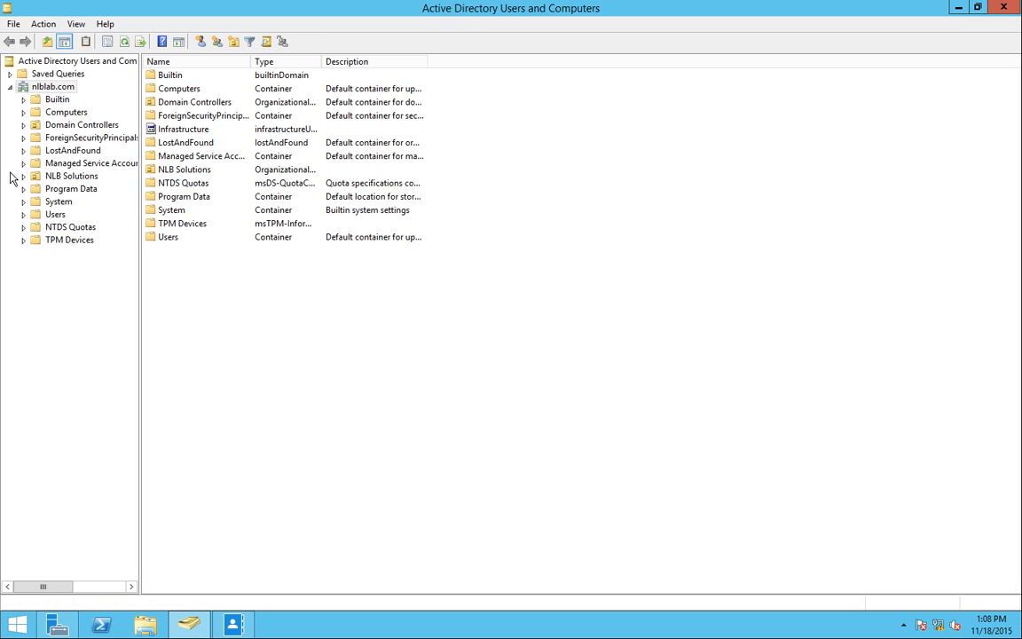
left_click(23, 176)
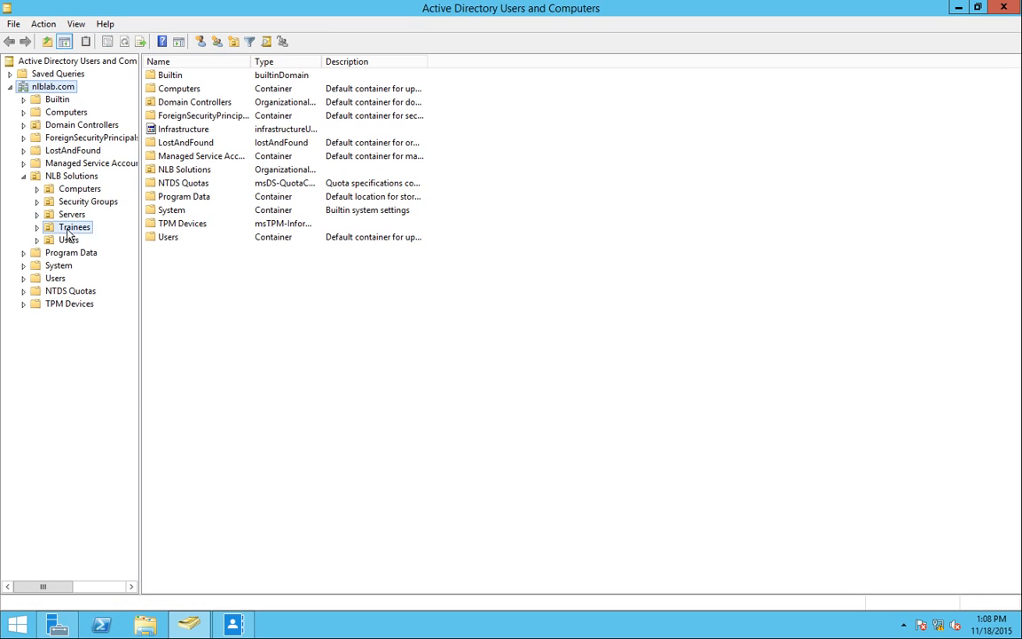
Step: Tick Protect object from accidental deletion on the Trainees OU's Object properties and confirm
right_click(75, 228)
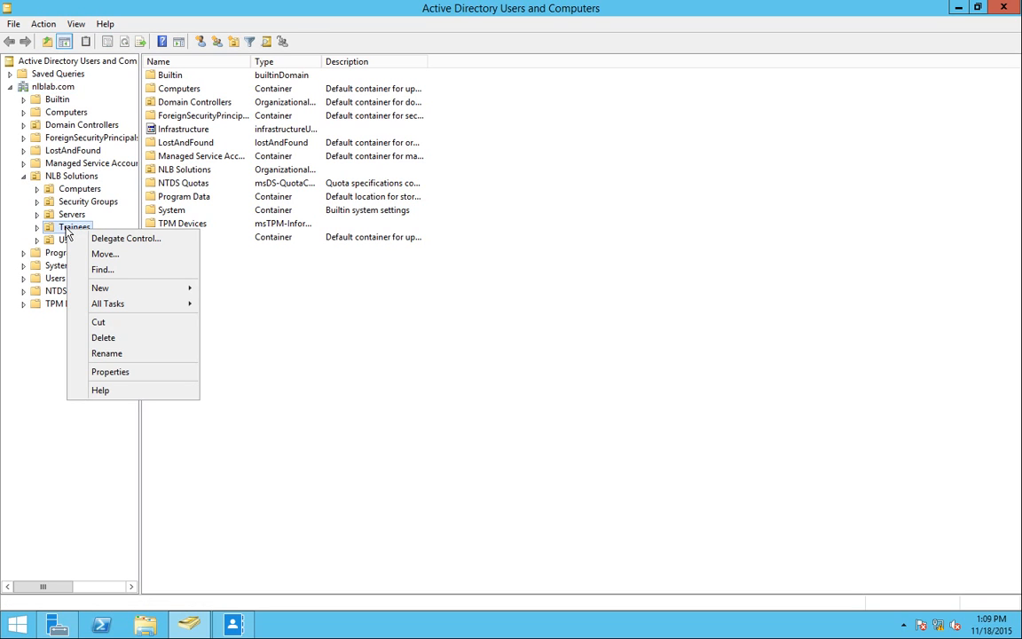
left_click(110, 373)
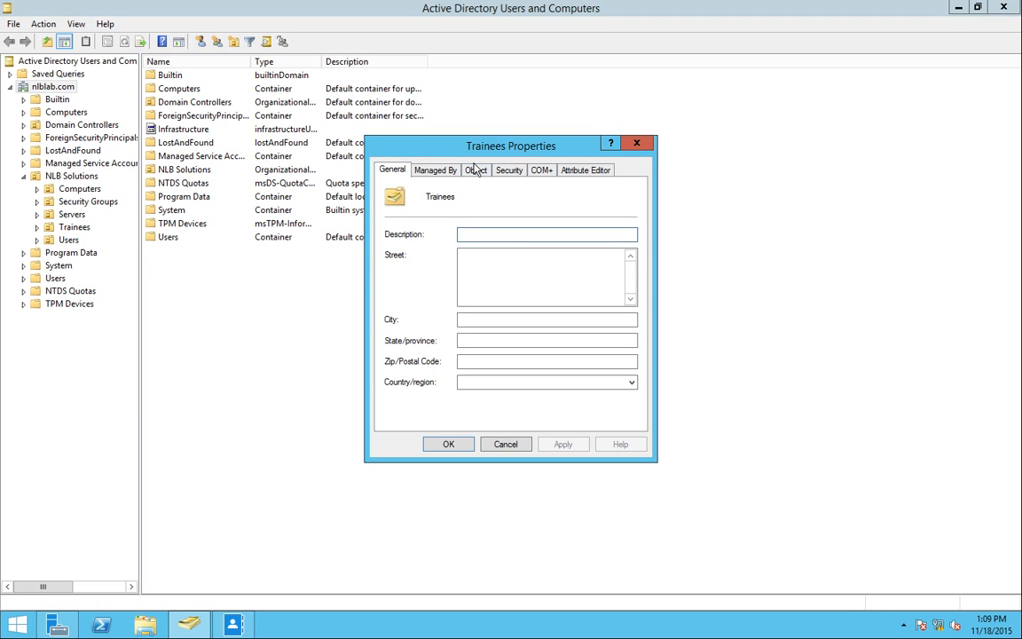
left_click(476, 171)
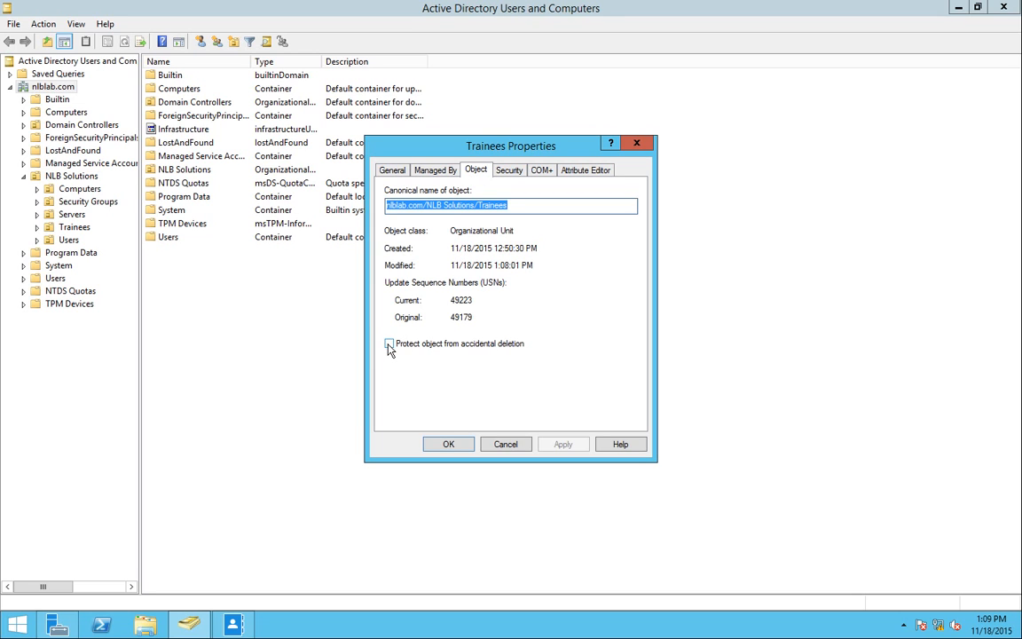
left_click(389, 344)
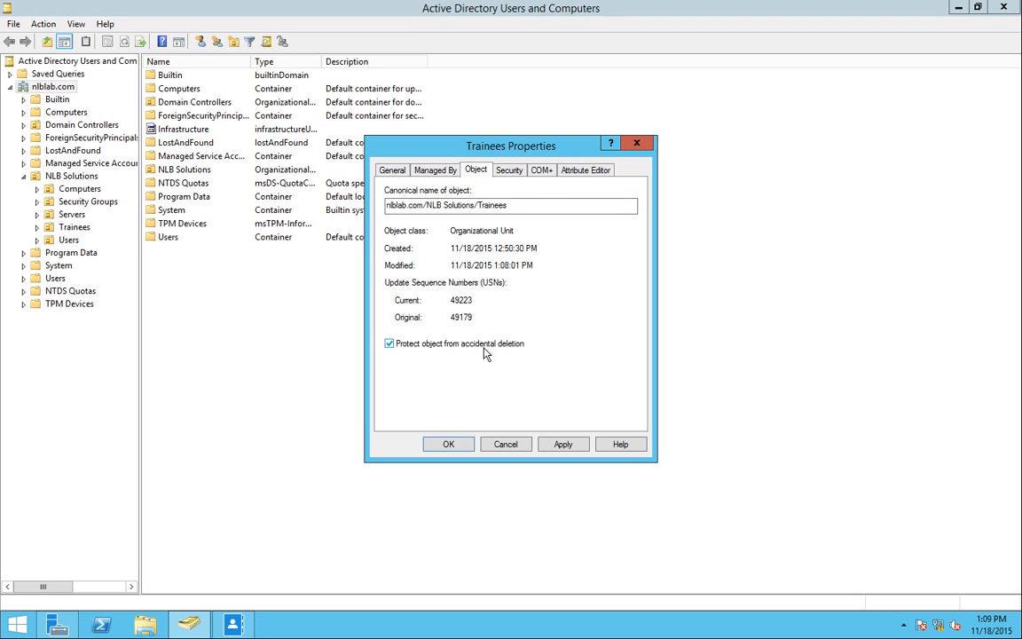
left_click(565, 444)
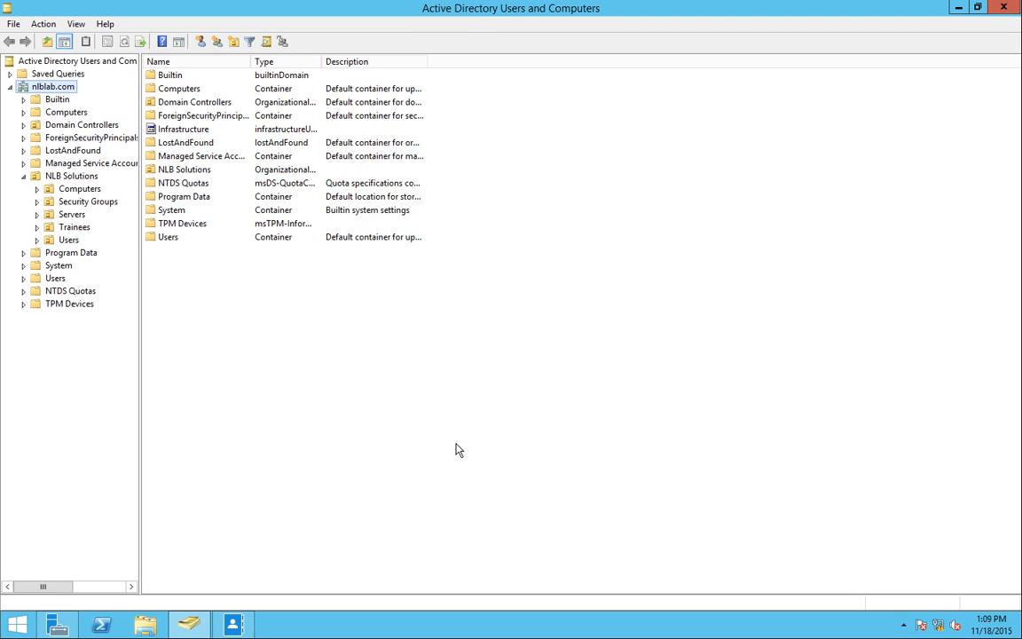
mouse_move(60, 240)
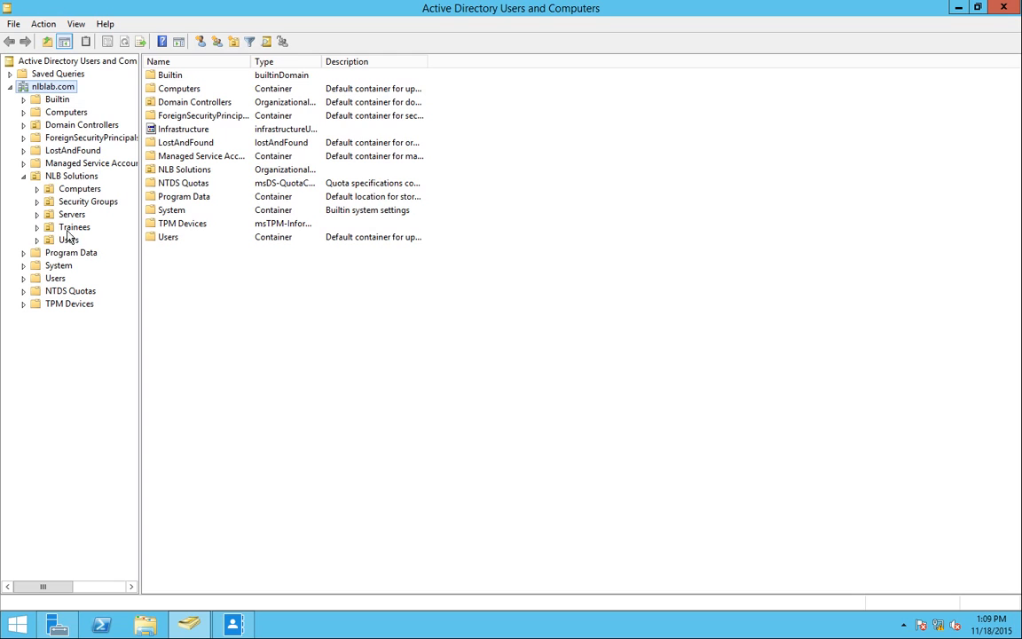
right_click(74, 227)
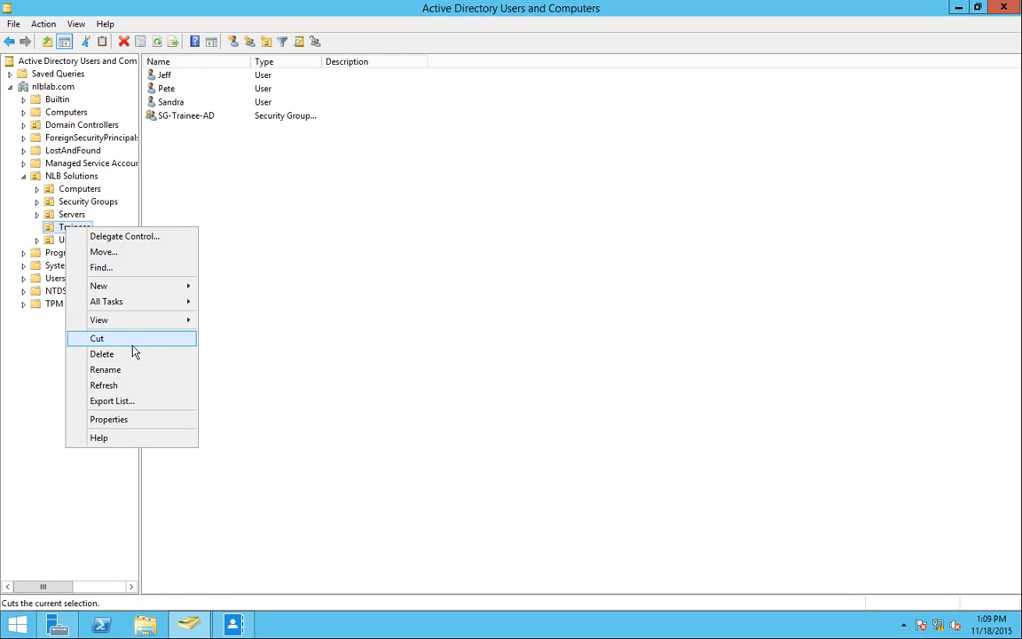
left_click(101, 353)
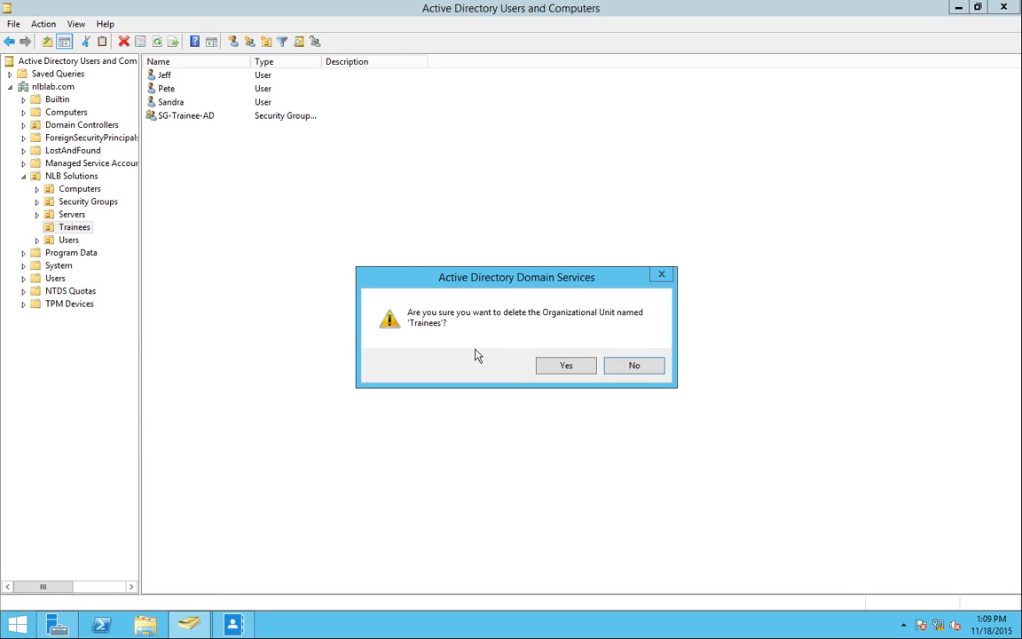
left_click(566, 366)
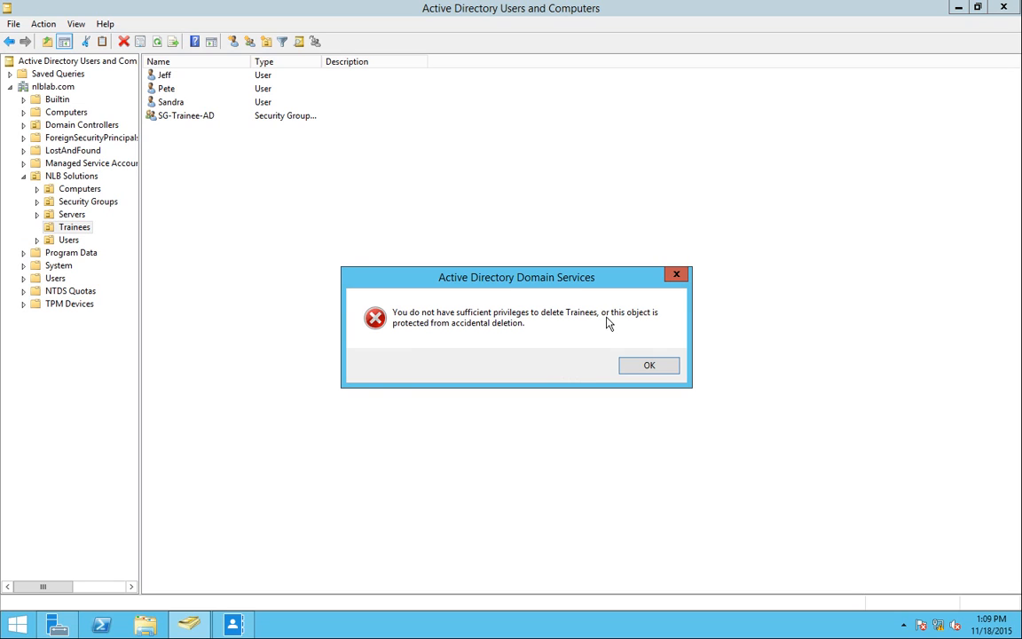
mouse_move(522, 332)
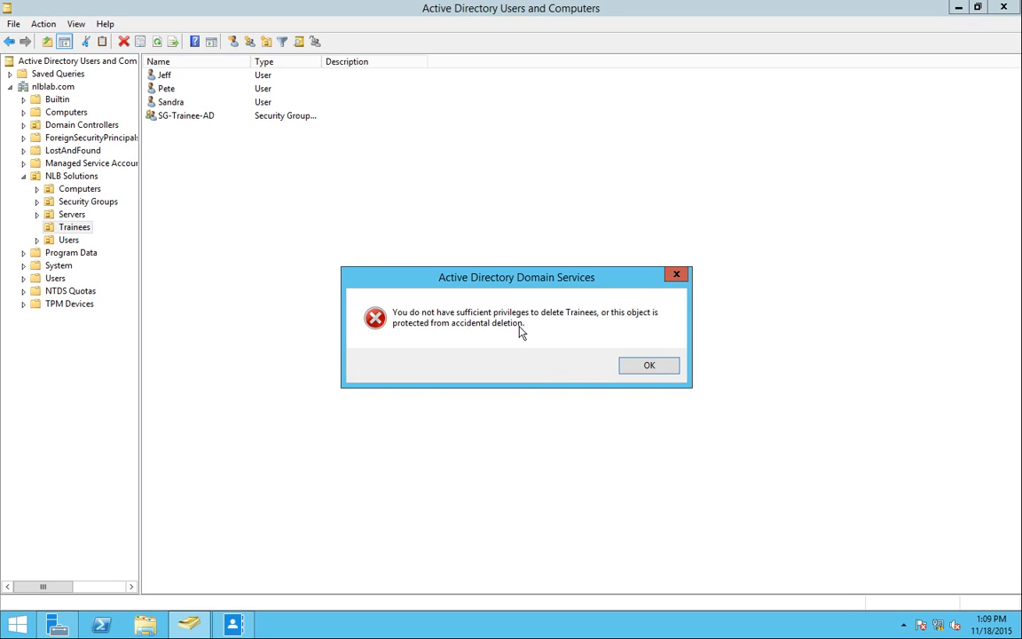
left_click(650, 366)
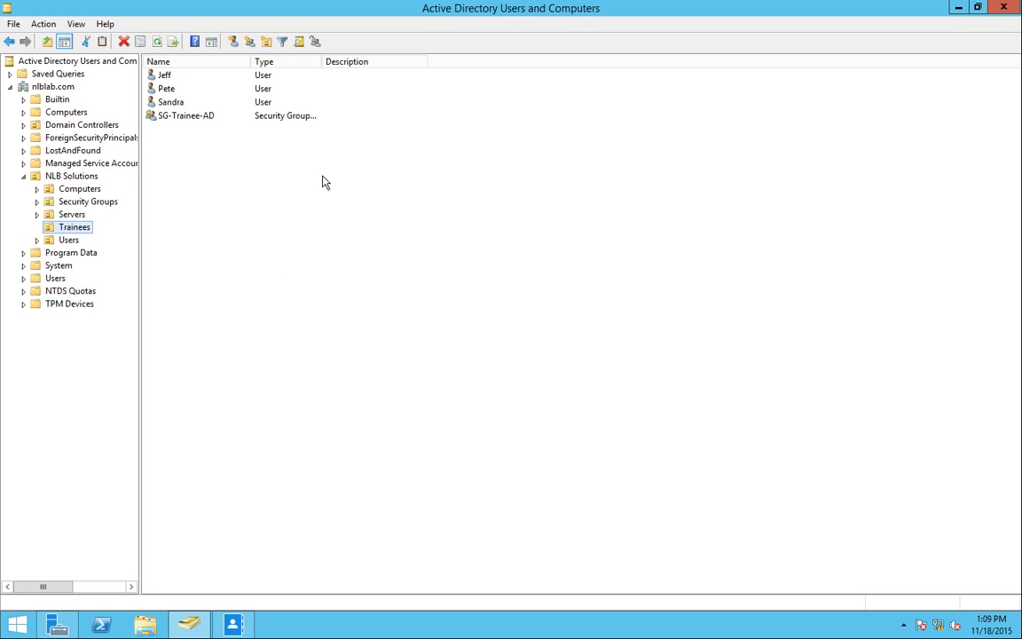
mouse_move(176, 83)
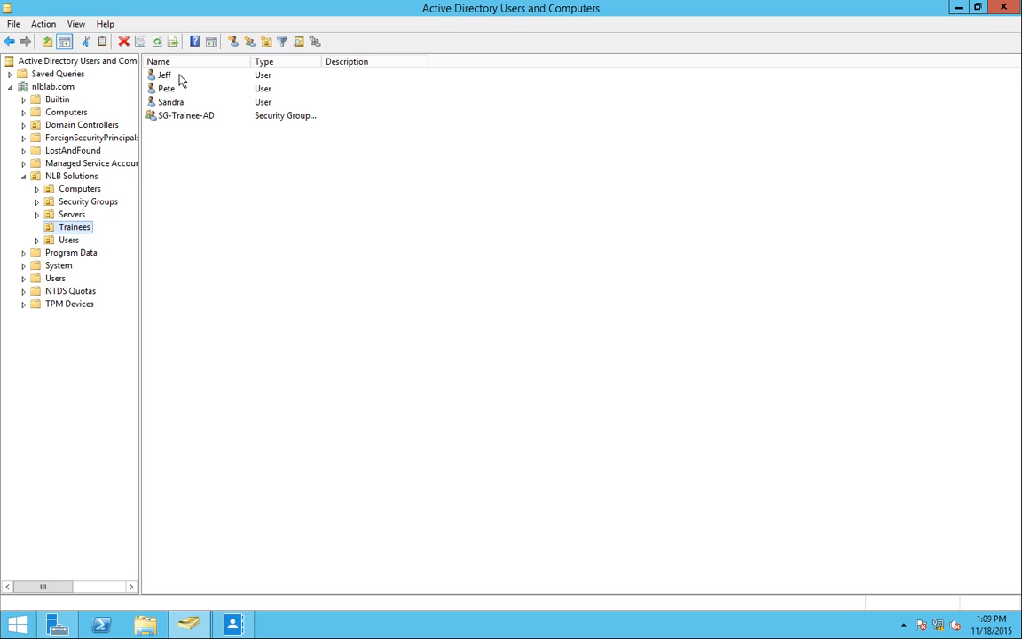
mouse_move(195, 122)
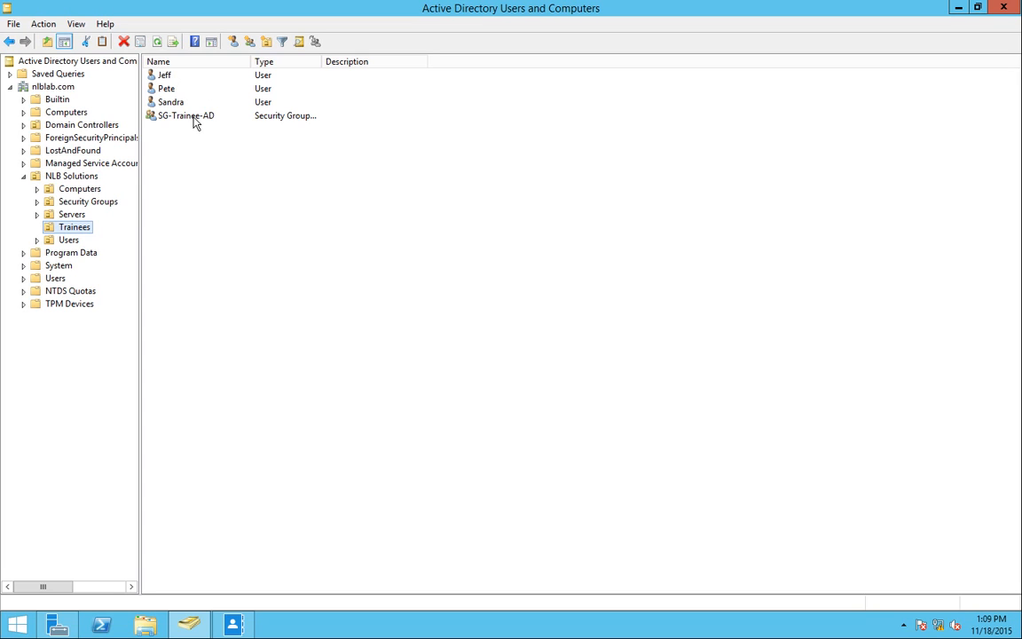
left_click(187, 116)
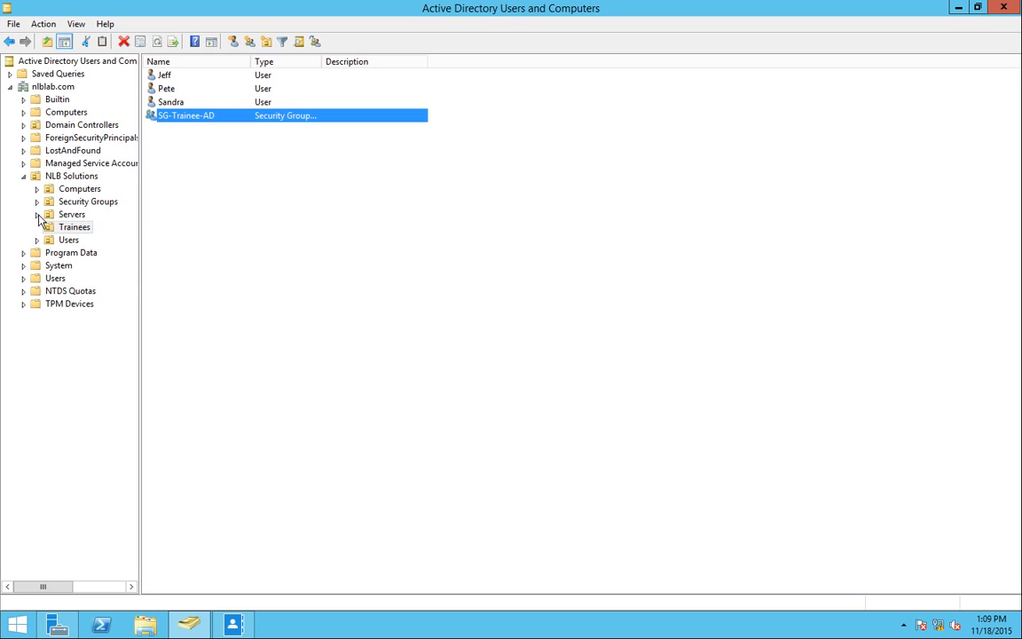
left_click(75, 227)
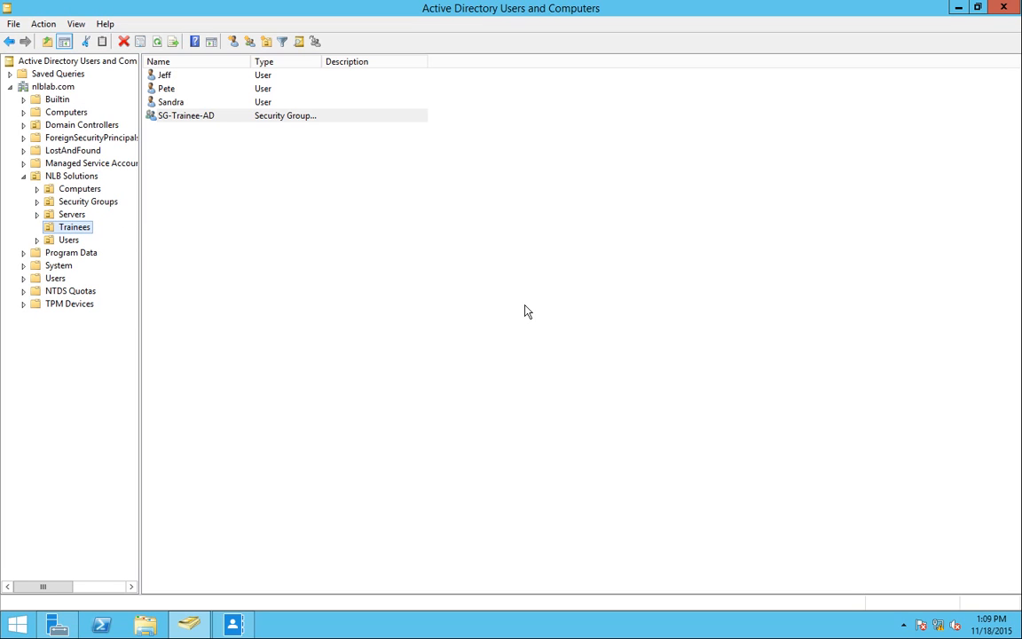
mouse_move(649, 307)
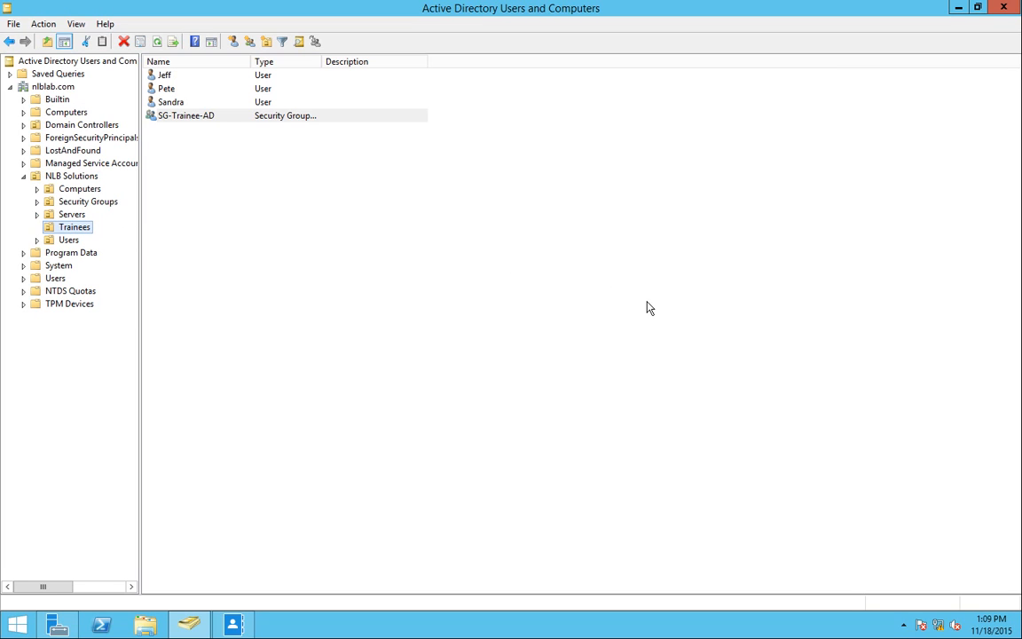